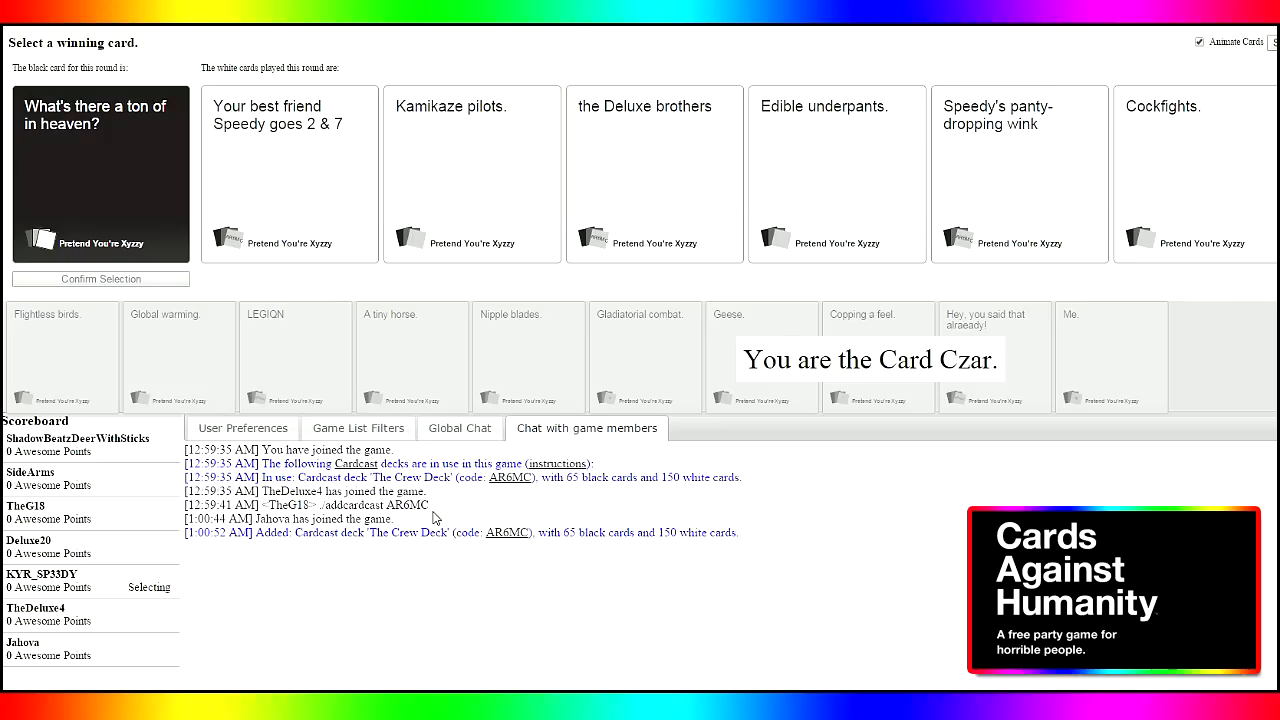
{"action": "mouse_move", "coordinate": [232, 148]}
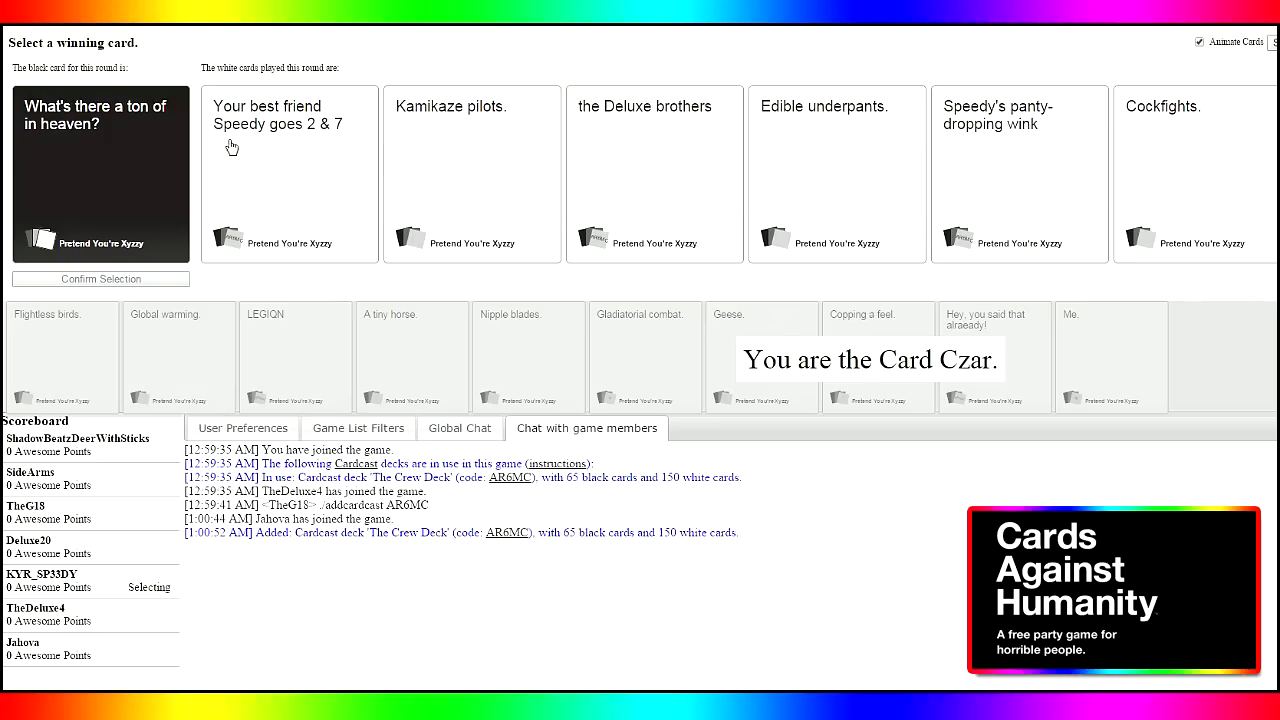
{"action": "mouse_move", "coordinate": [320, 252]}
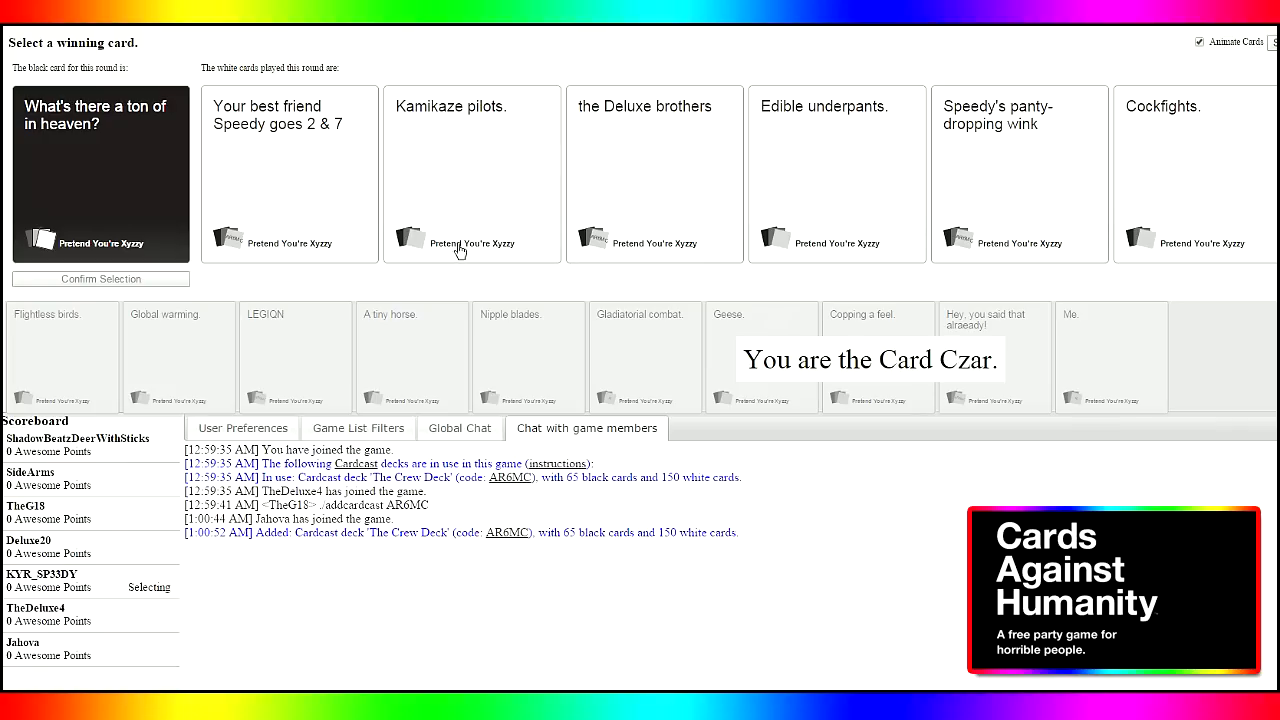
{"action": "mouse_move", "coordinate": [848, 172]}
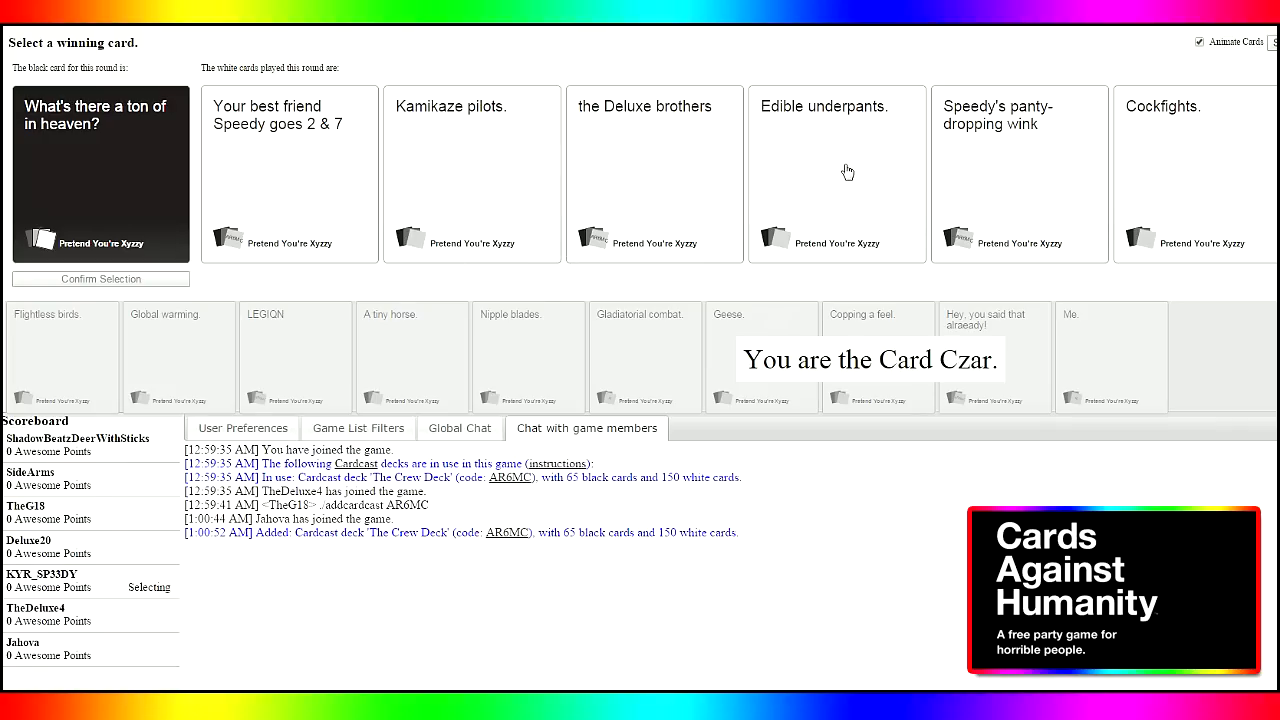
{"action": "mouse_move", "coordinate": [1016, 184]}
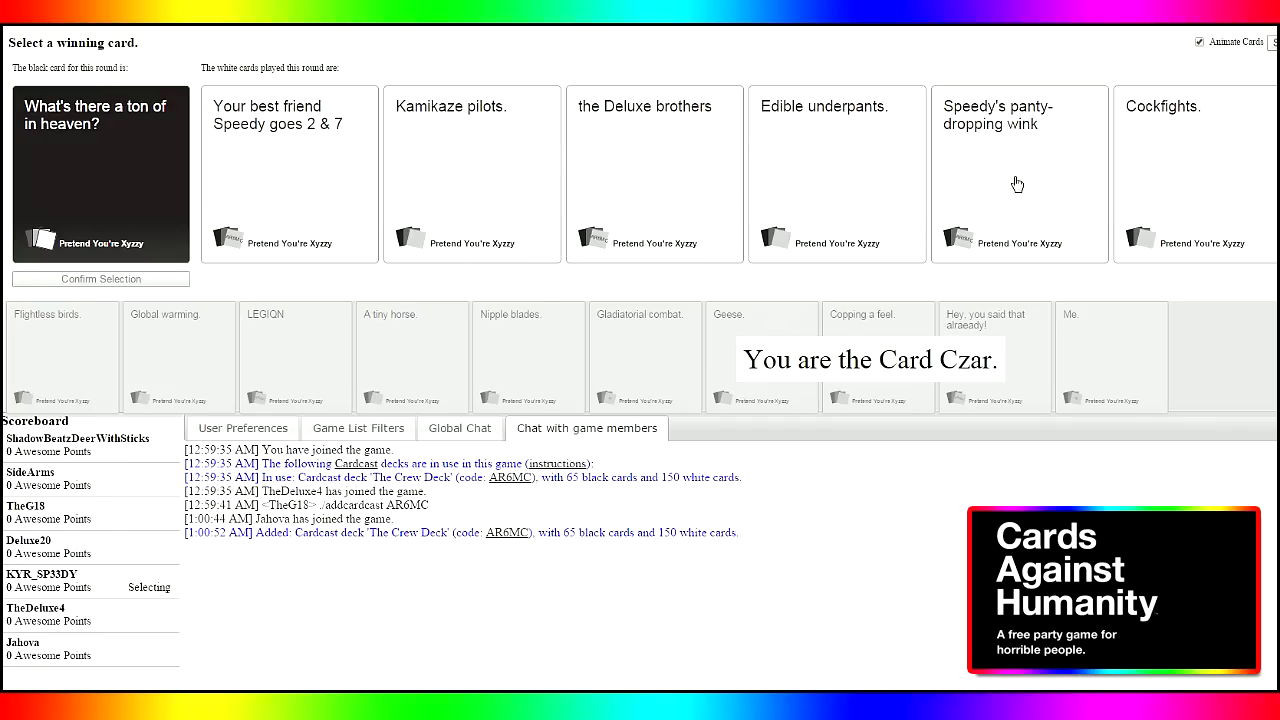
{"action": "mouse_move", "coordinate": [1022, 176]}
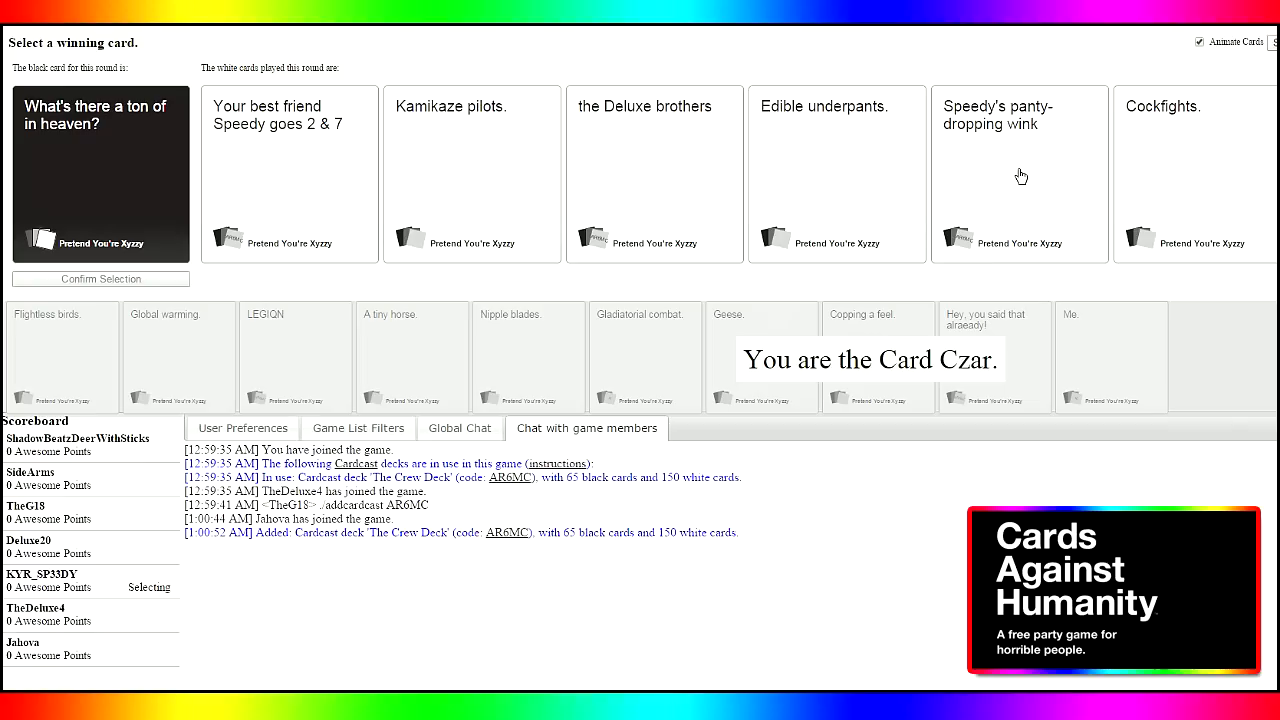
{"action": "mouse_move", "coordinate": [1008, 168]}
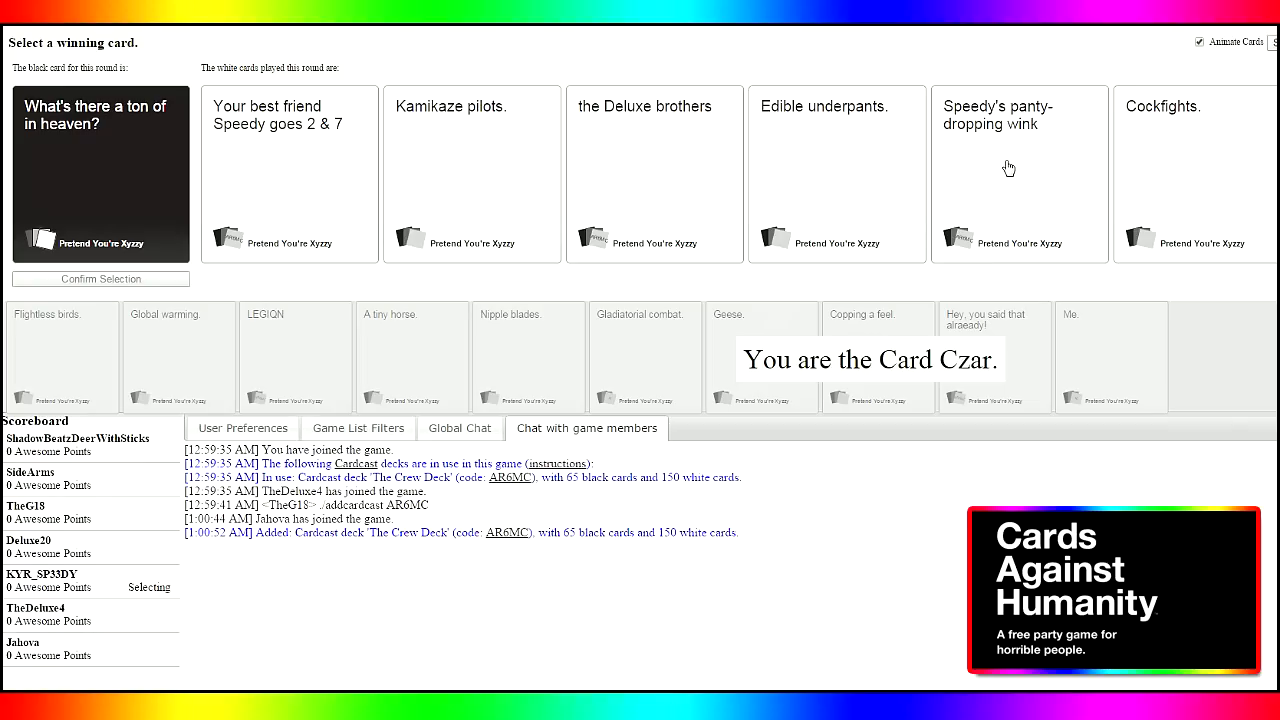
{"action": "mouse_move", "coordinate": [1004, 168]}
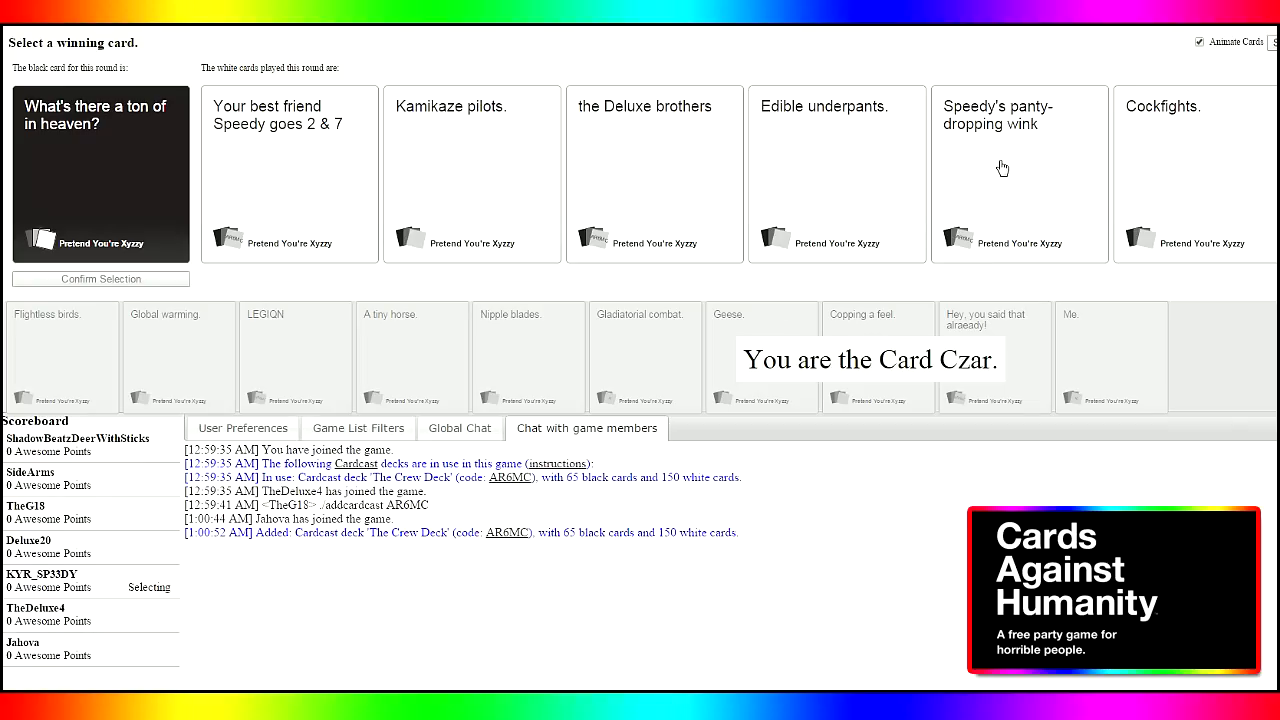
{"action": "mouse_move", "coordinate": [452, 196]}
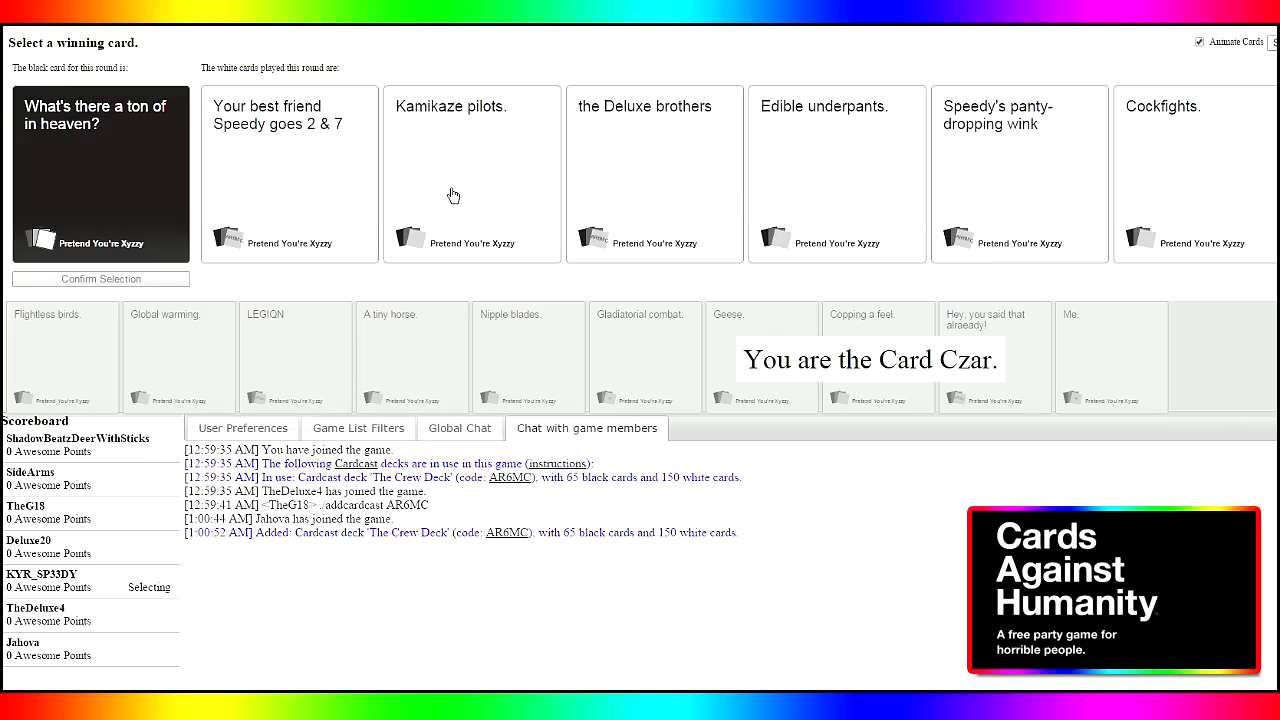
{"action": "mouse_move", "coordinate": [636, 194]}
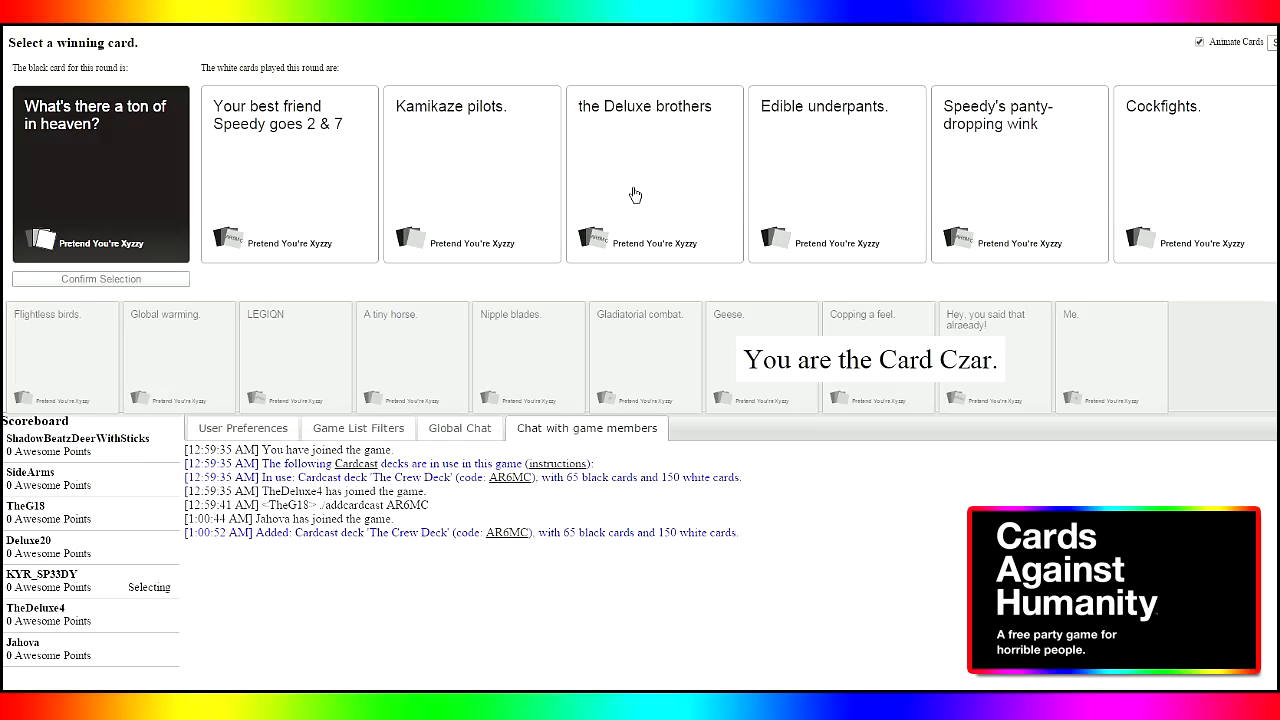
Award the round to the winning white card for 'What's there a ton of in heaven?'
{"action": "left_click", "coordinate": [1020, 174]}
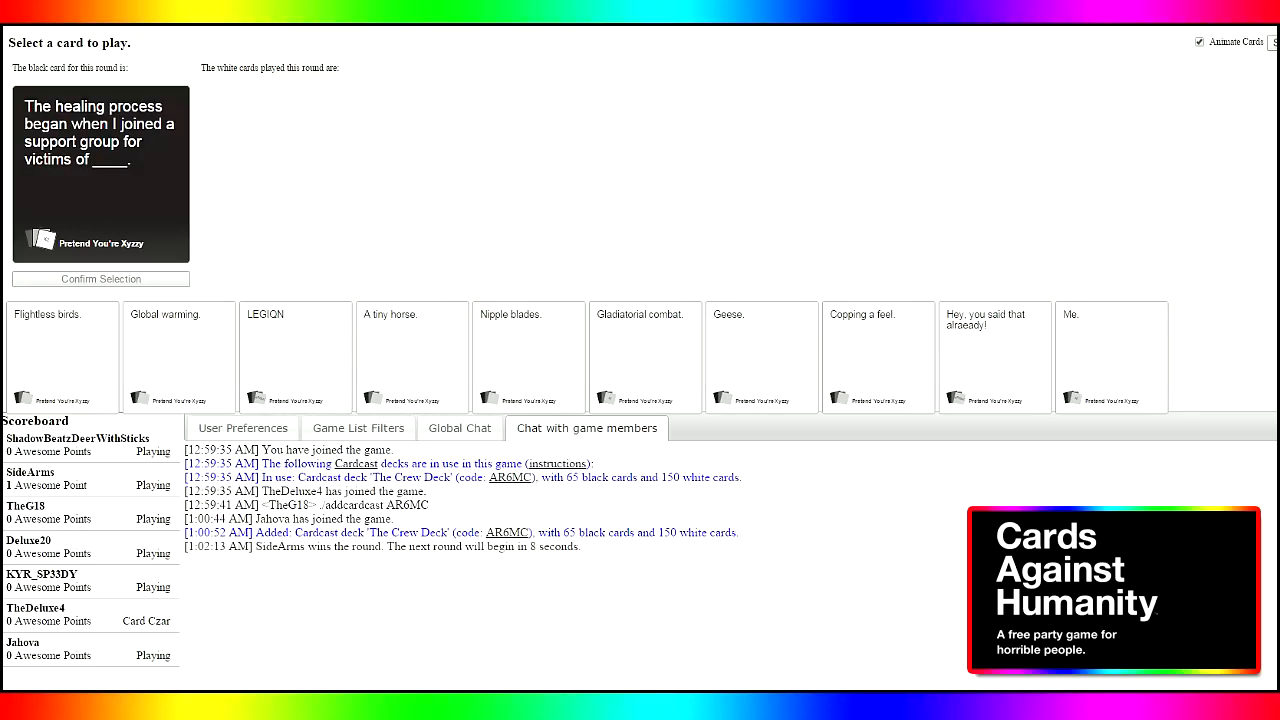
{"action": "mouse_move", "coordinate": [484, 640]}
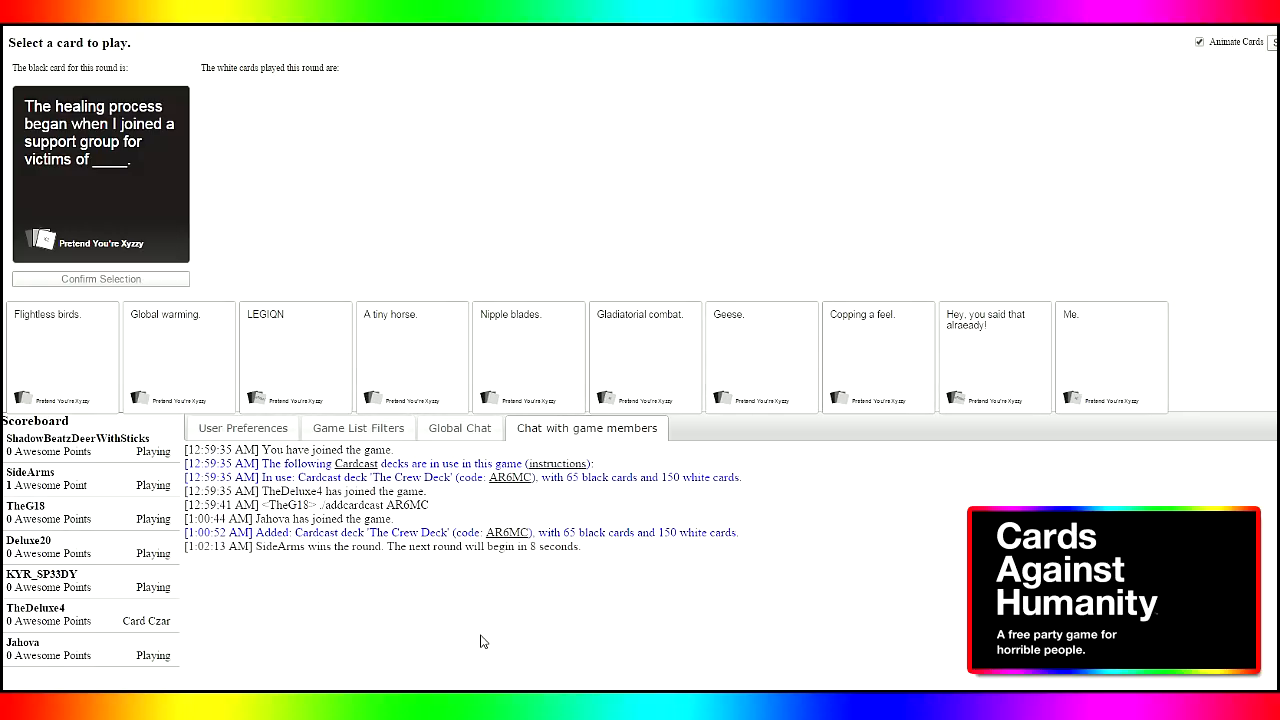
{"action": "mouse_move", "coordinate": [438, 632]}
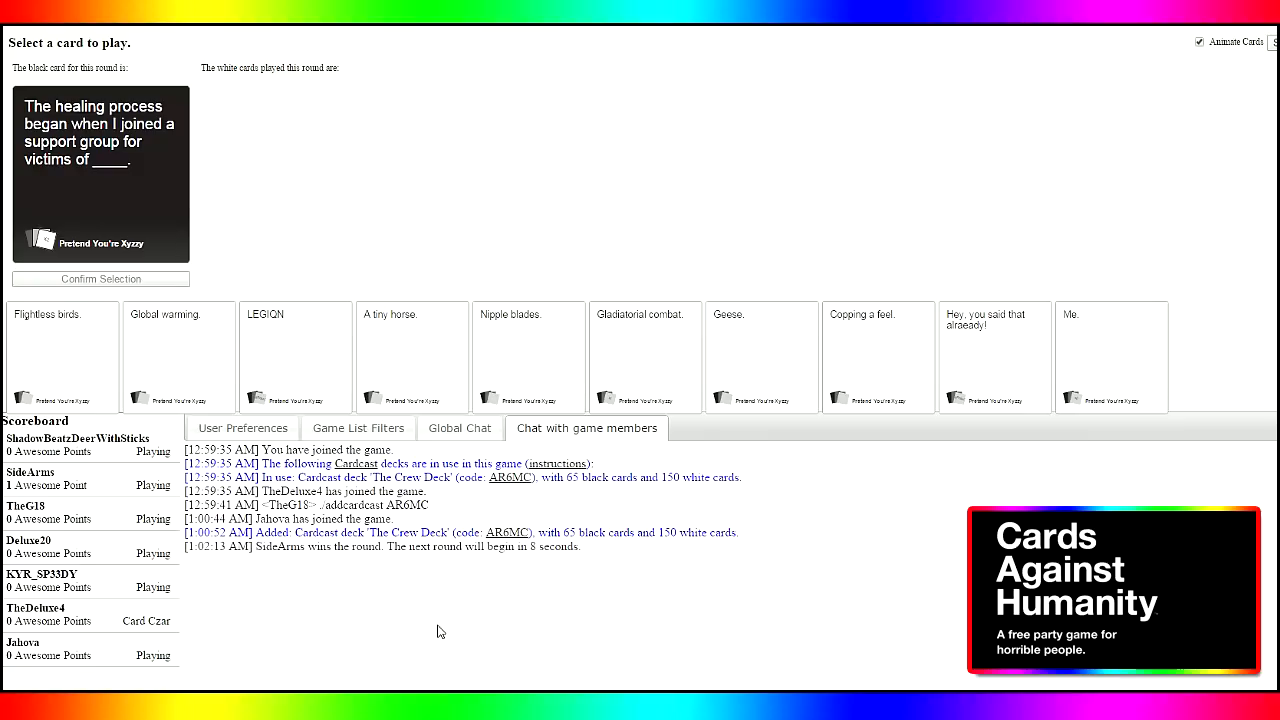
{"action": "mouse_move", "coordinate": [438, 628]}
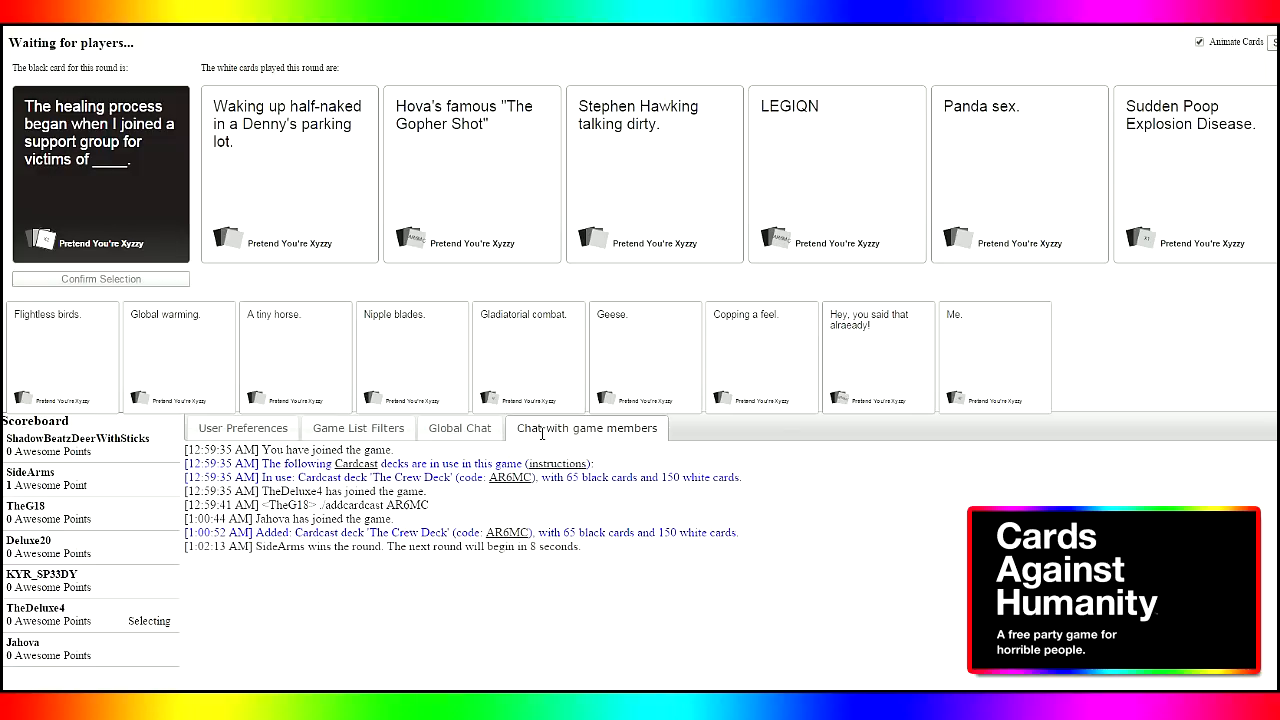
{"action": "mouse_move", "coordinate": [536, 448]}
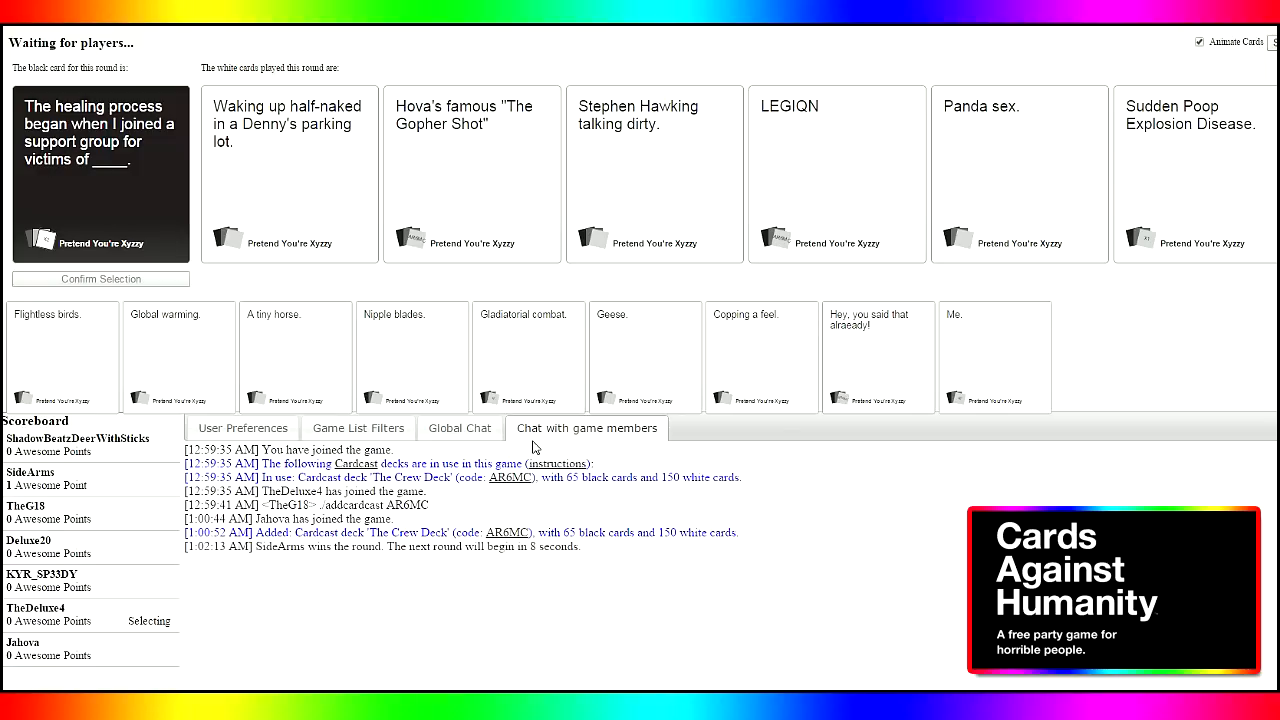
{"action": "mouse_move", "coordinate": [918, 506]}
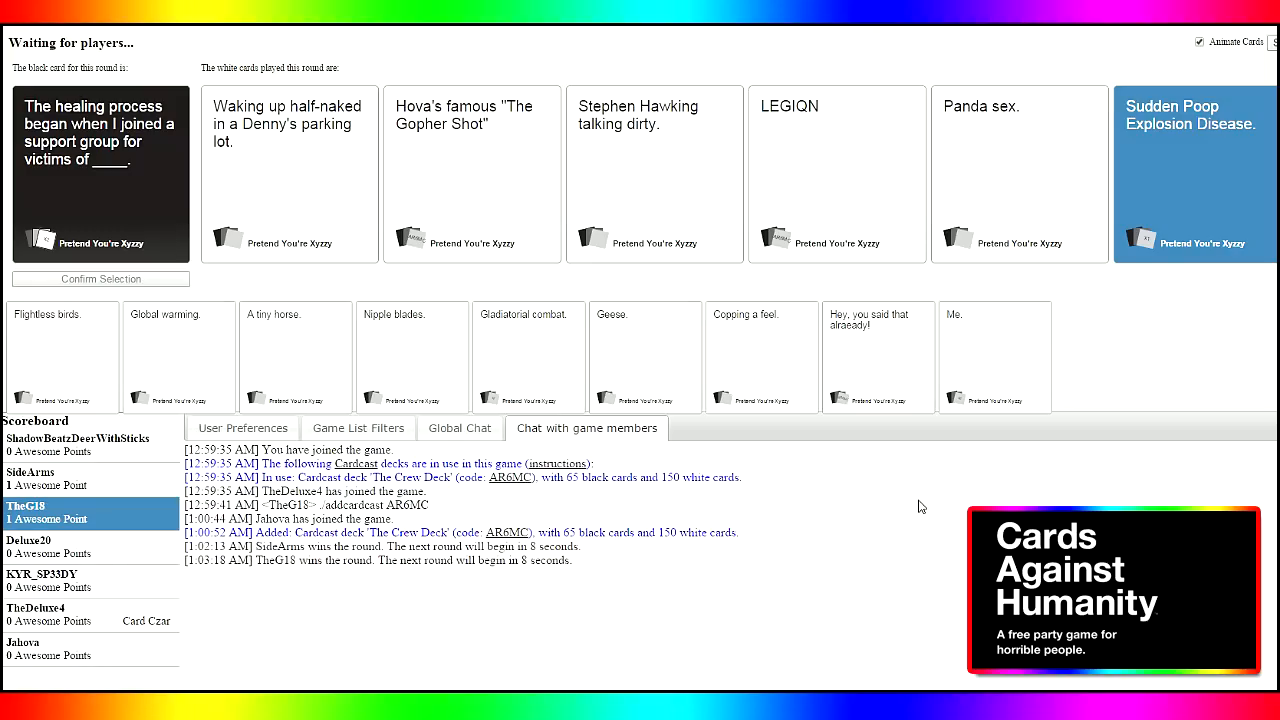
{"action": "mouse_move", "coordinate": [912, 490]}
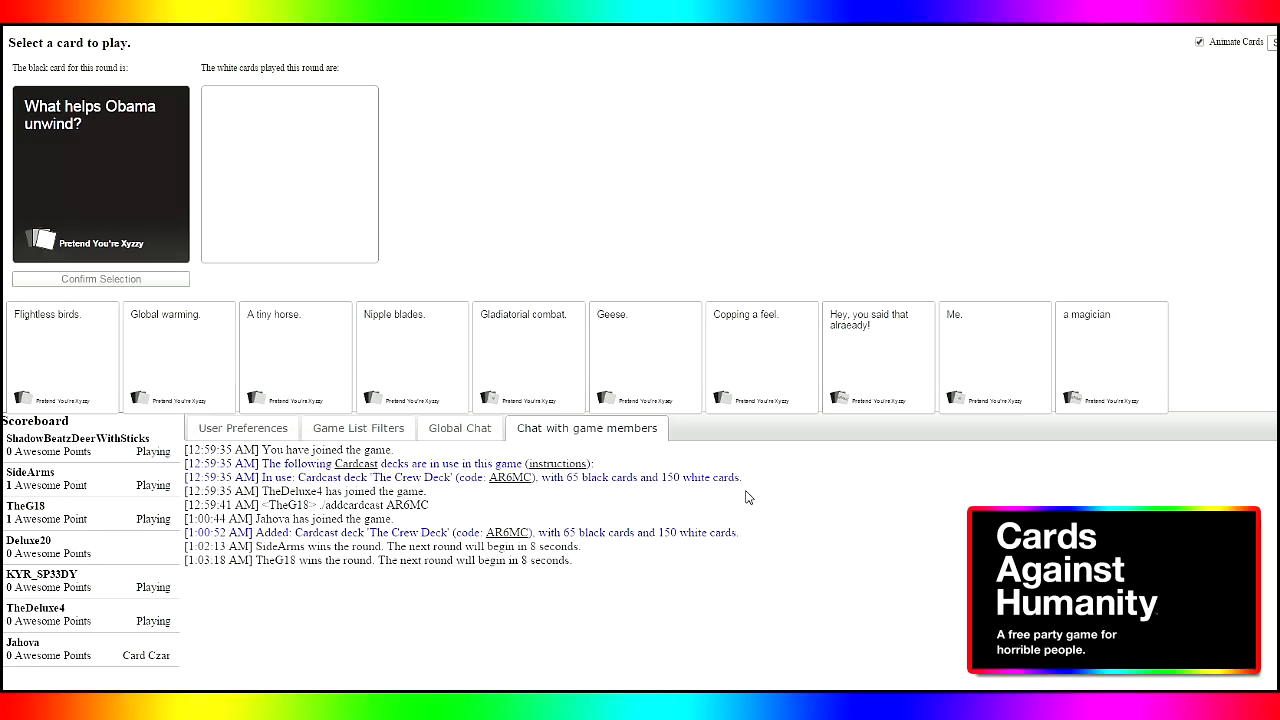
{"action": "mouse_move", "coordinate": [856, 516]}
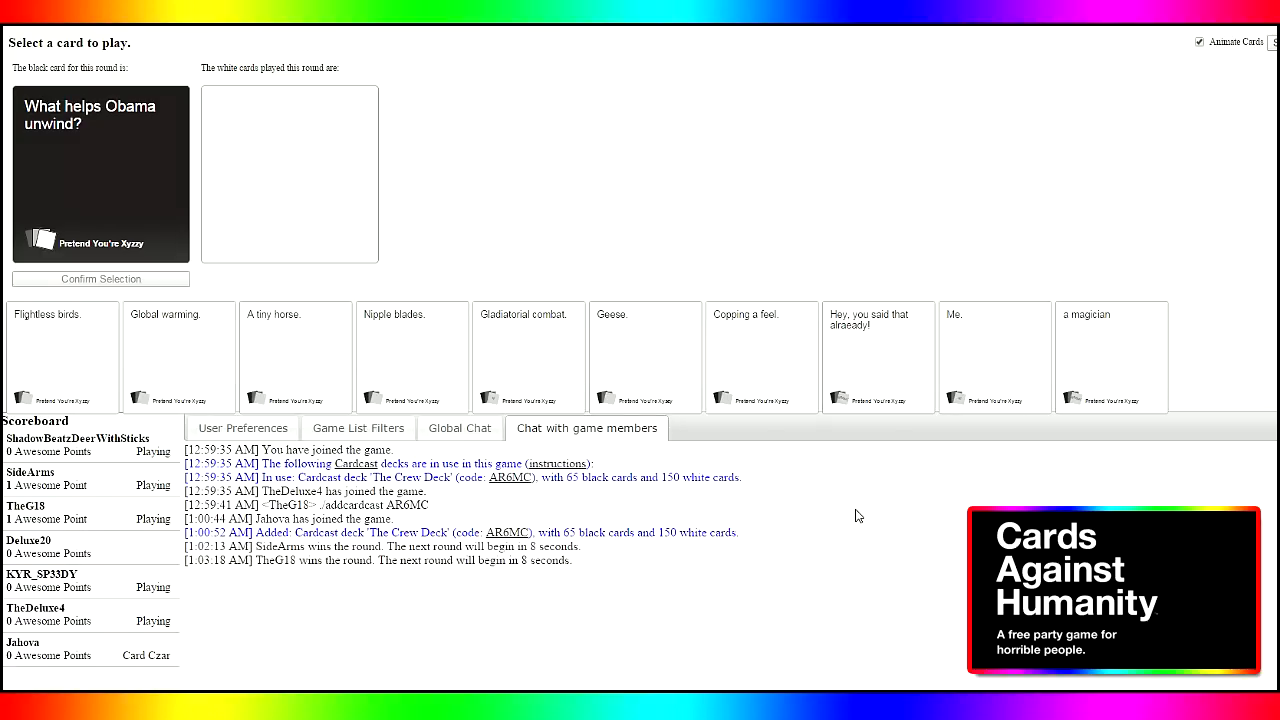
Play Nipple blades. as the answer to 'What helps Obama unwind?'
{"action": "left_click", "coordinate": [412, 356]}
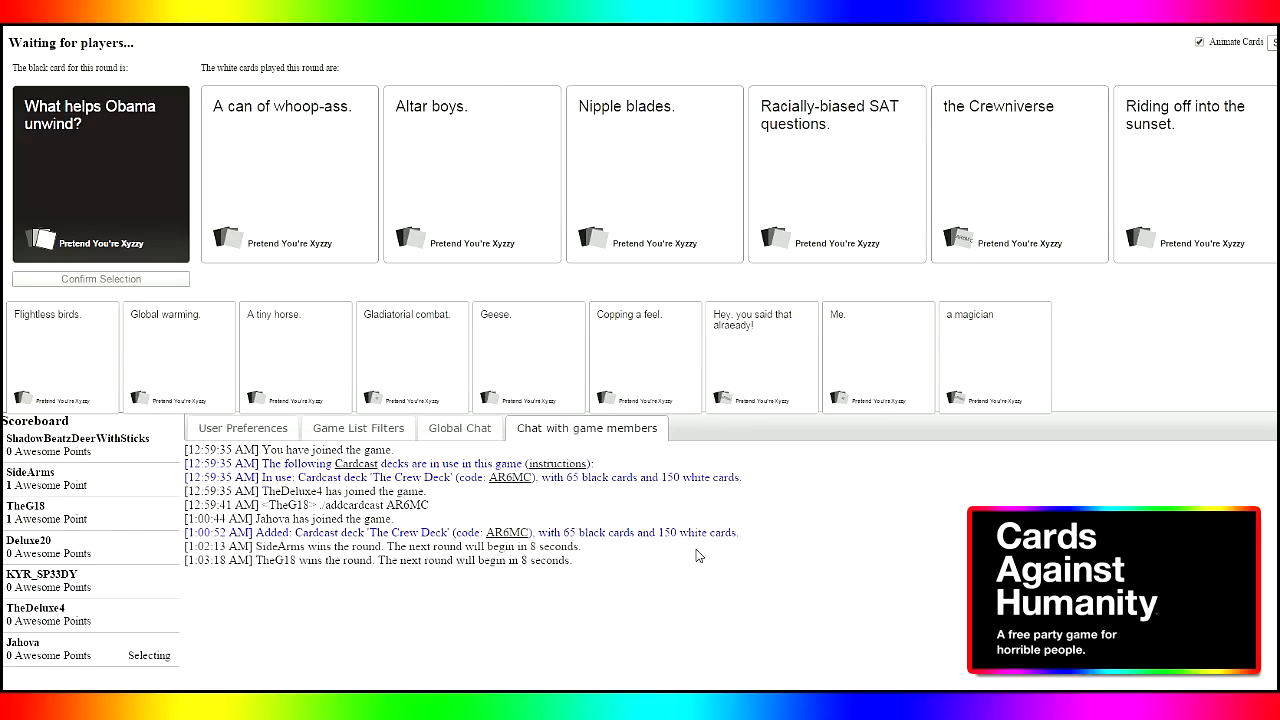
{"action": "mouse_move", "coordinate": [696, 556]}
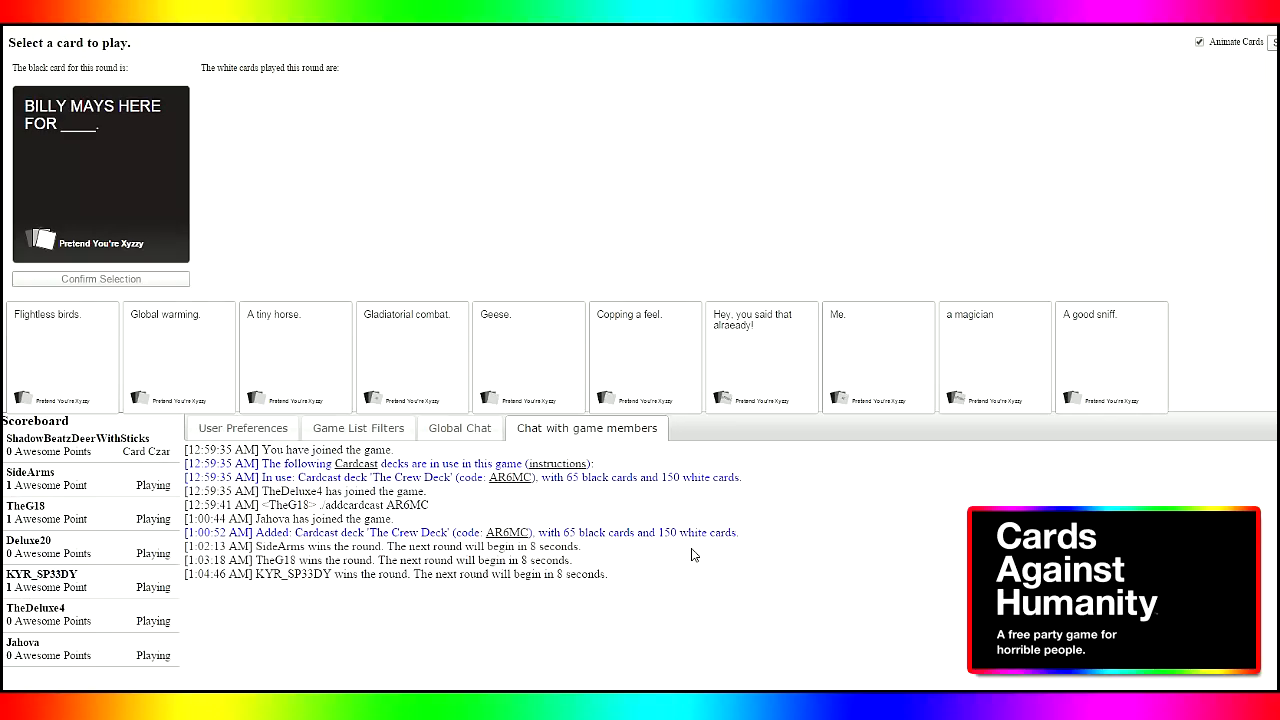
{"action": "mouse_move", "coordinate": [724, 504]}
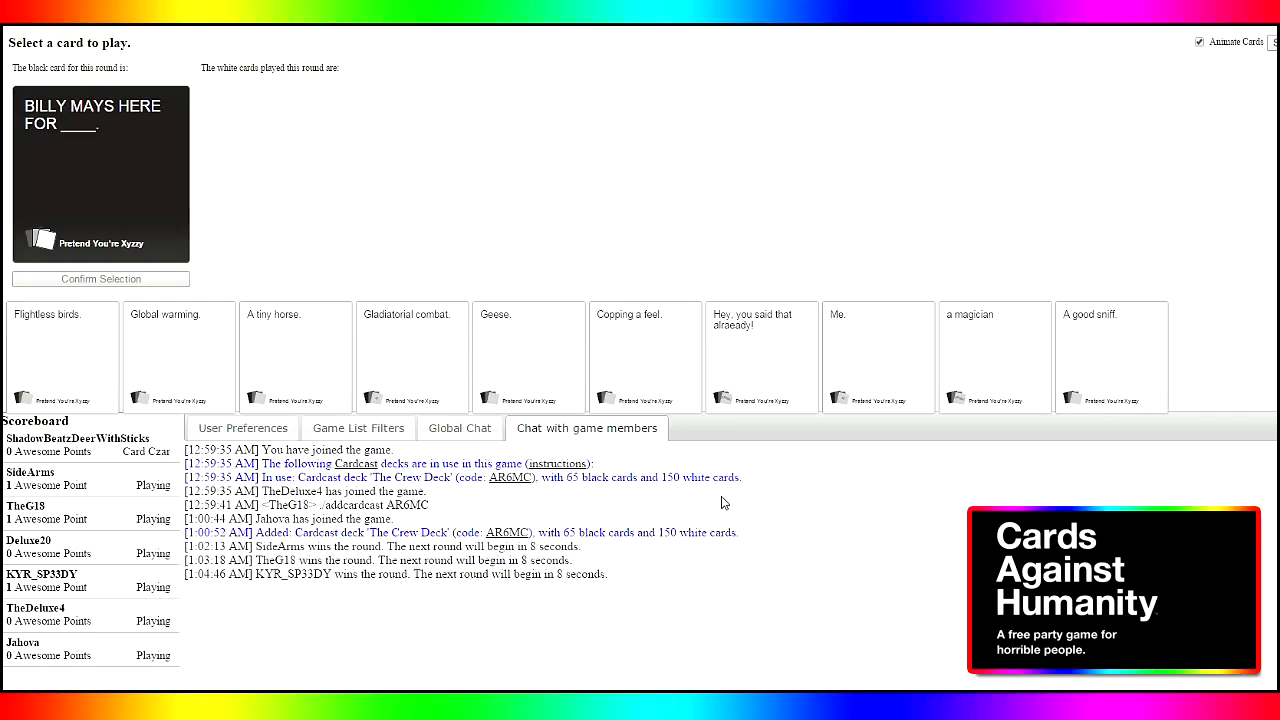
{"action": "mouse_move", "coordinate": [460, 496]}
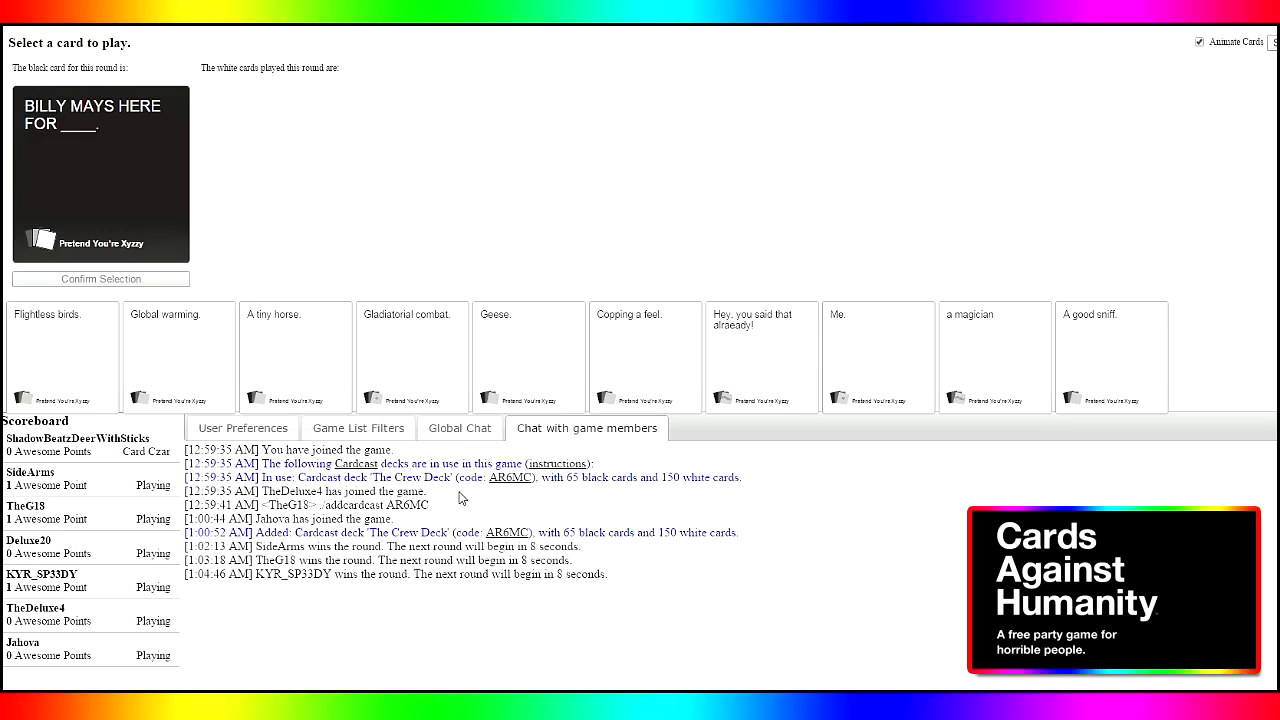
Play A good sniff. on the Billy Mays card and view the revealed answers
{"action": "left_click", "coordinate": [1112, 356]}
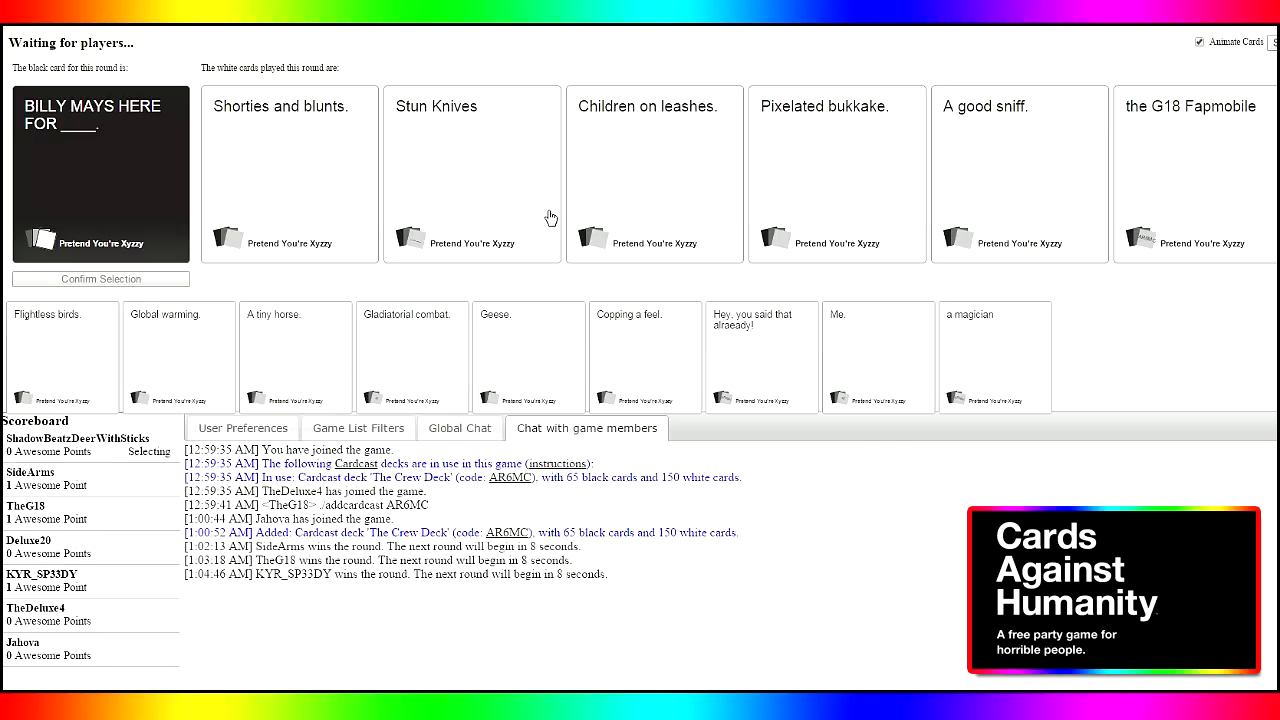
{"action": "left_click", "coordinate": [836, 172]}
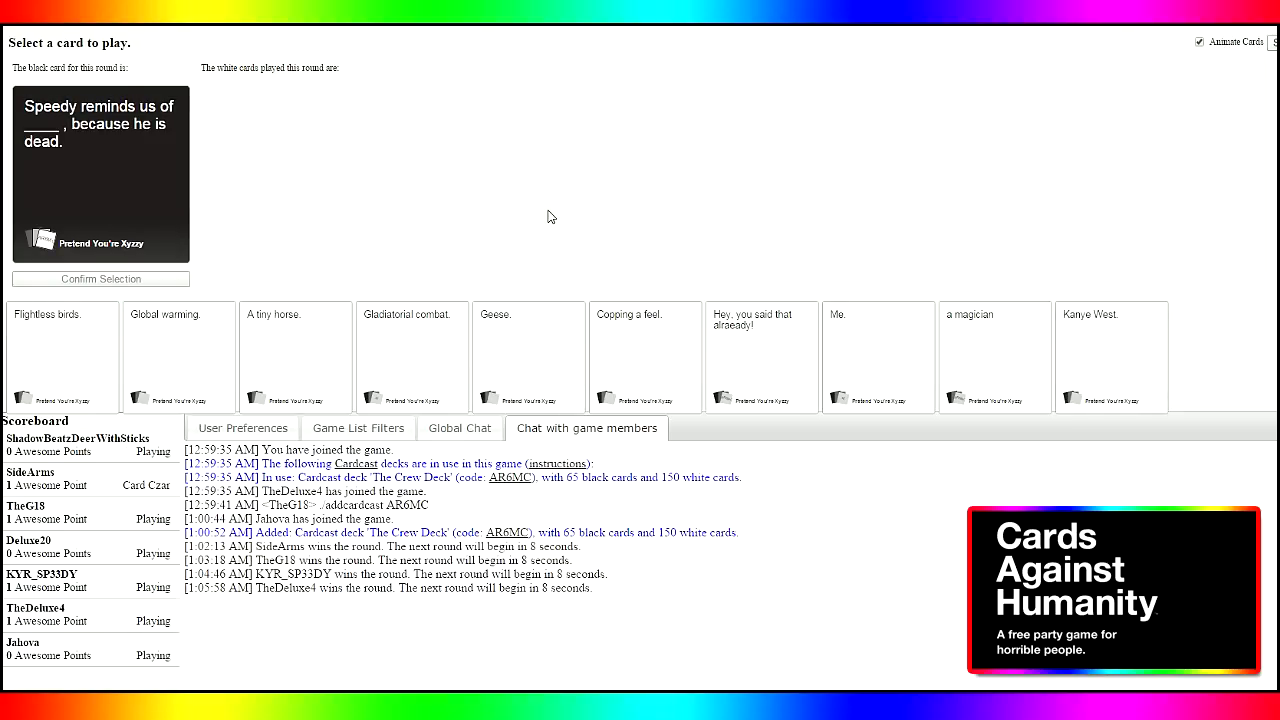
{"action": "mouse_move", "coordinate": [540, 216]}
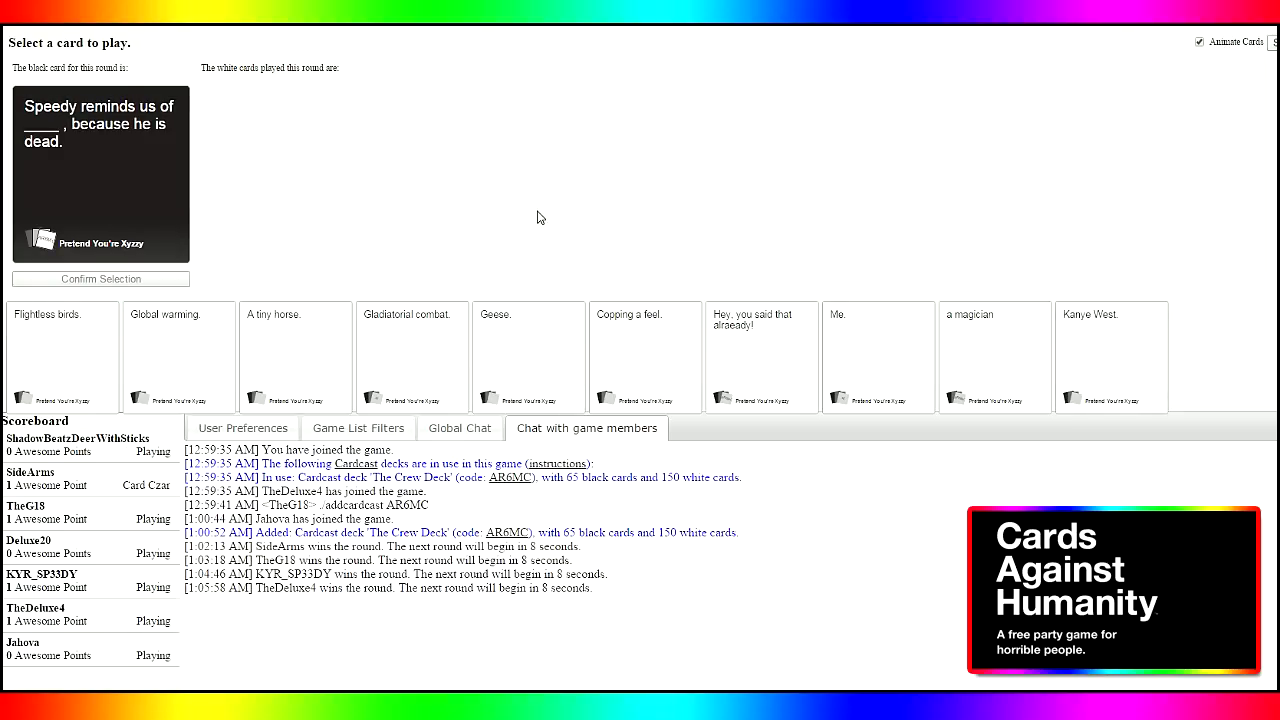
{"action": "mouse_move", "coordinate": [504, 216]}
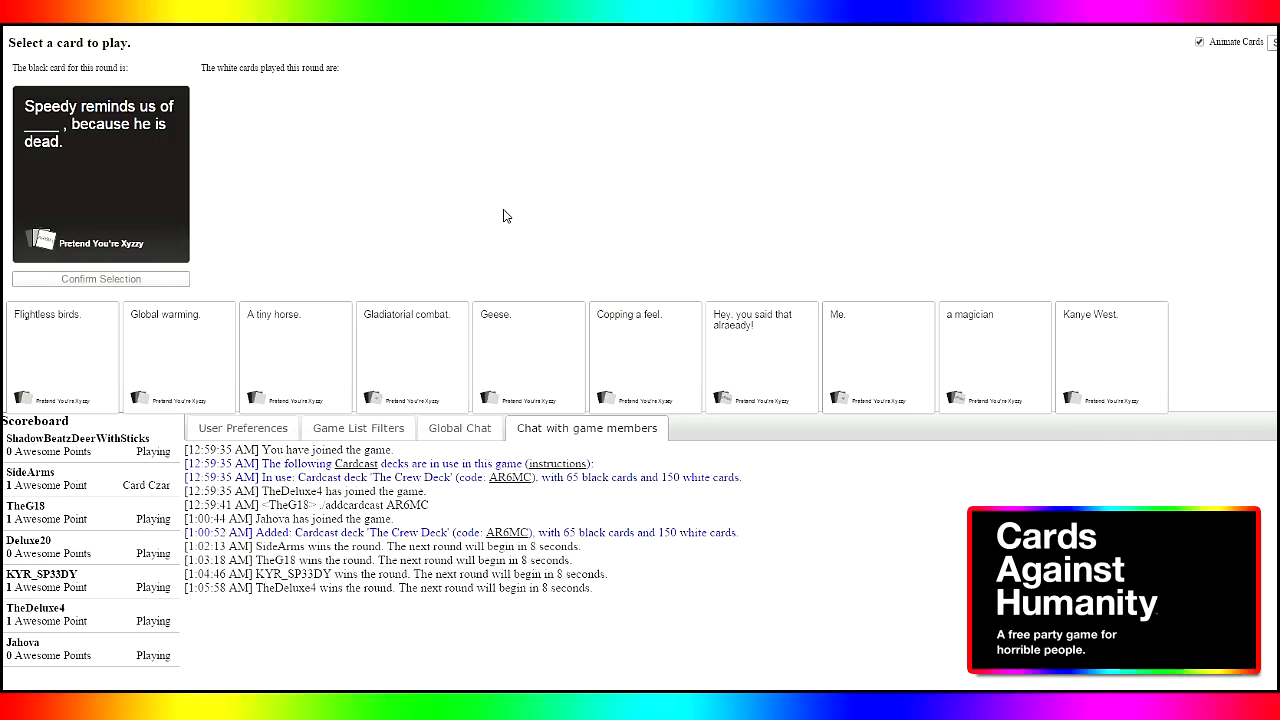
{"action": "mouse_move", "coordinate": [500, 216]}
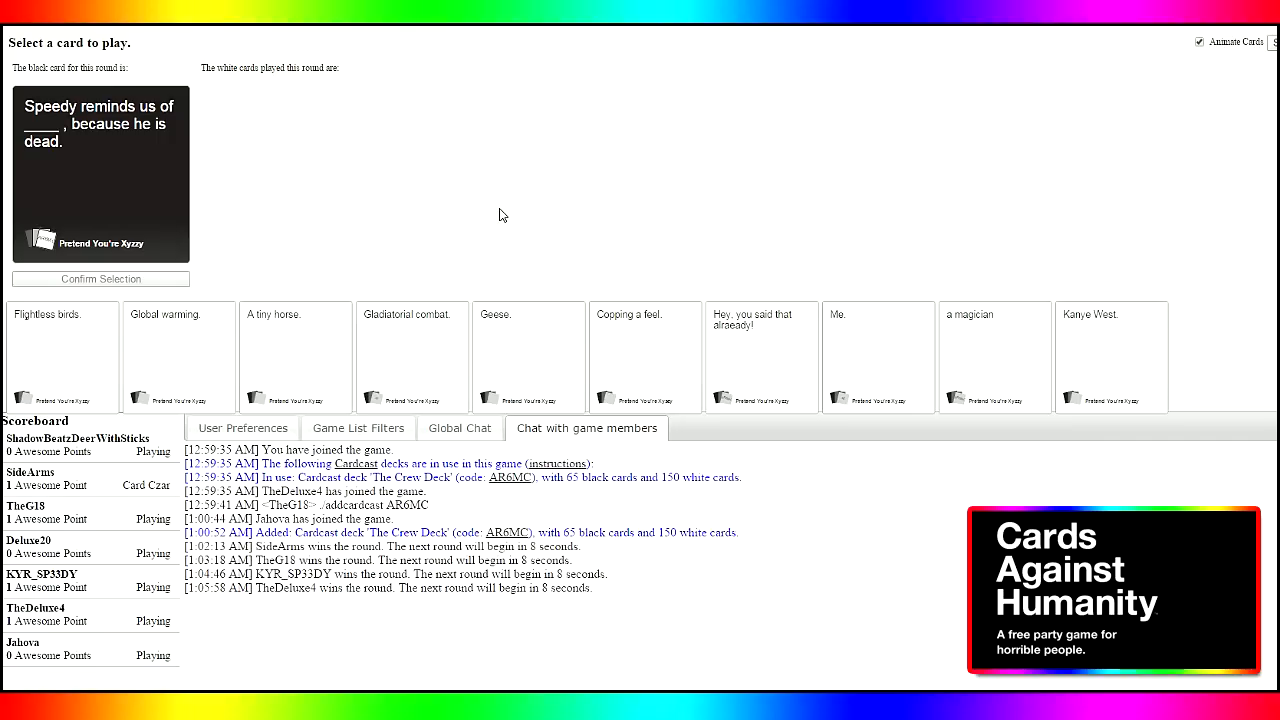
{"action": "mouse_move", "coordinate": [480, 212]}
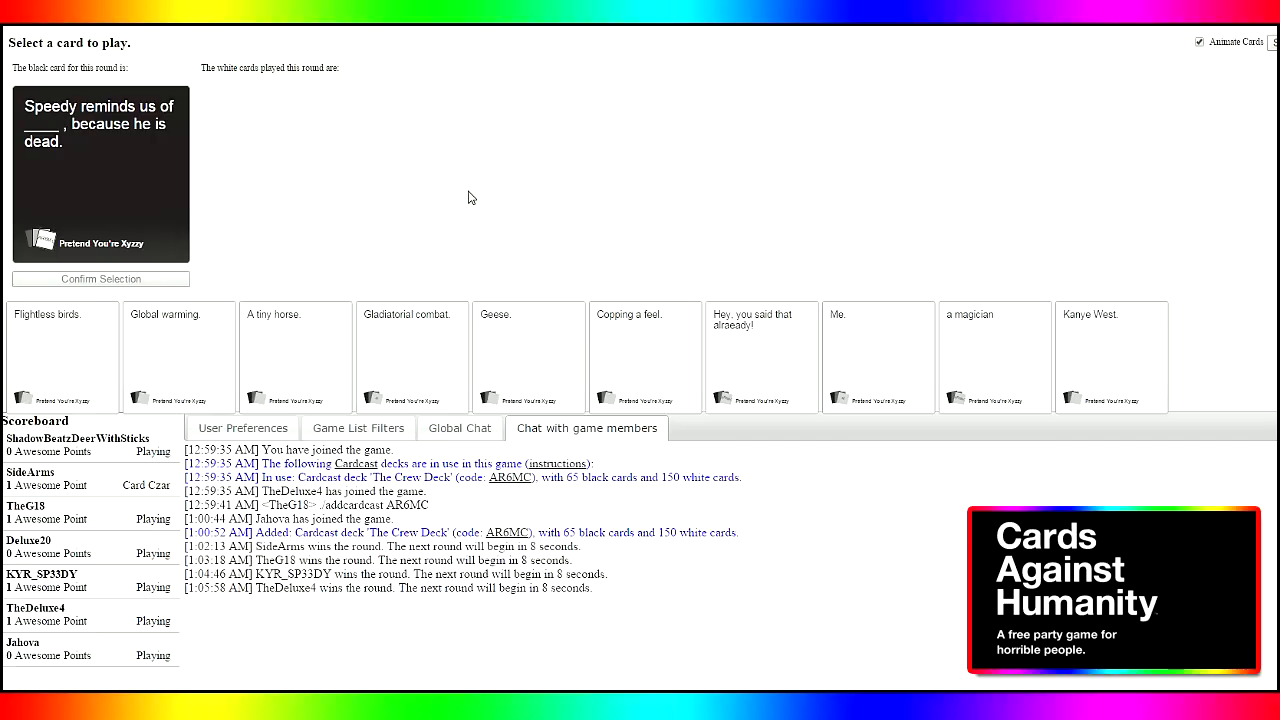
{"action": "mouse_move", "coordinate": [464, 188]}
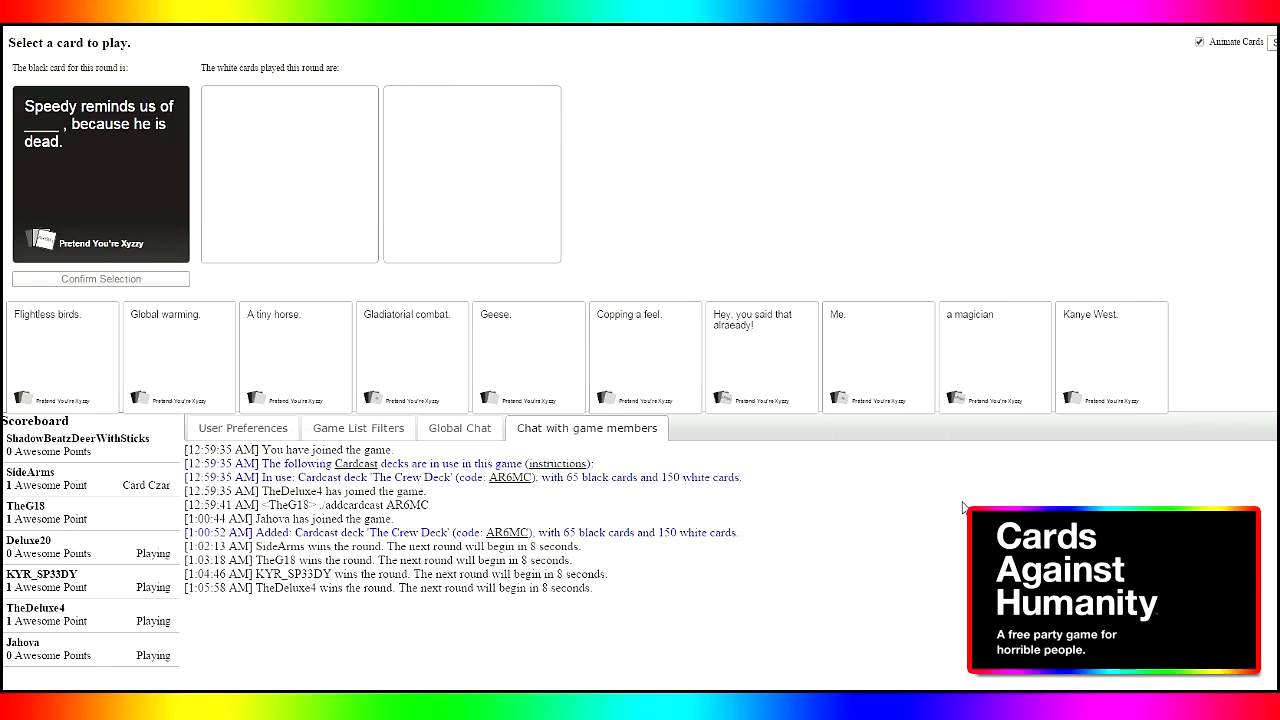
Play Flightless birds. on the Speedy black card and confirm the selection
{"action": "left_click", "coordinate": [62, 356]}
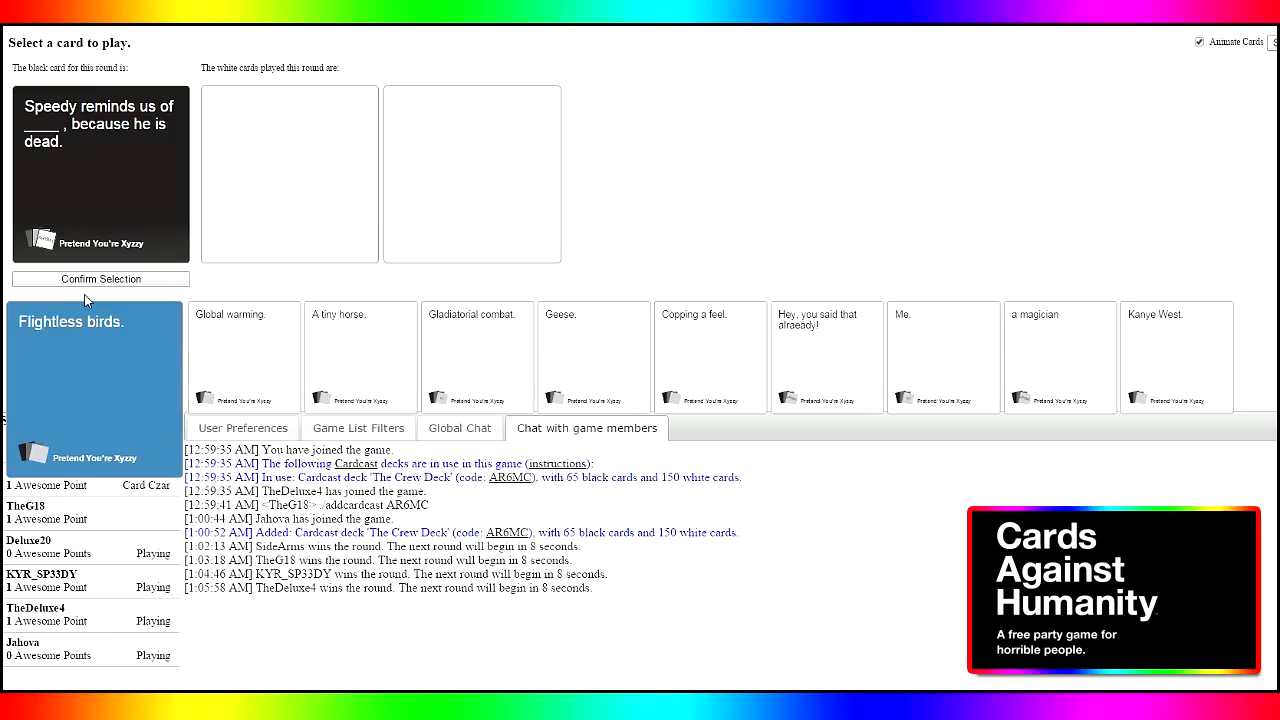
{"action": "left_click", "coordinate": [100, 278]}
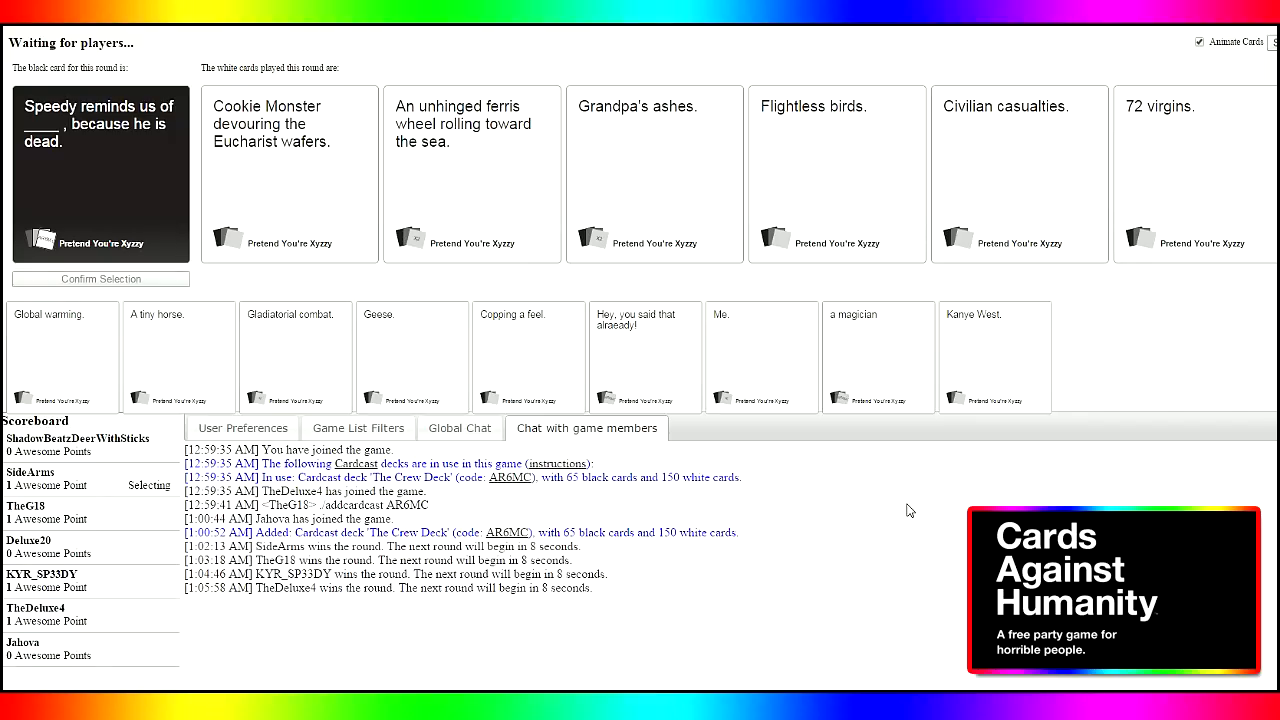
{"action": "left_click", "coordinate": [654, 172]}
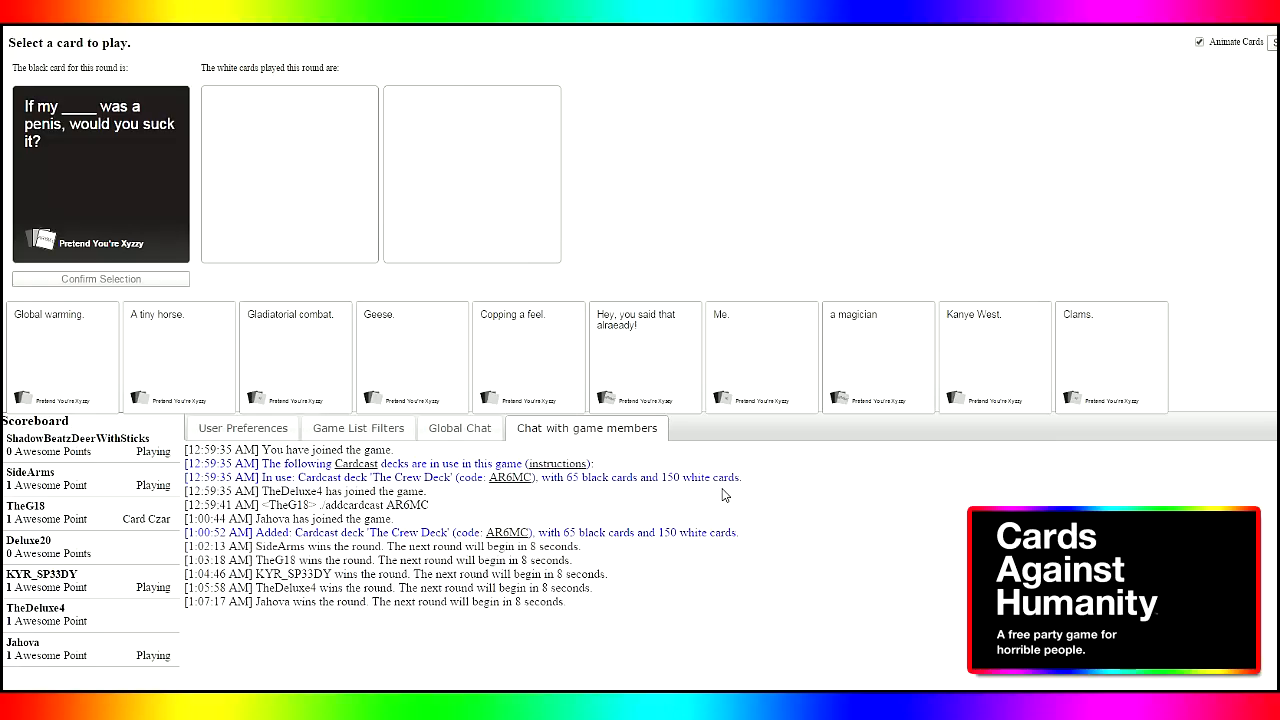
Play A tiny horse. on the suck-it black card and confirm the selection
{"action": "left_click", "coordinate": [180, 356]}
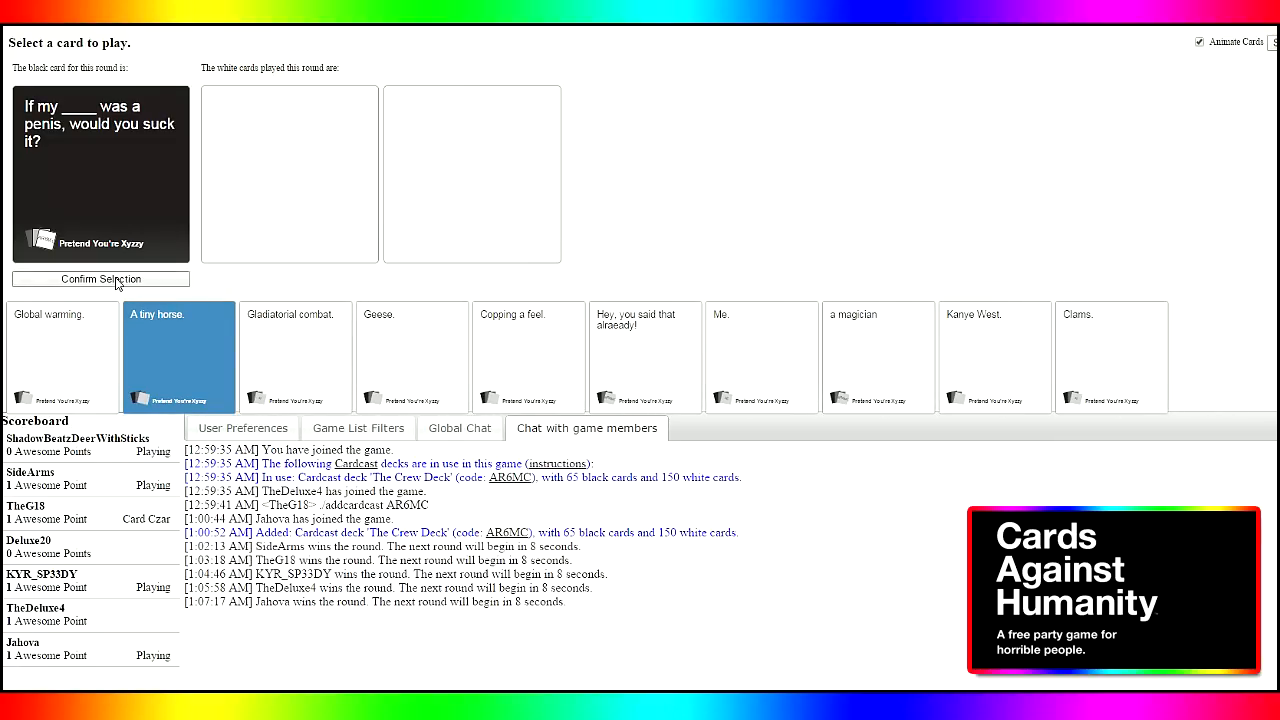
{"action": "left_click", "coordinate": [100, 280]}
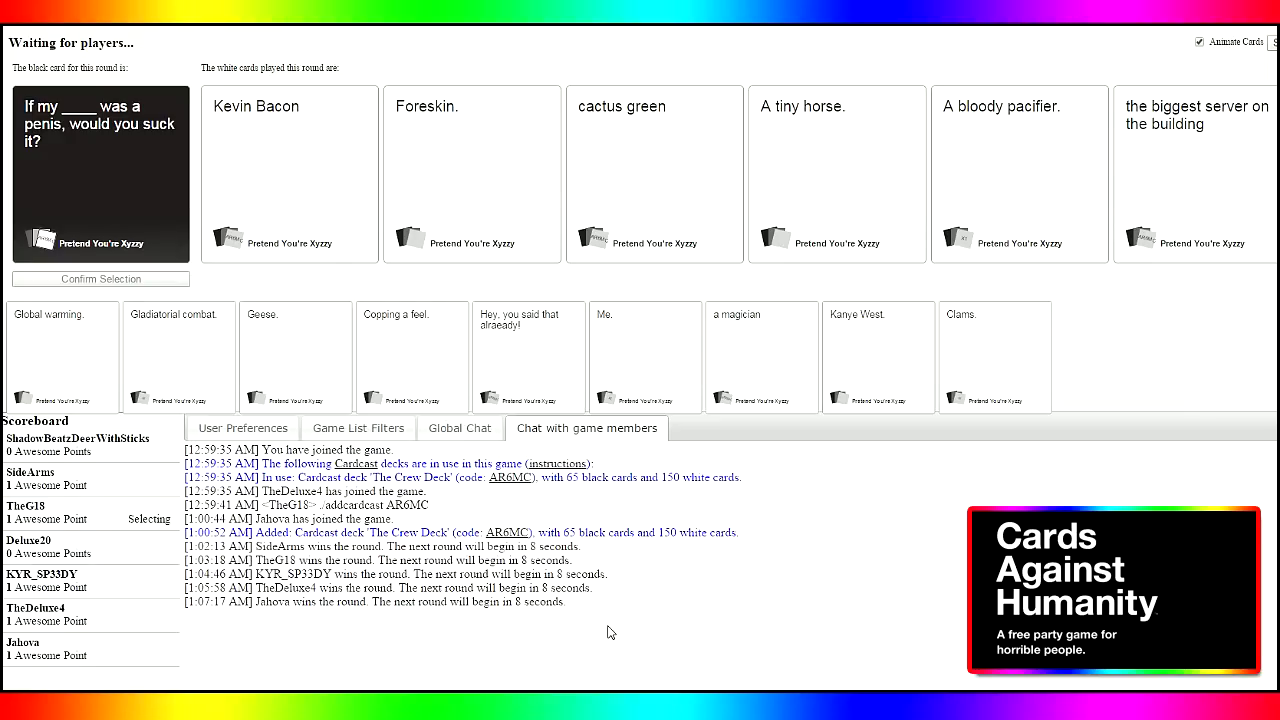
{"action": "left_click", "coordinate": [288, 170]}
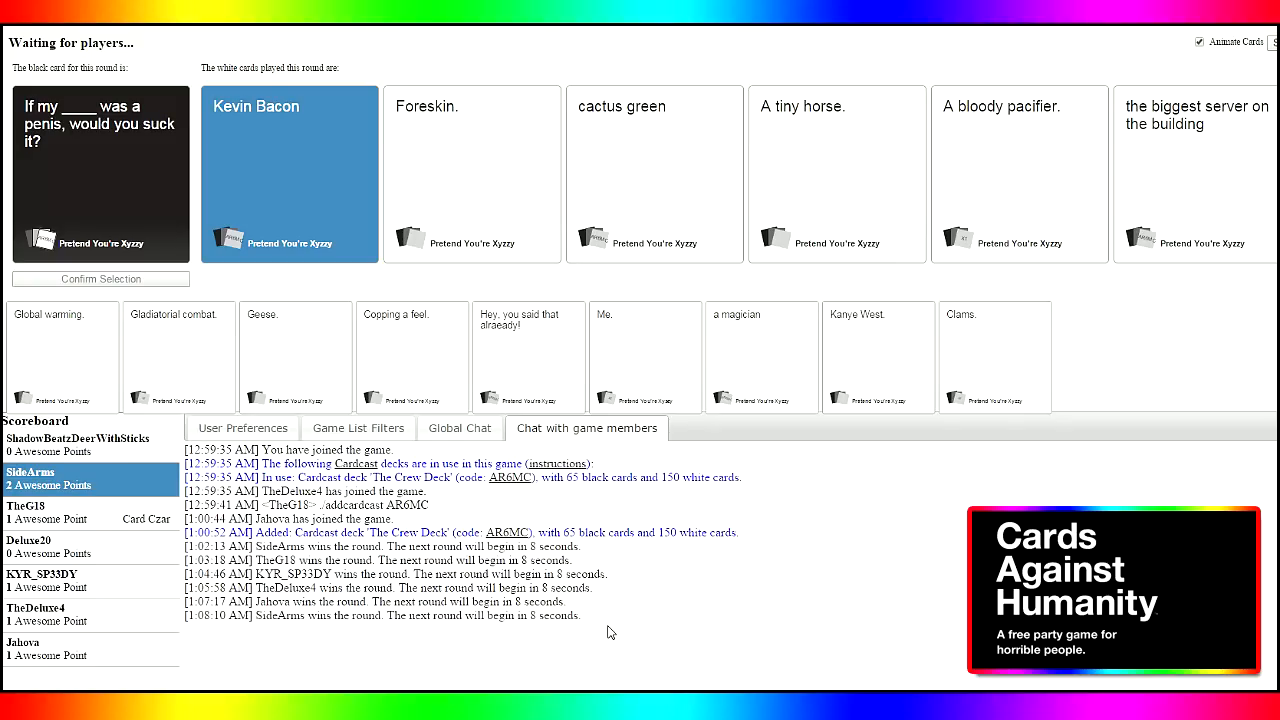
{"action": "mouse_move", "coordinate": [596, 620]}
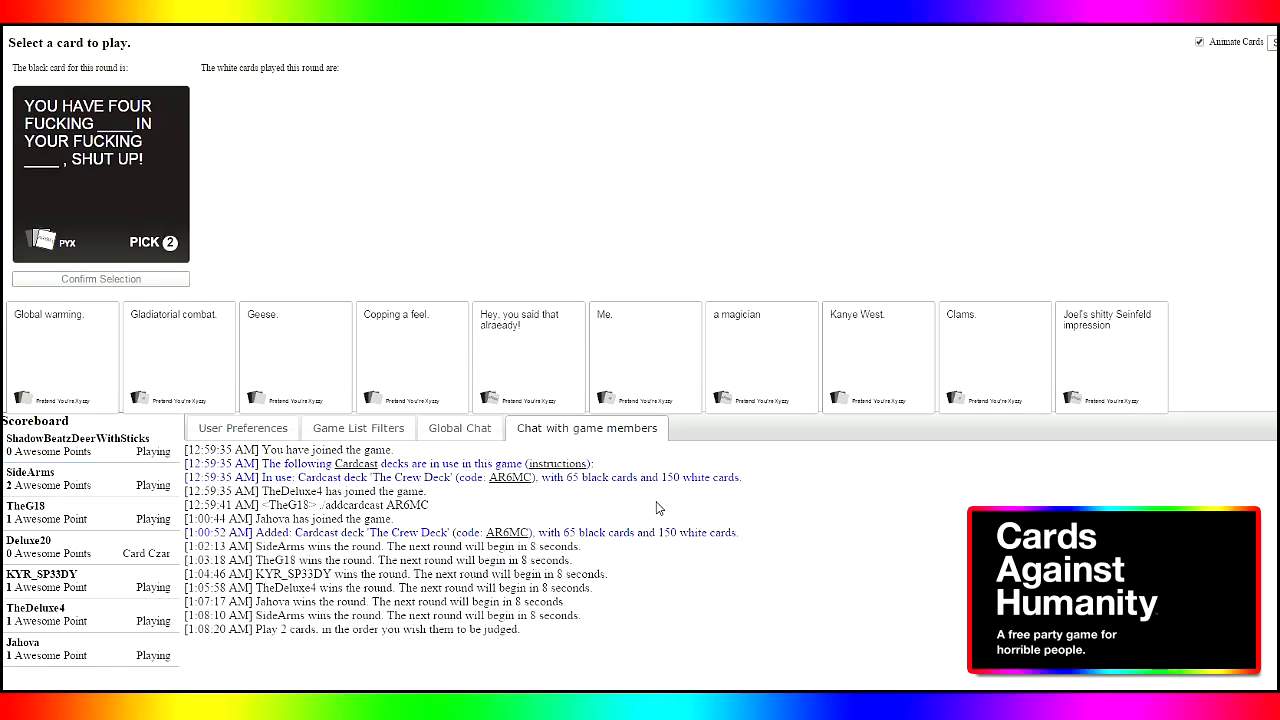
{"action": "mouse_move", "coordinate": [648, 510]}
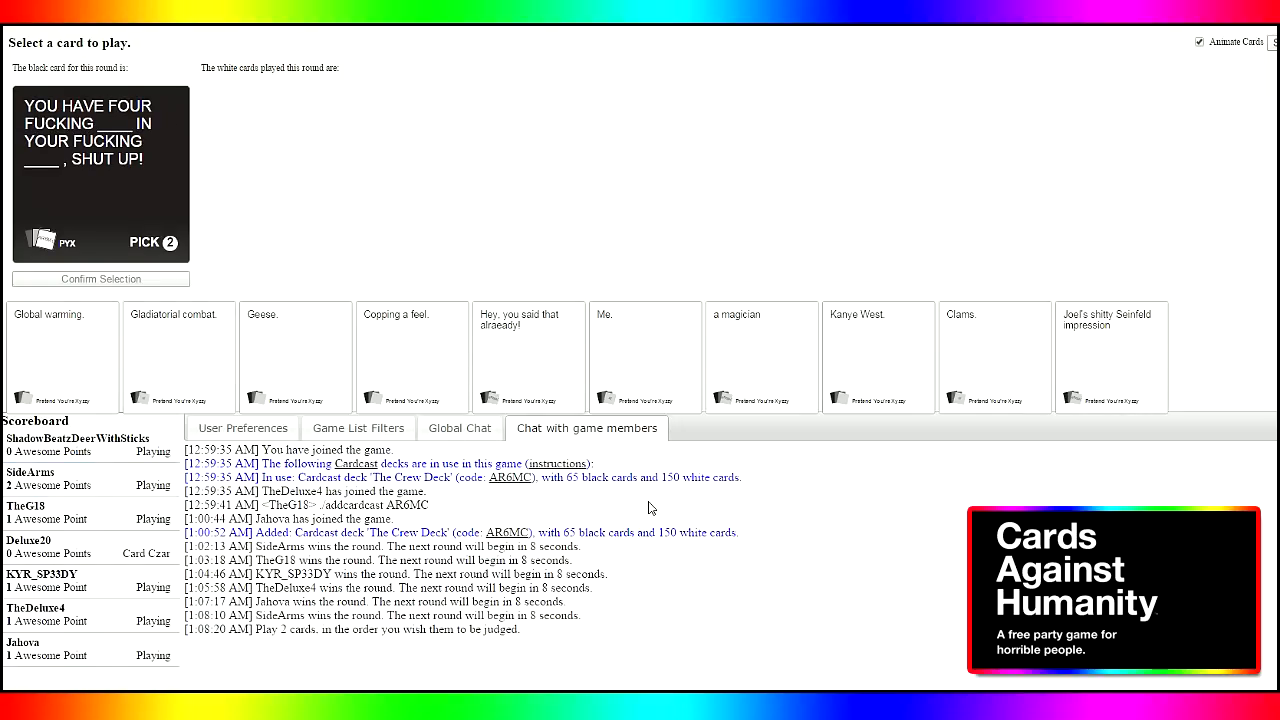
{"action": "mouse_move", "coordinate": [636, 508]}
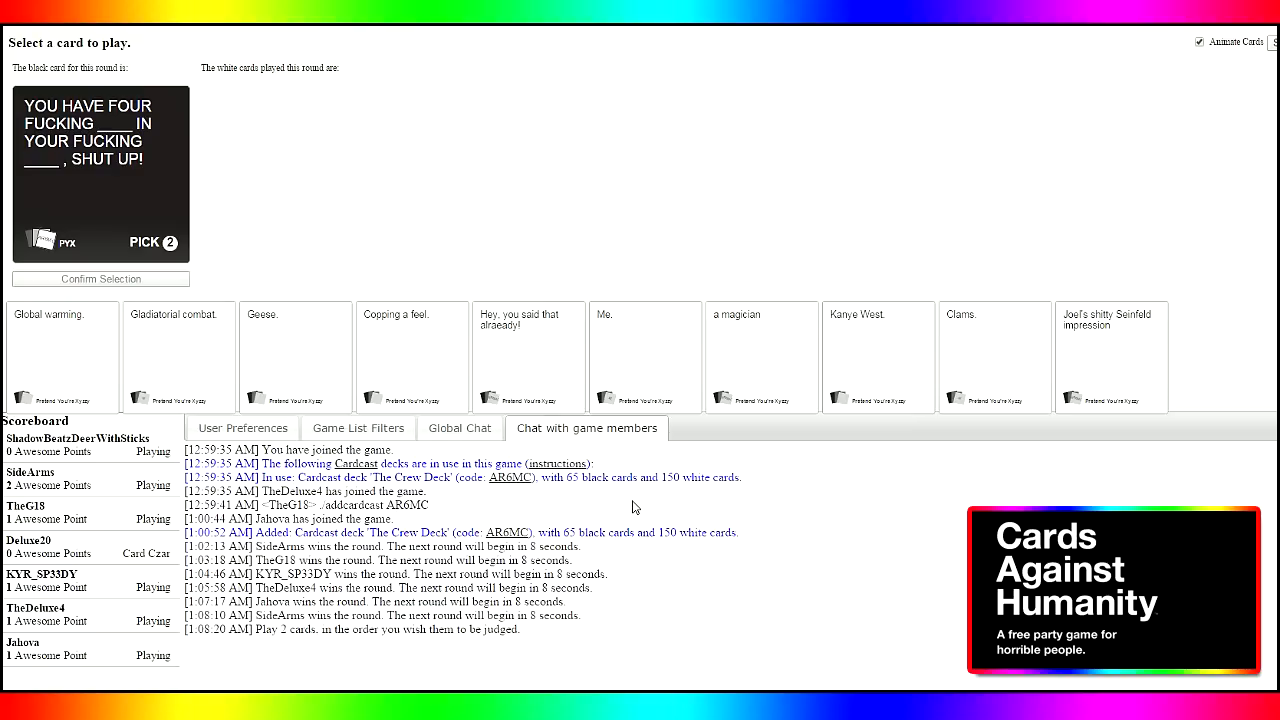
{"action": "mouse_move", "coordinate": [628, 504]}
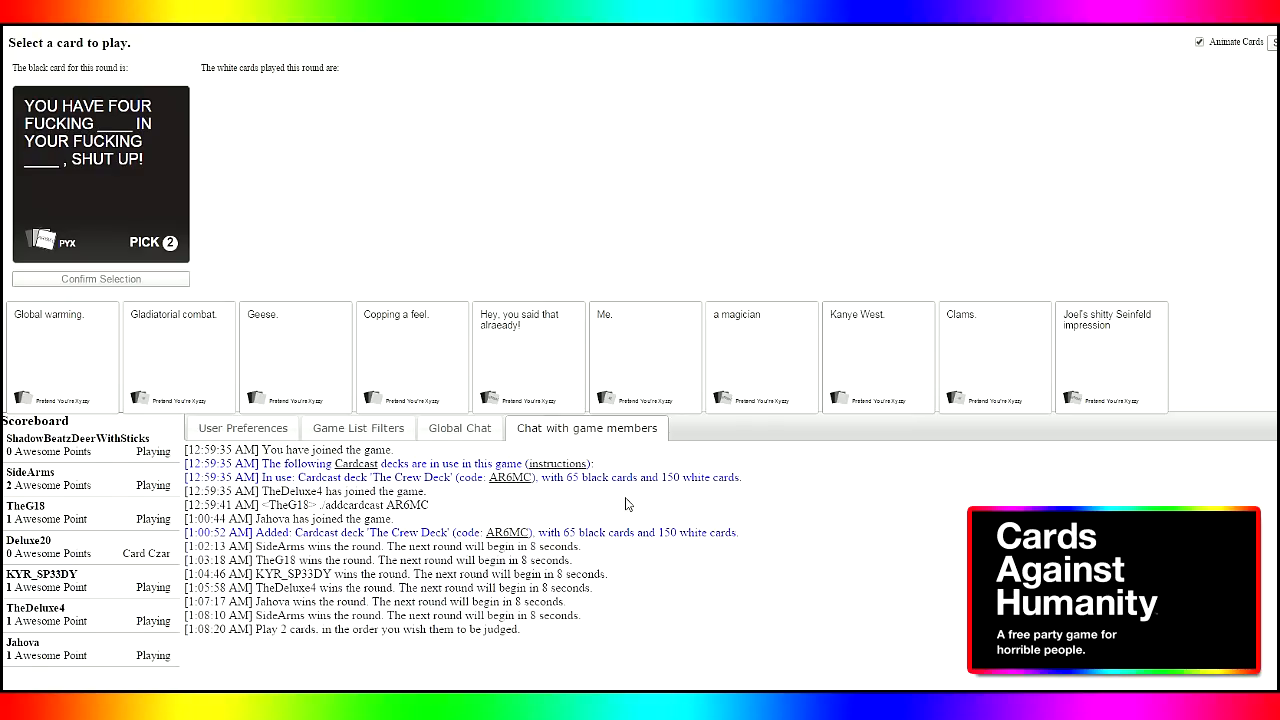
{"action": "mouse_move", "coordinate": [324, 518]}
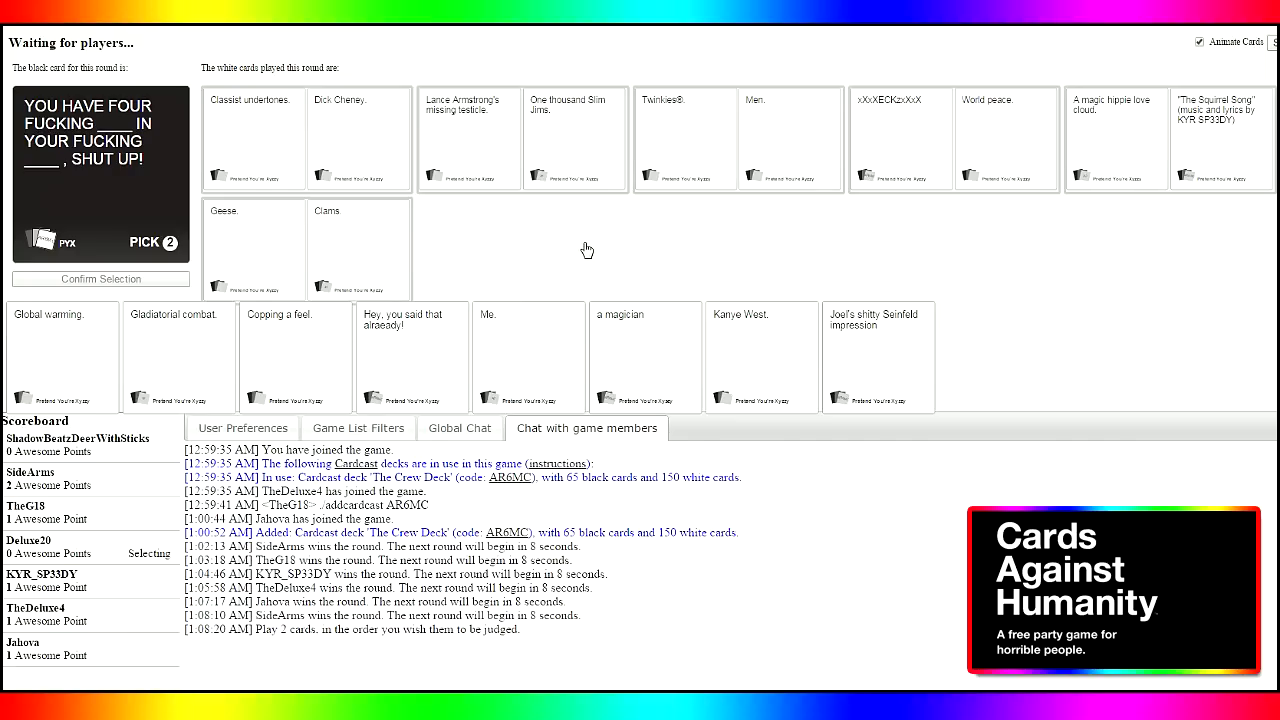
{"action": "mouse_move", "coordinate": [584, 248]}
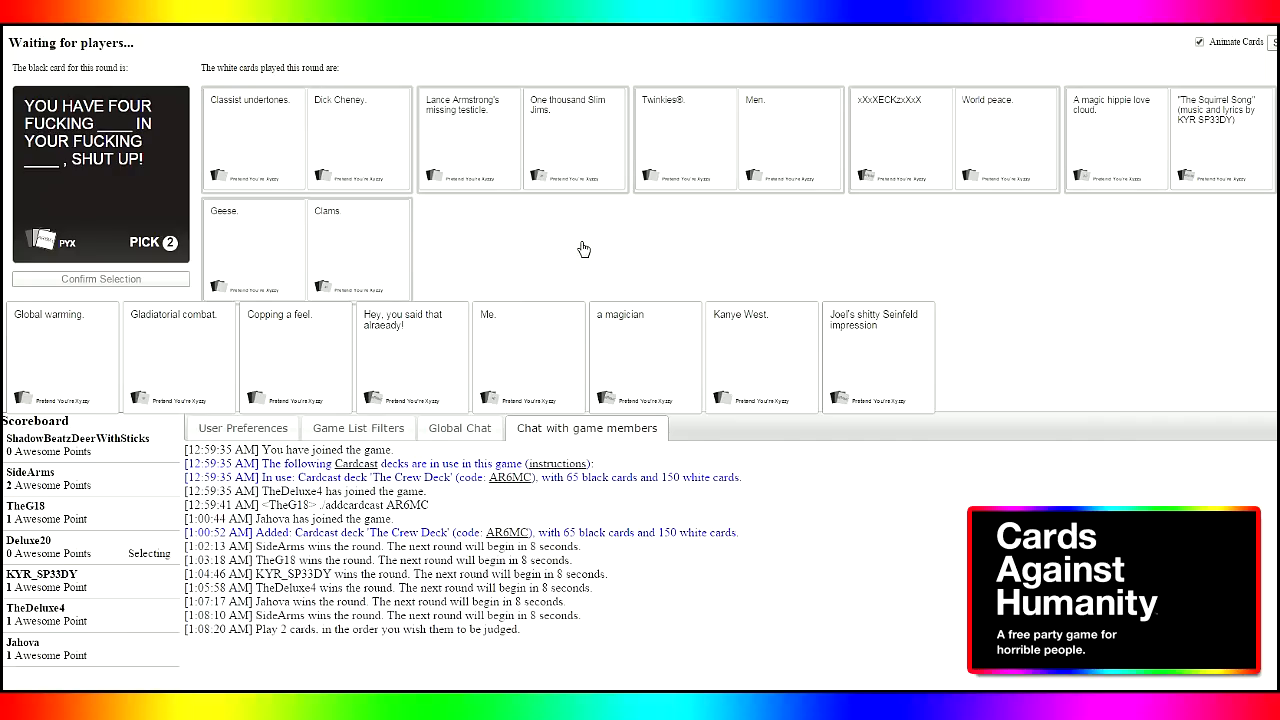
{"action": "mouse_move", "coordinate": [582, 246]}
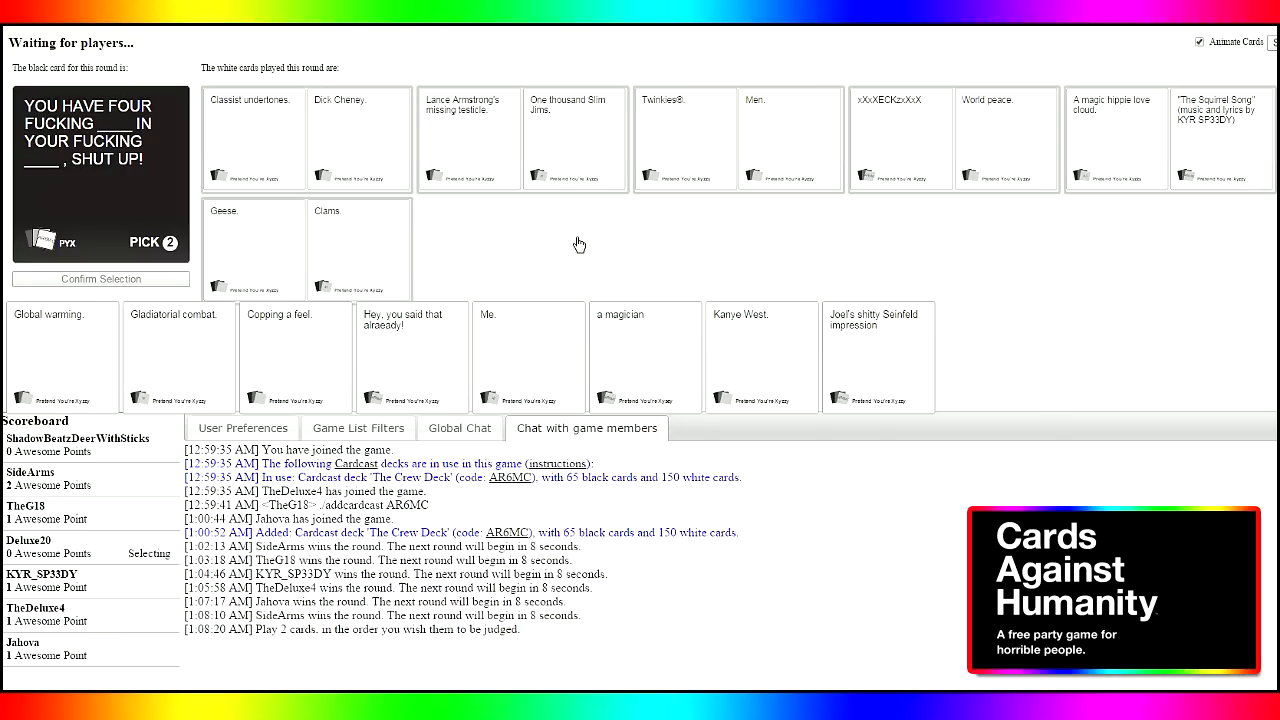
{"action": "mouse_move", "coordinate": [588, 236]}
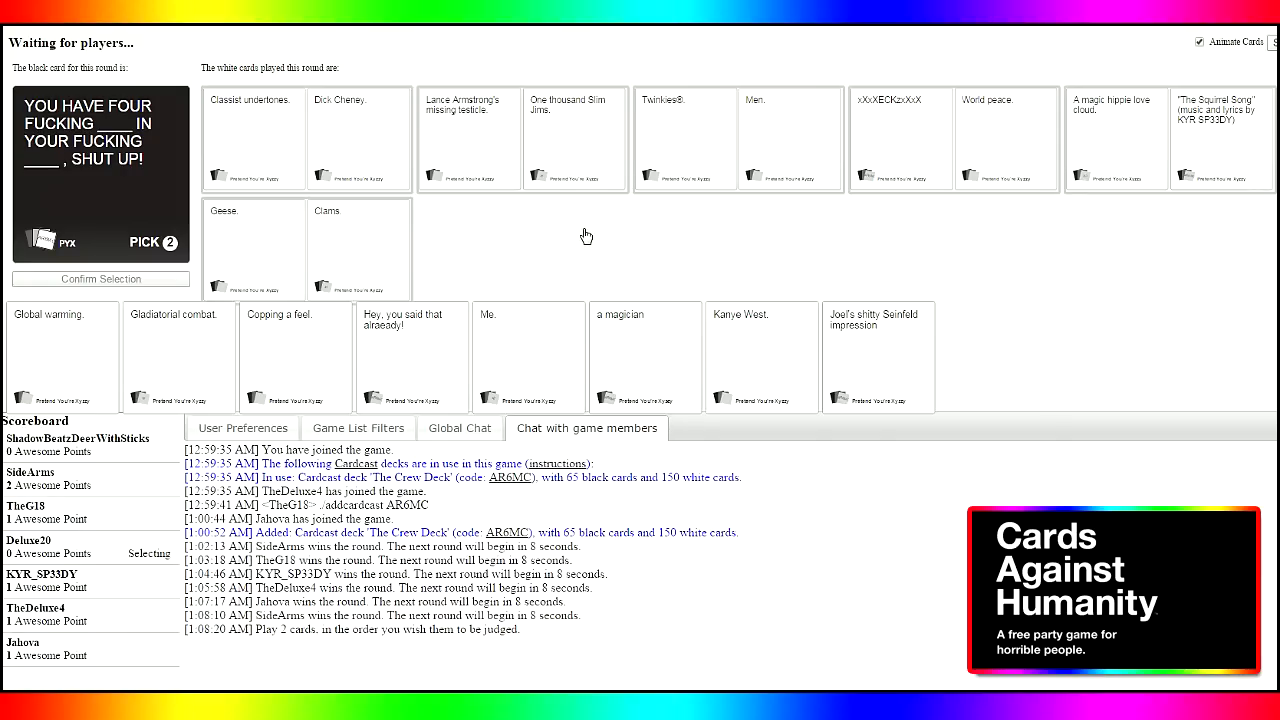
{"action": "mouse_move", "coordinate": [604, 232]}
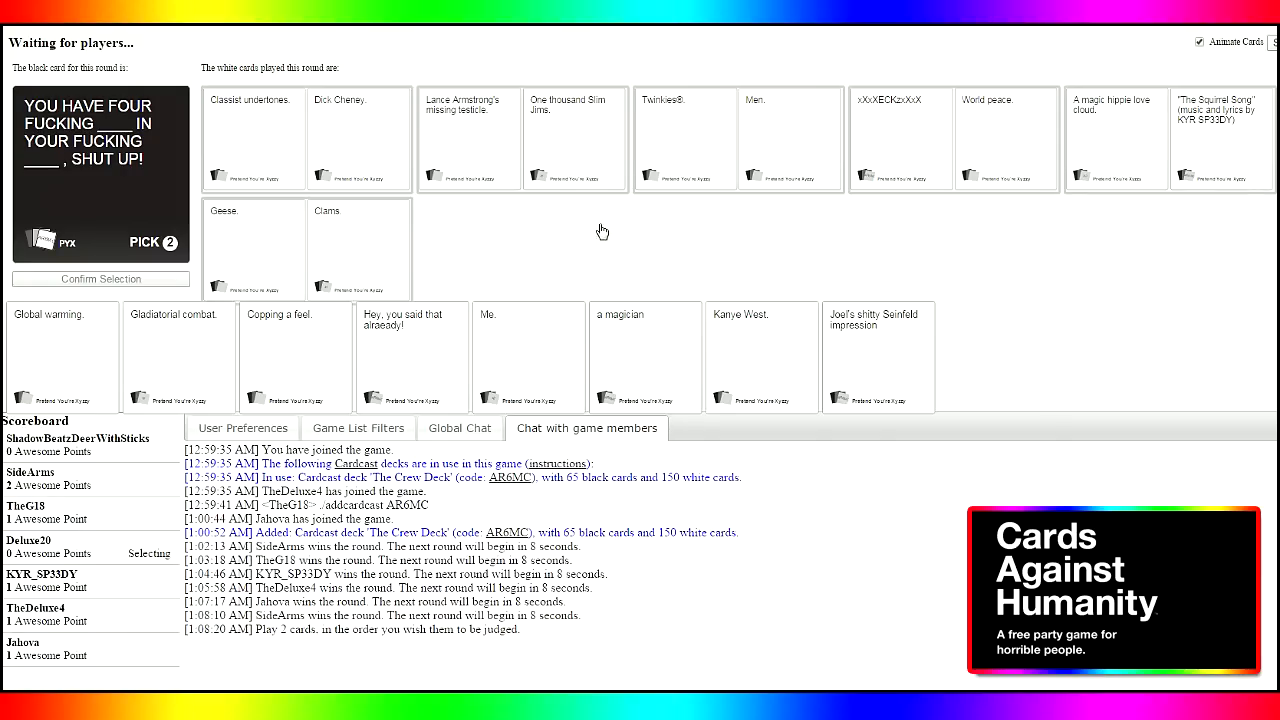
{"action": "mouse_move", "coordinate": [560, 204]}
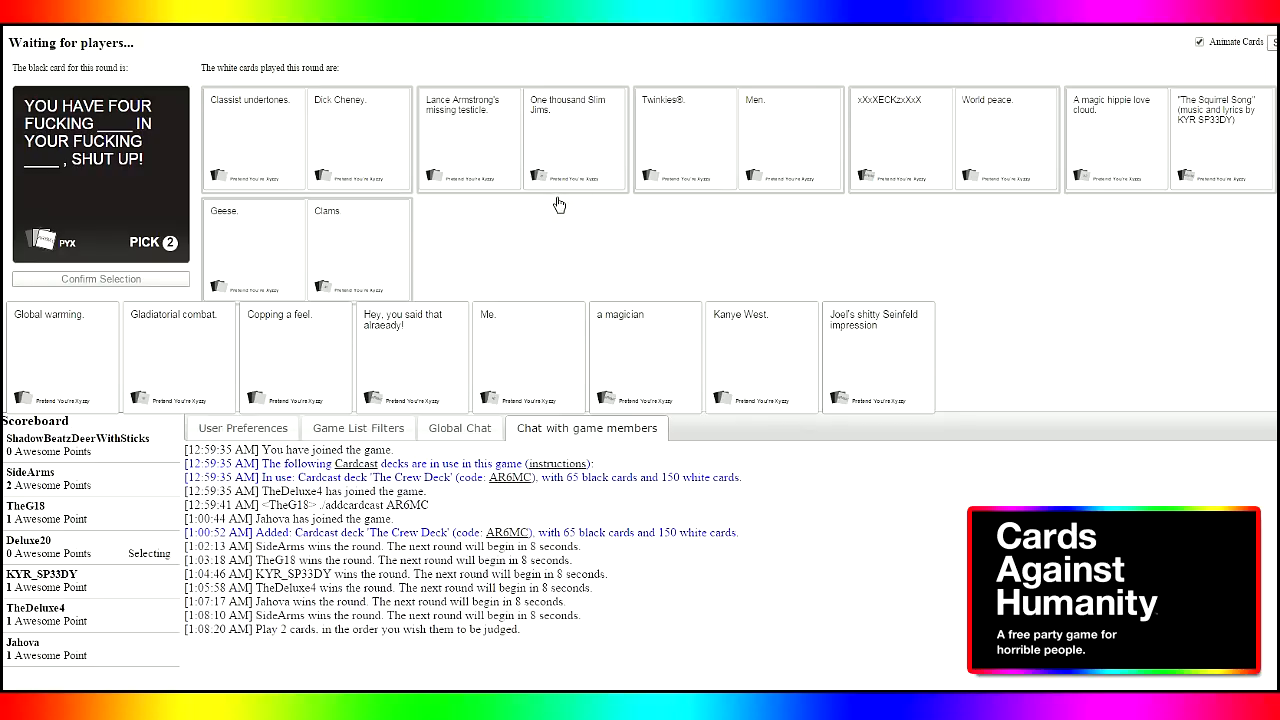
{"action": "mouse_move", "coordinate": [552, 204]}
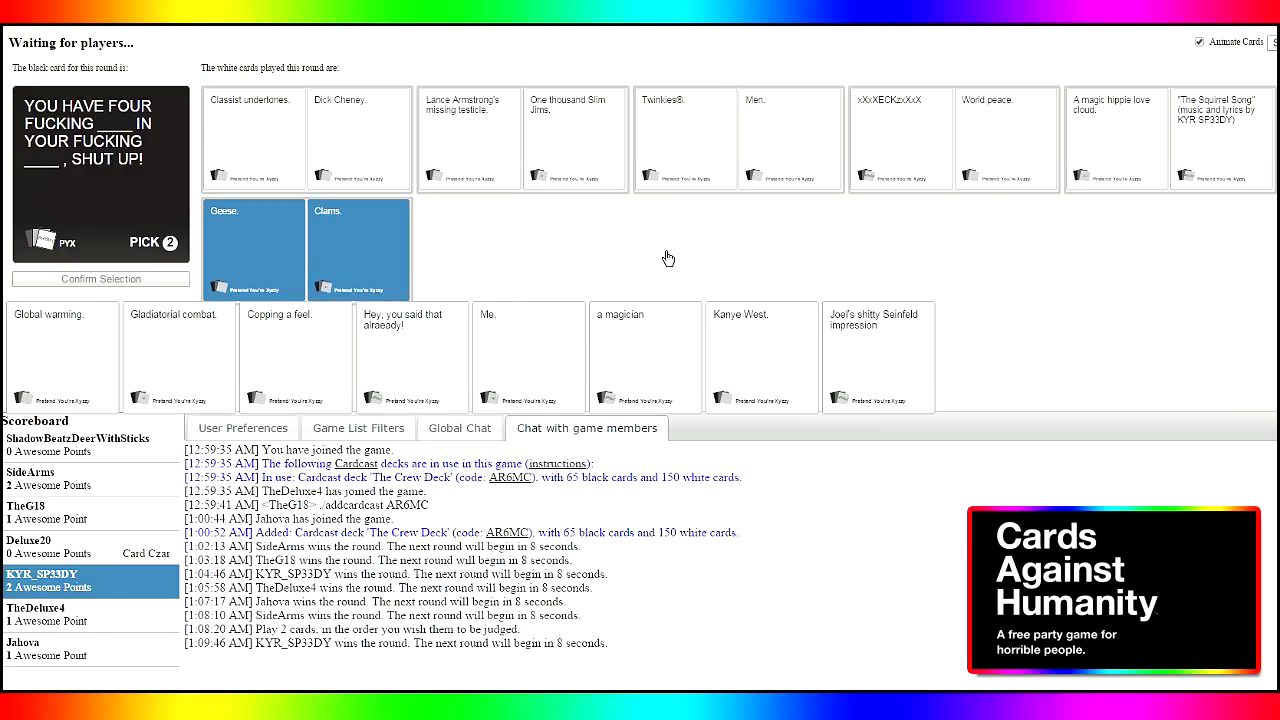
{"action": "mouse_move", "coordinate": [666, 258]}
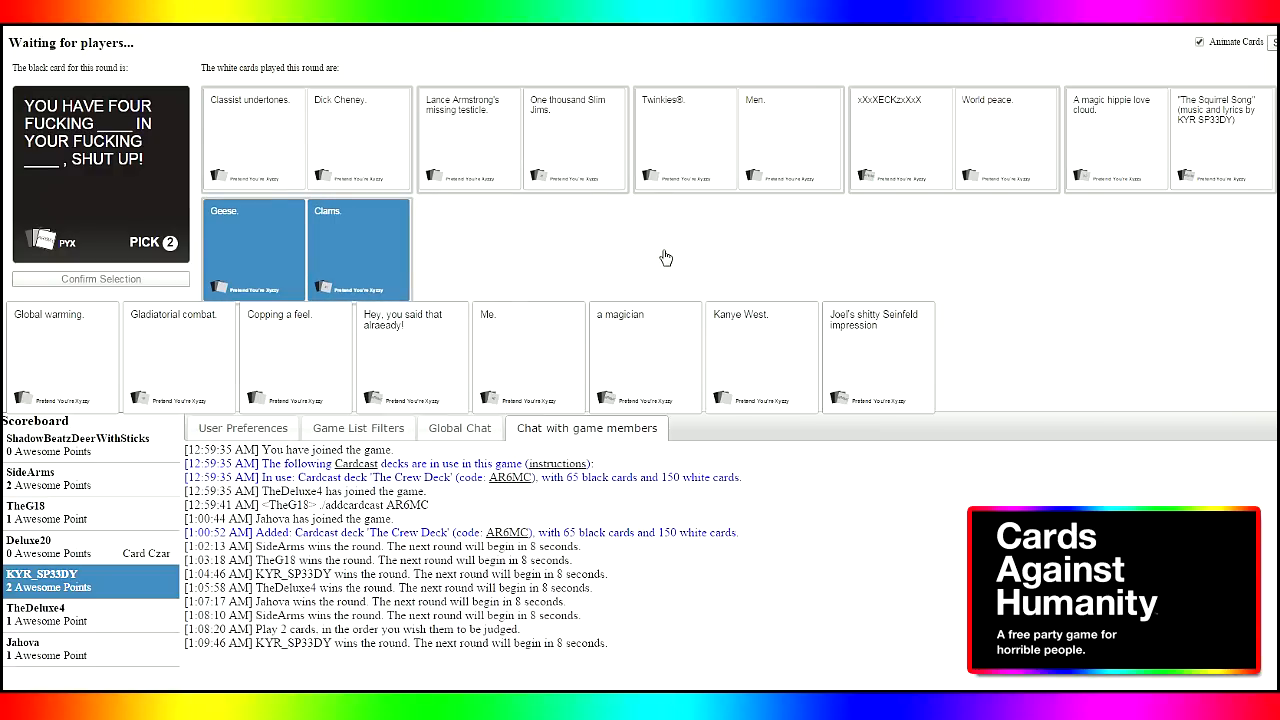
{"action": "mouse_move", "coordinate": [700, 236]}
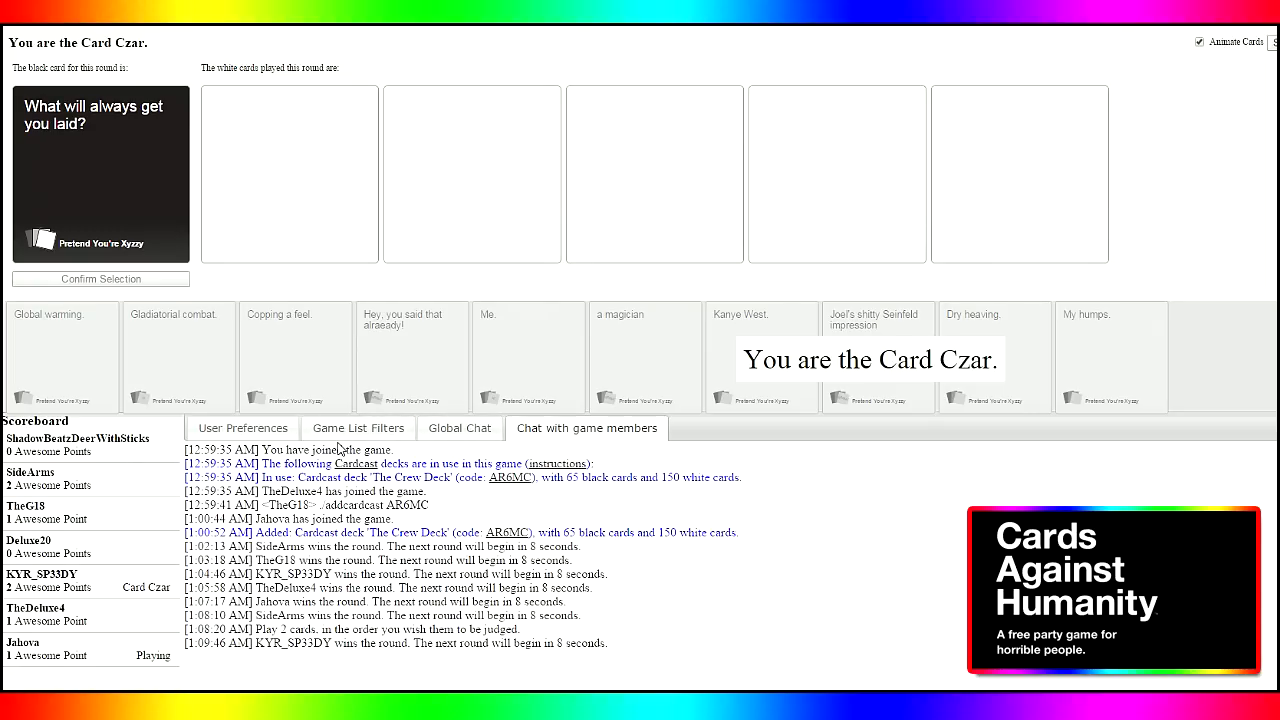
{"action": "mouse_move", "coordinate": [504, 490]}
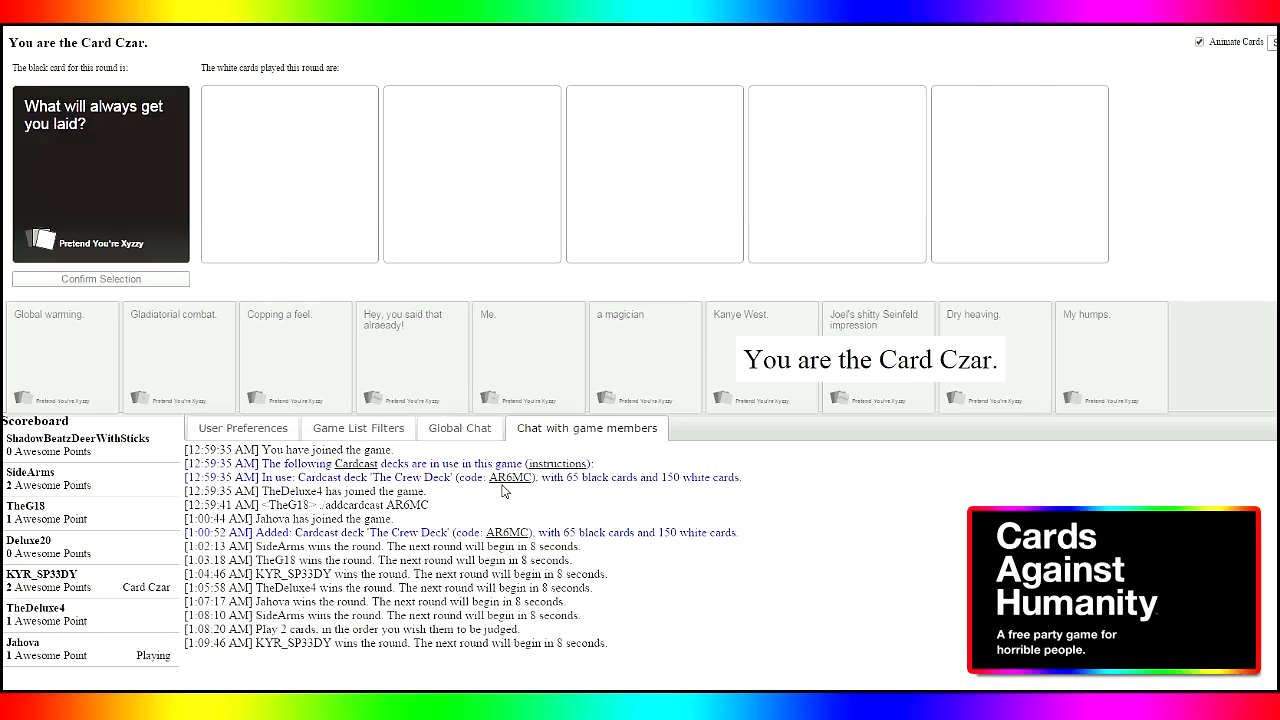
{"action": "mouse_move", "coordinate": [504, 490]}
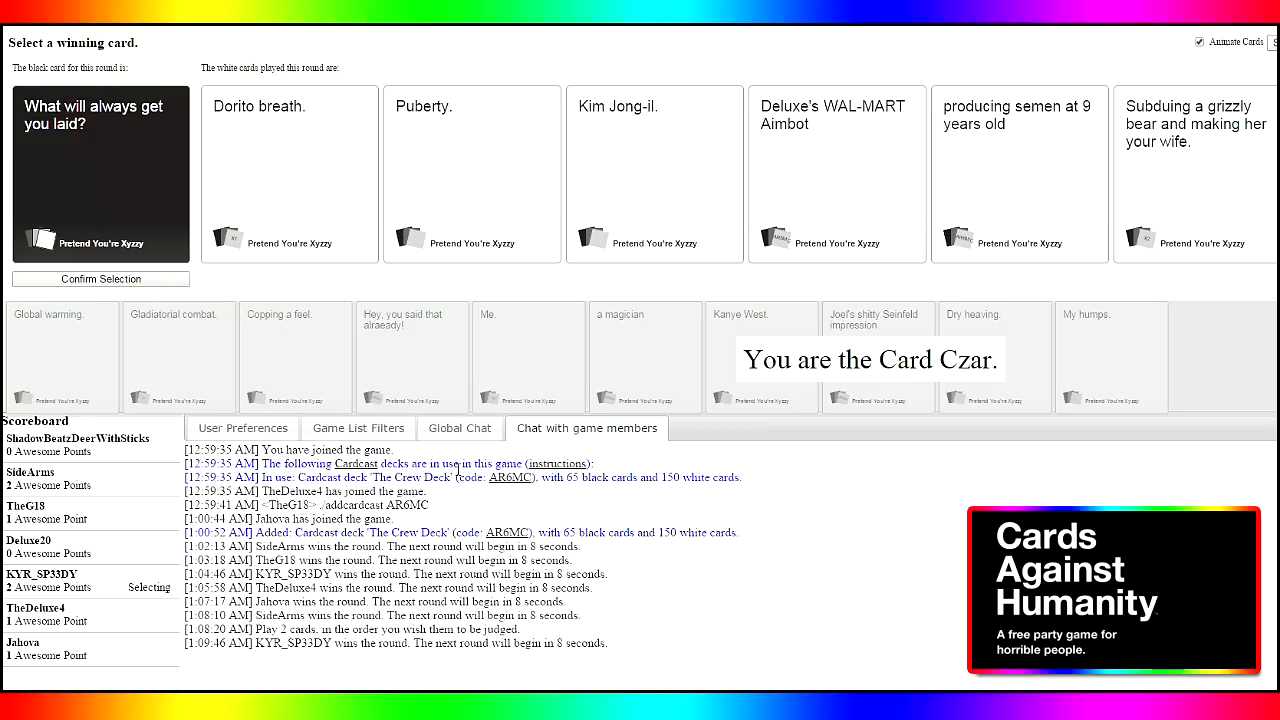
{"action": "mouse_move", "coordinate": [456, 468]}
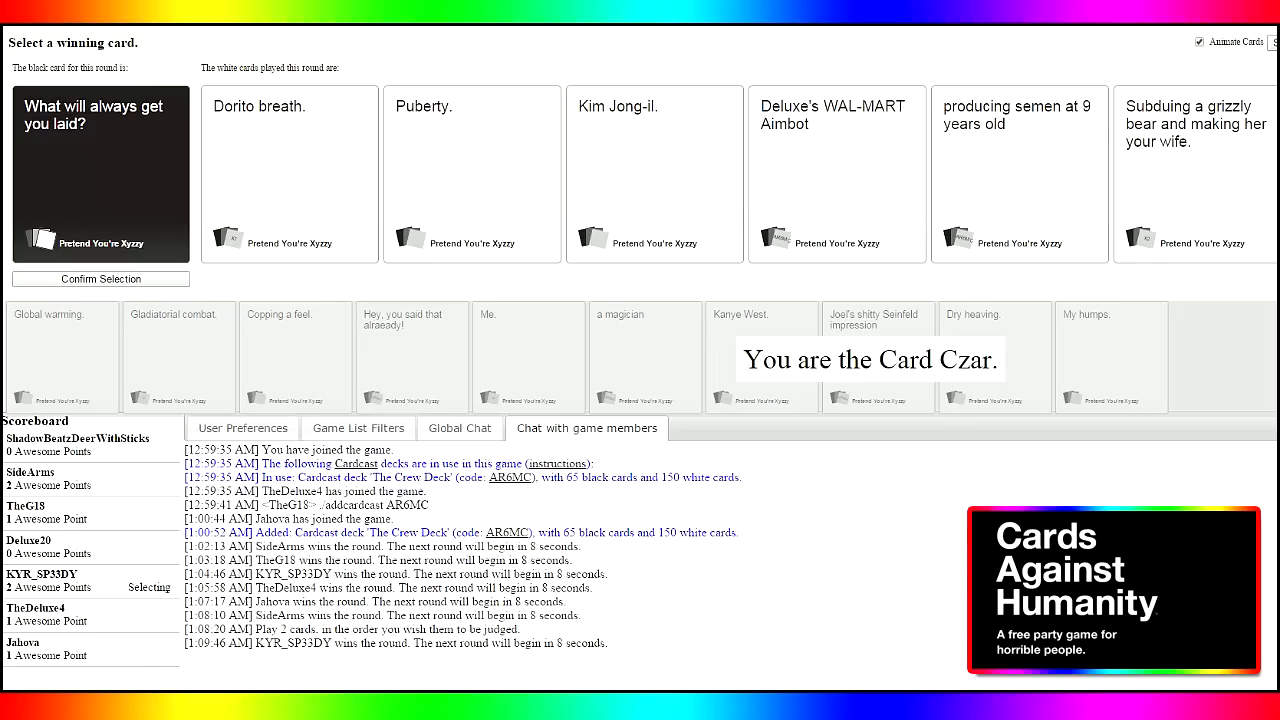
{"action": "mouse_move", "coordinate": [996, 500]}
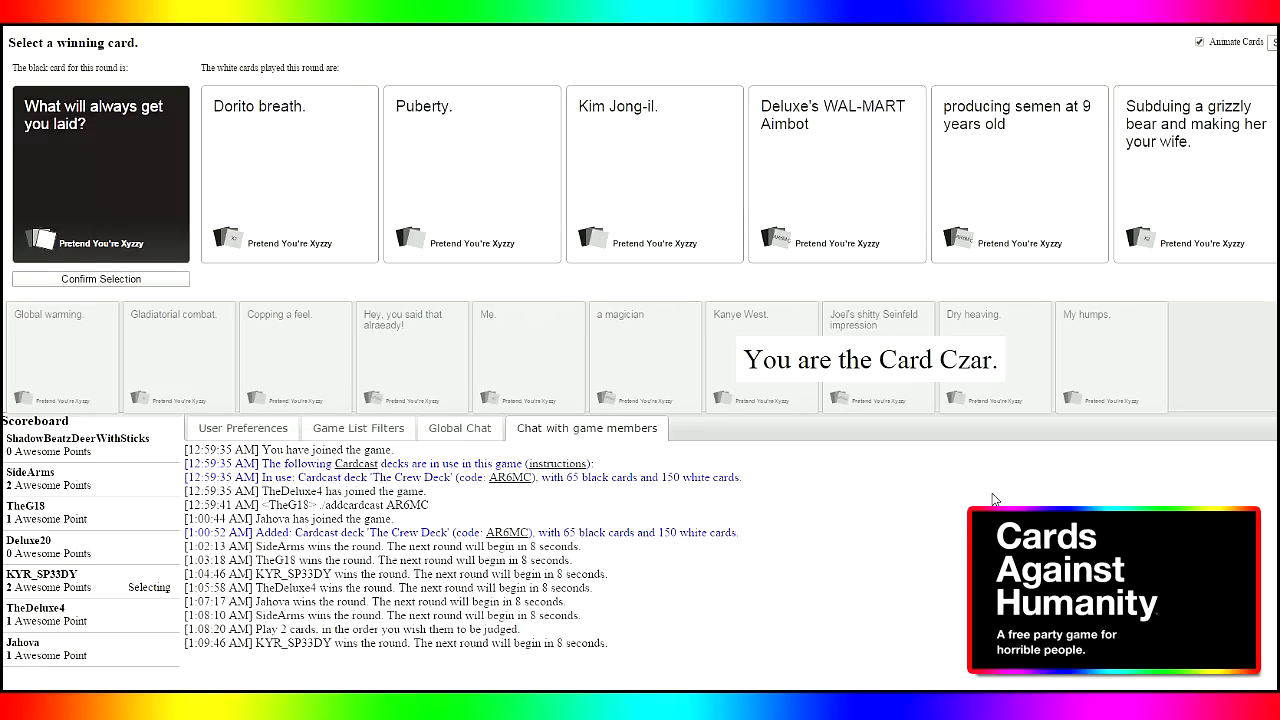
{"action": "mouse_move", "coordinate": [1148, 192]}
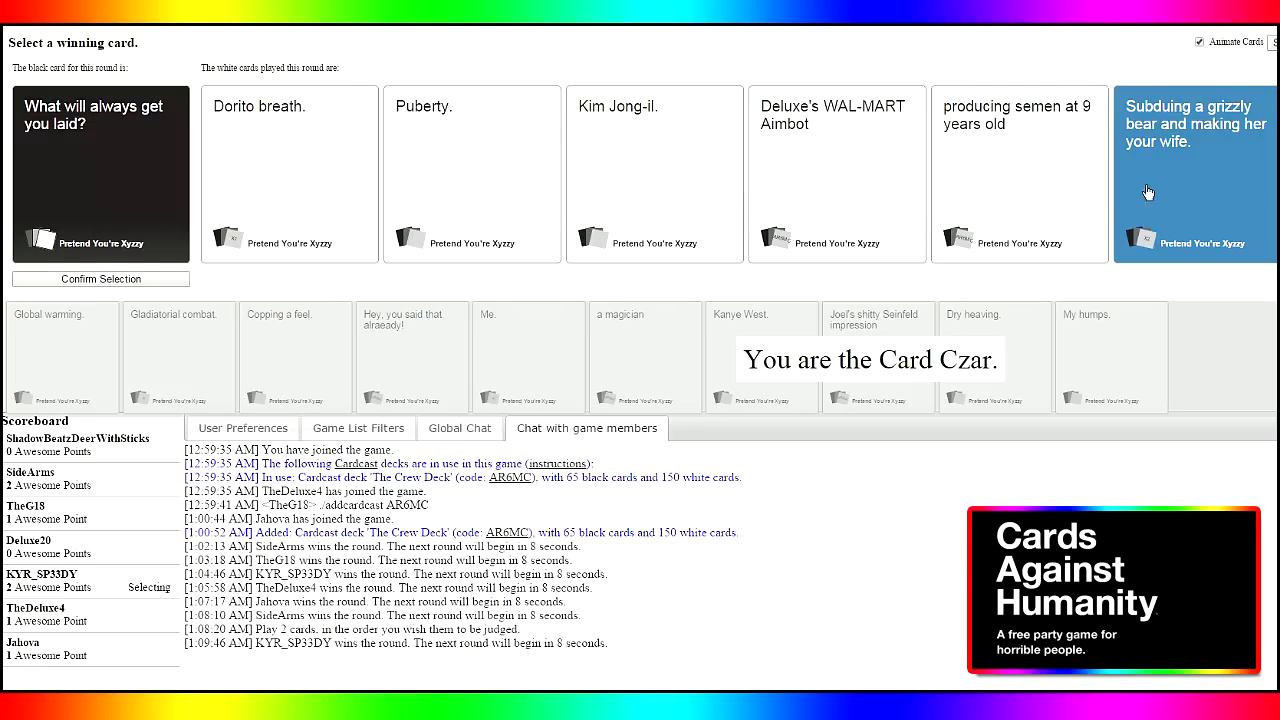
{"action": "mouse_move", "coordinate": [278, 308]}
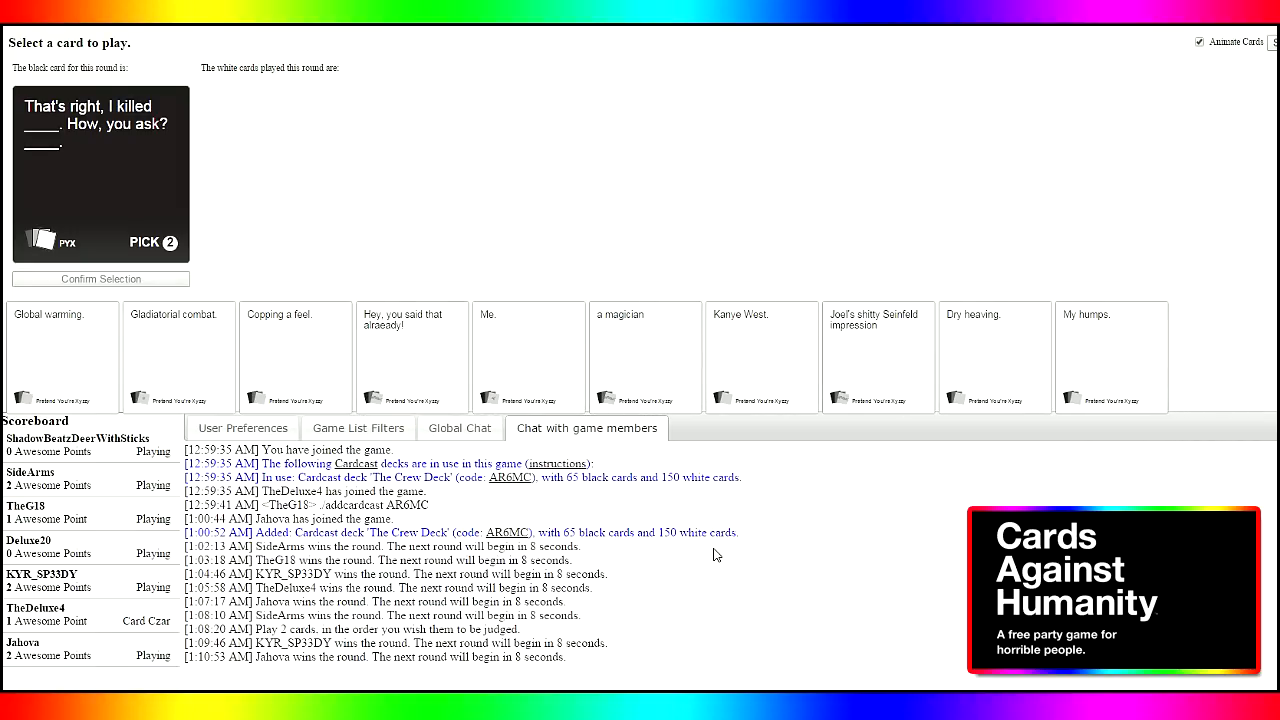
{"action": "mouse_move", "coordinate": [764, 414]}
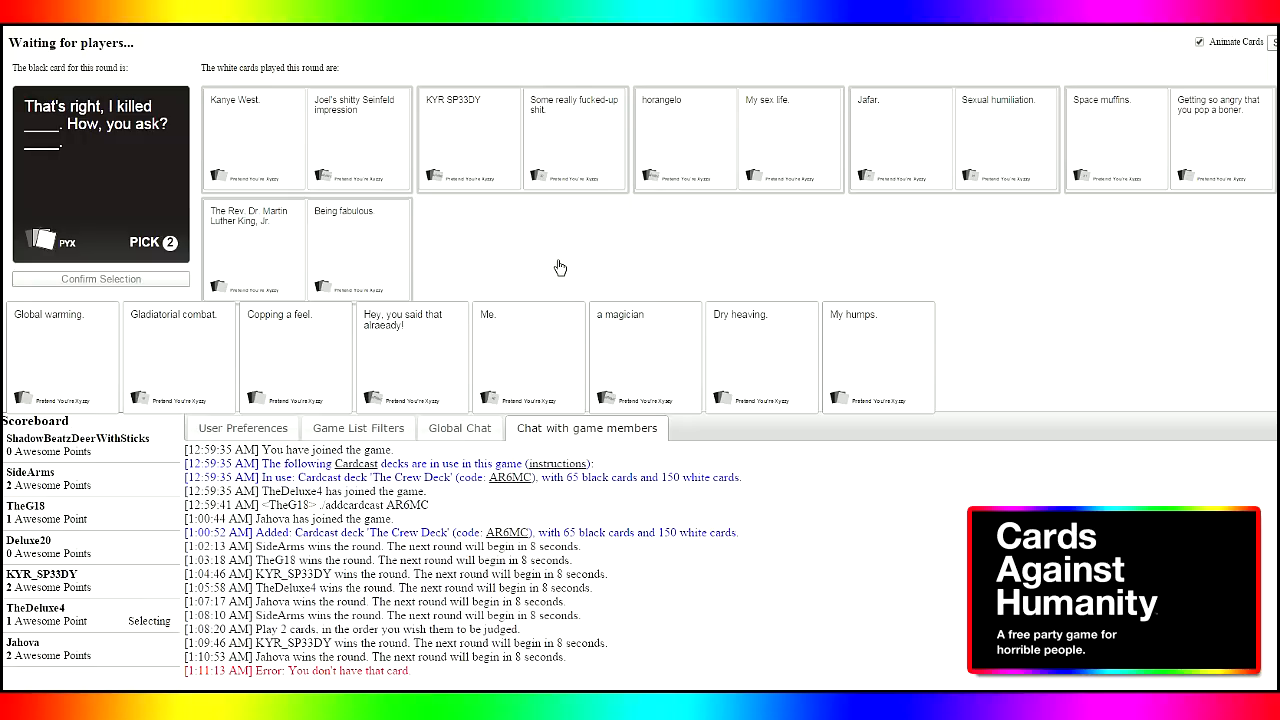
{"action": "mouse_move", "coordinate": [436, 256]}
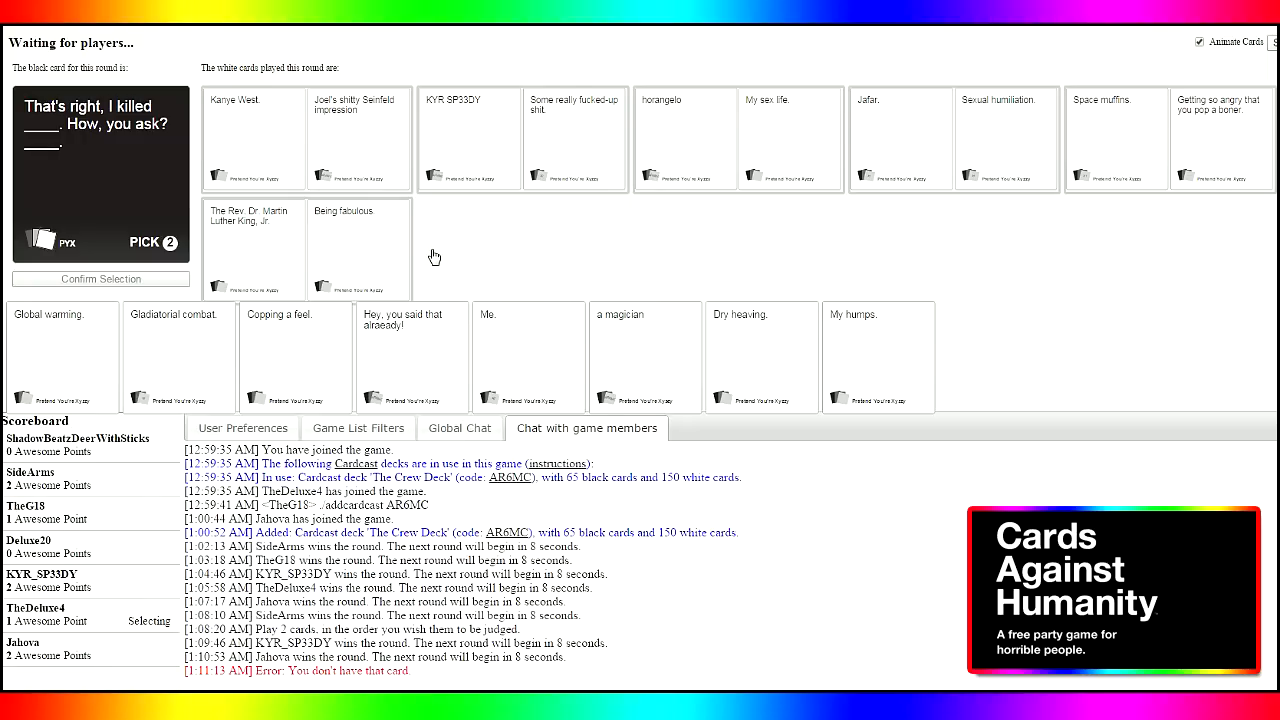
{"action": "mouse_move", "coordinate": [452, 248]}
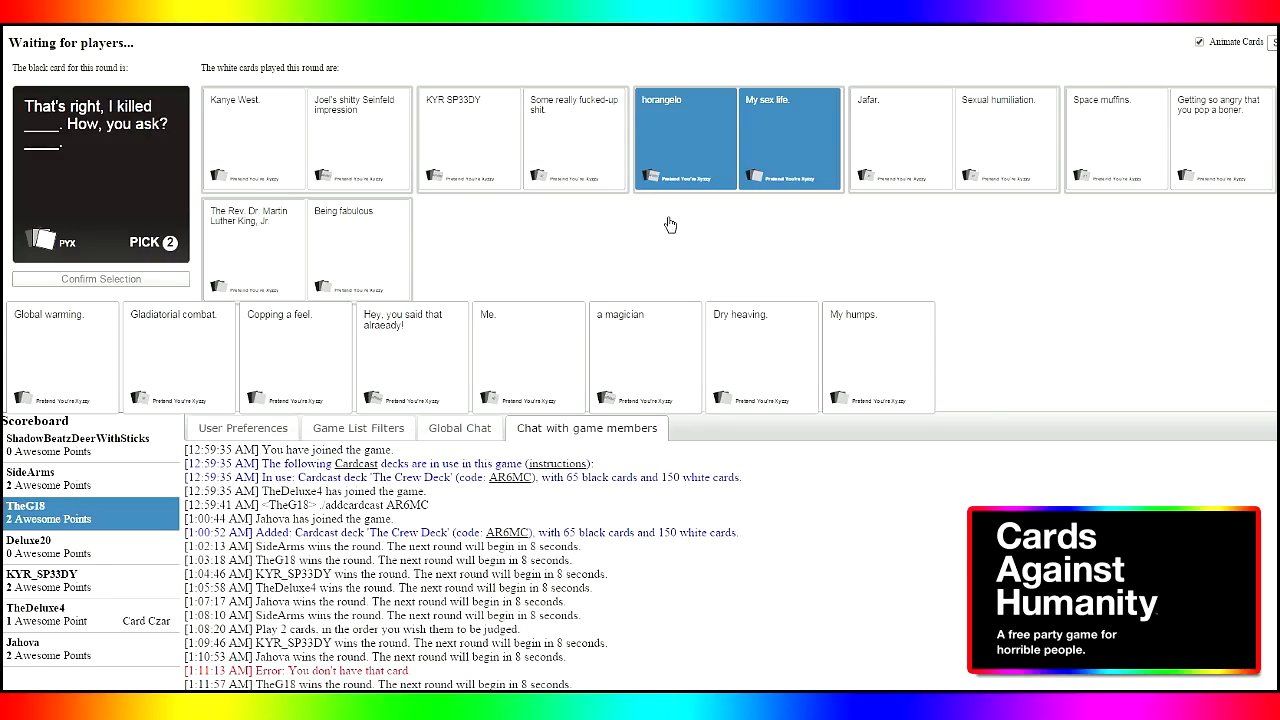
{"action": "mouse_move", "coordinate": [656, 240]}
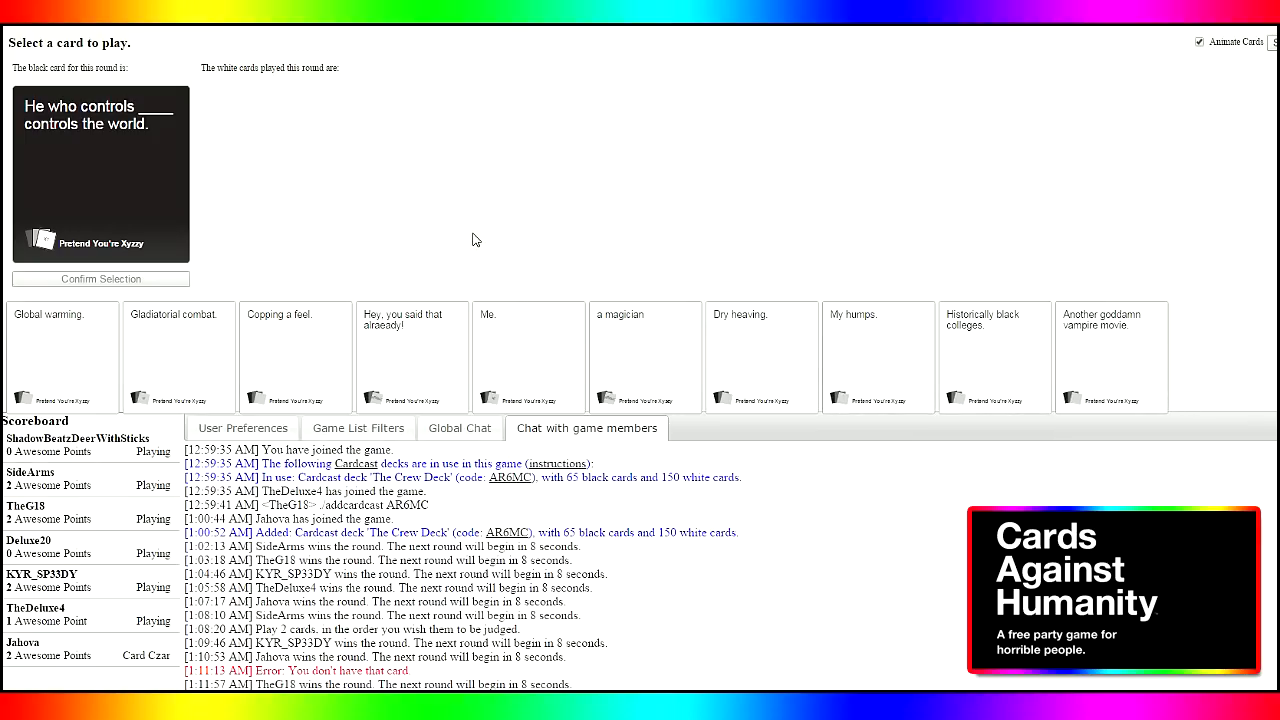
{"action": "mouse_move", "coordinate": [472, 234]}
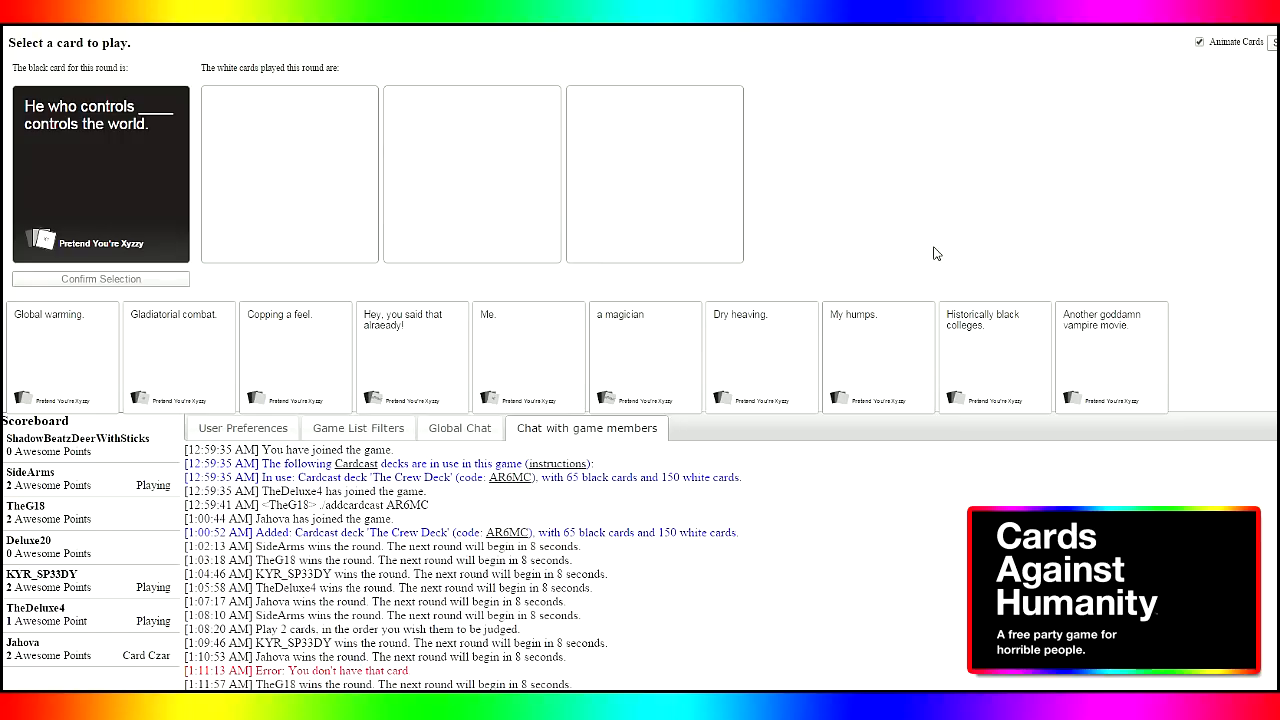
Play Historically black colleges. on 'He who controls ____ controls the world.' and confirm
{"action": "left_click", "coordinate": [994, 356]}
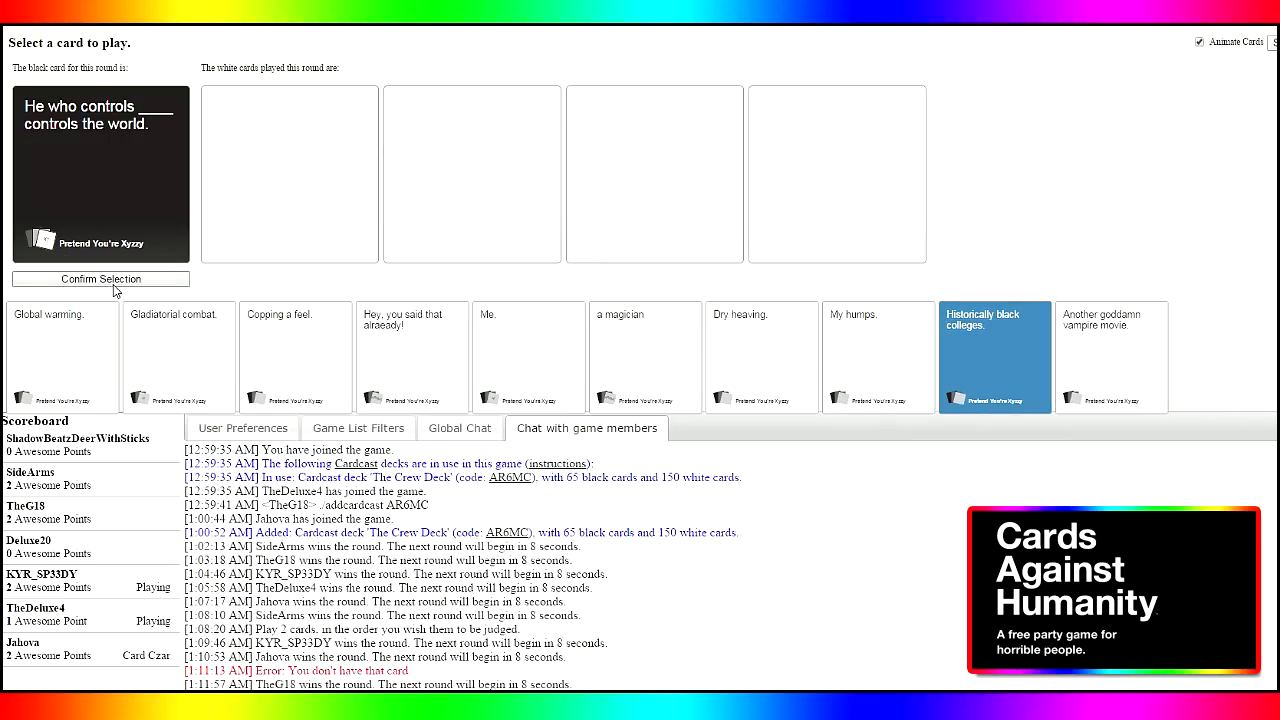
{"action": "left_click", "coordinate": [100, 278]}
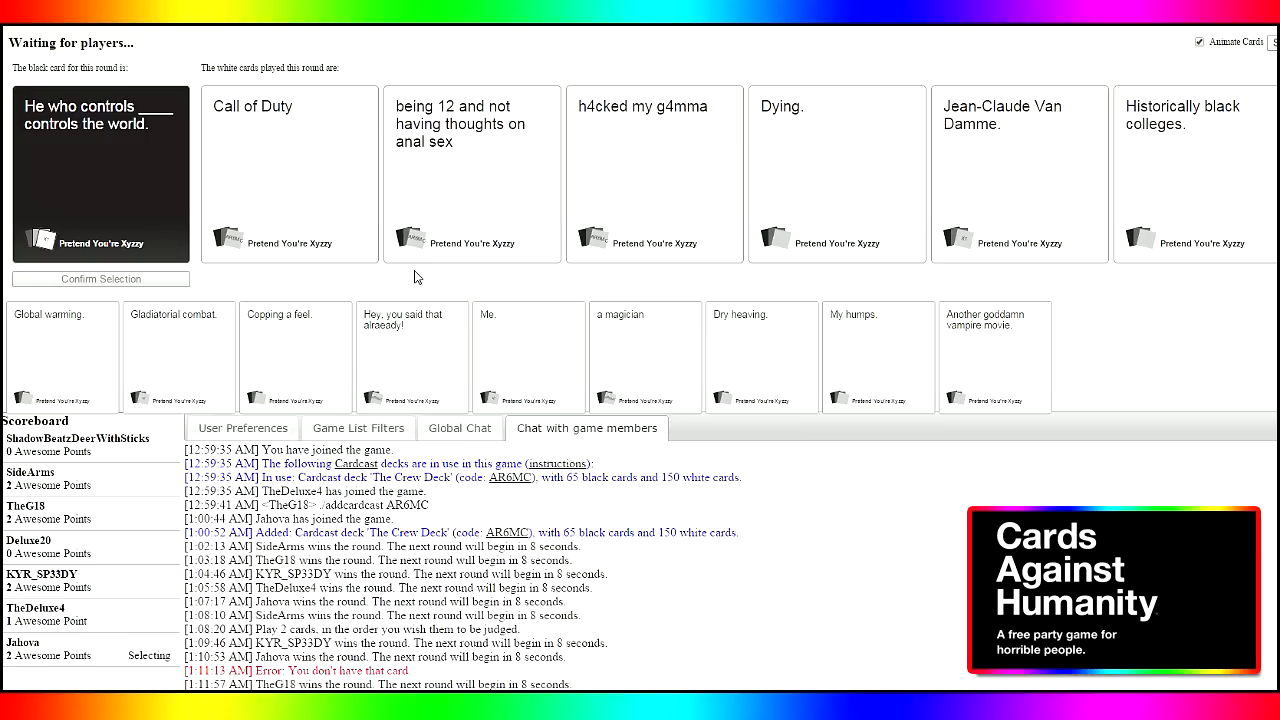
{"action": "mouse_move", "coordinate": [408, 278]}
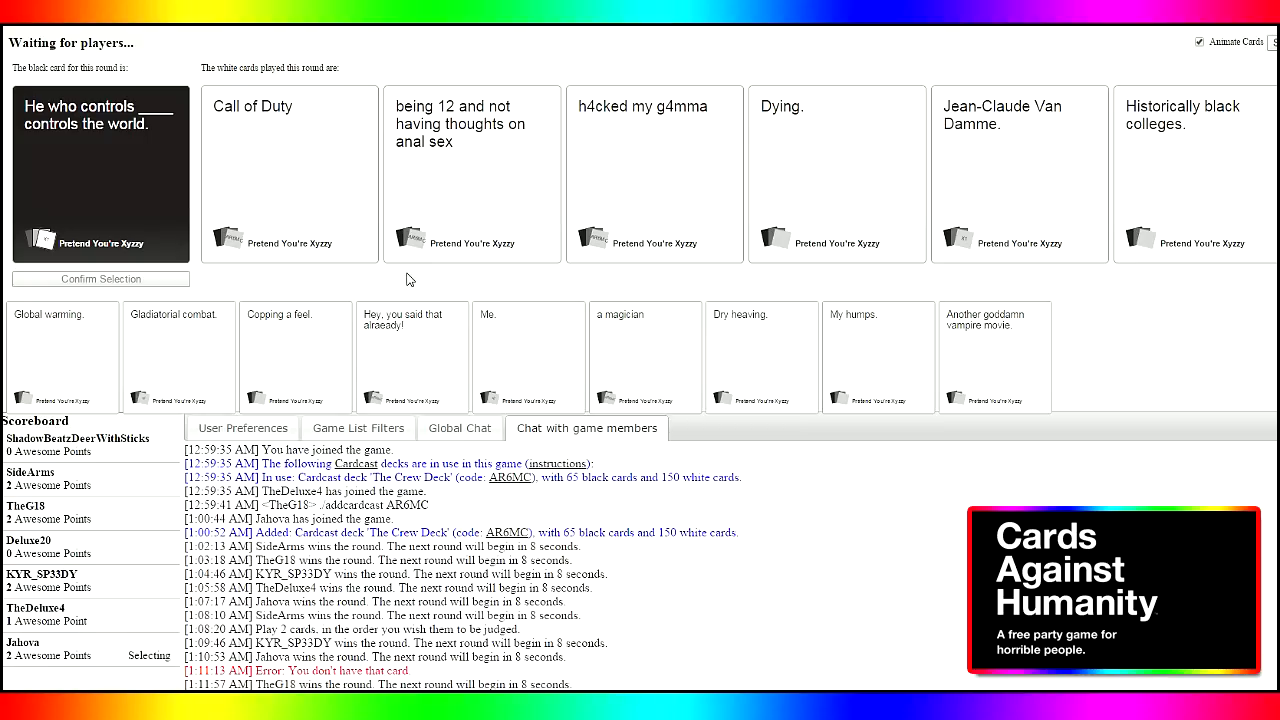
{"action": "mouse_move", "coordinate": [392, 284]}
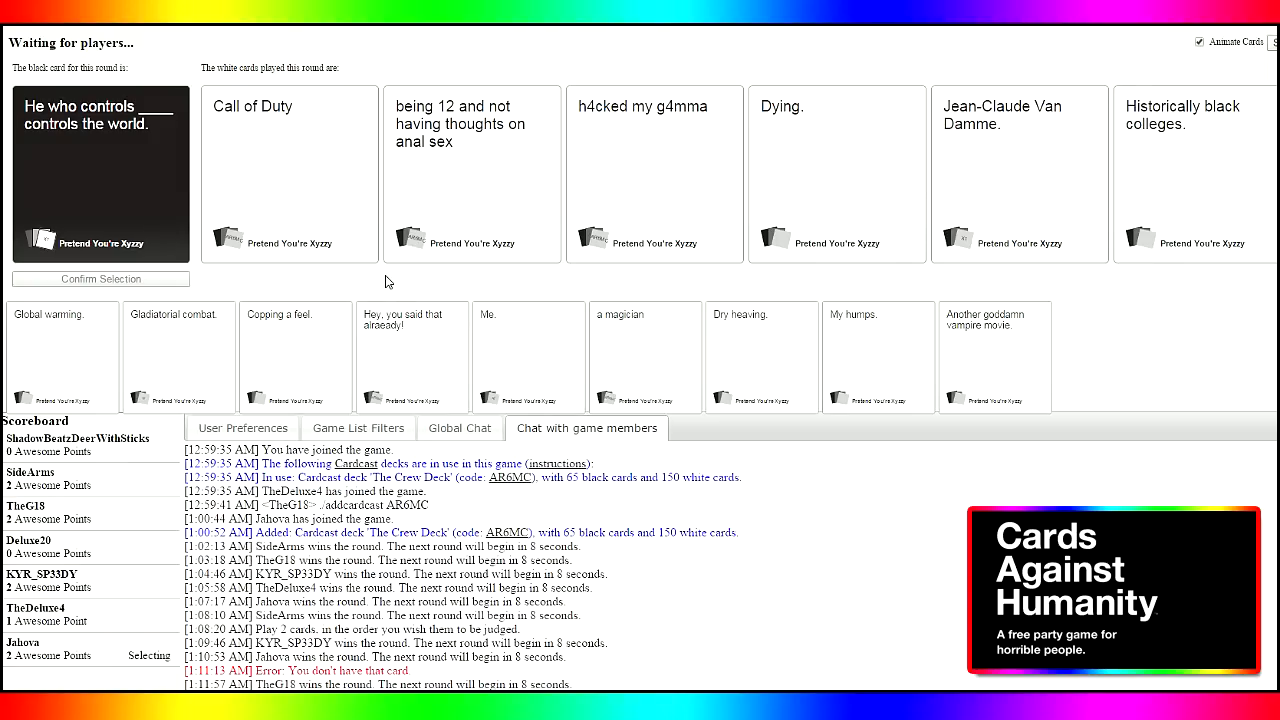
{"action": "mouse_move", "coordinate": [380, 270]}
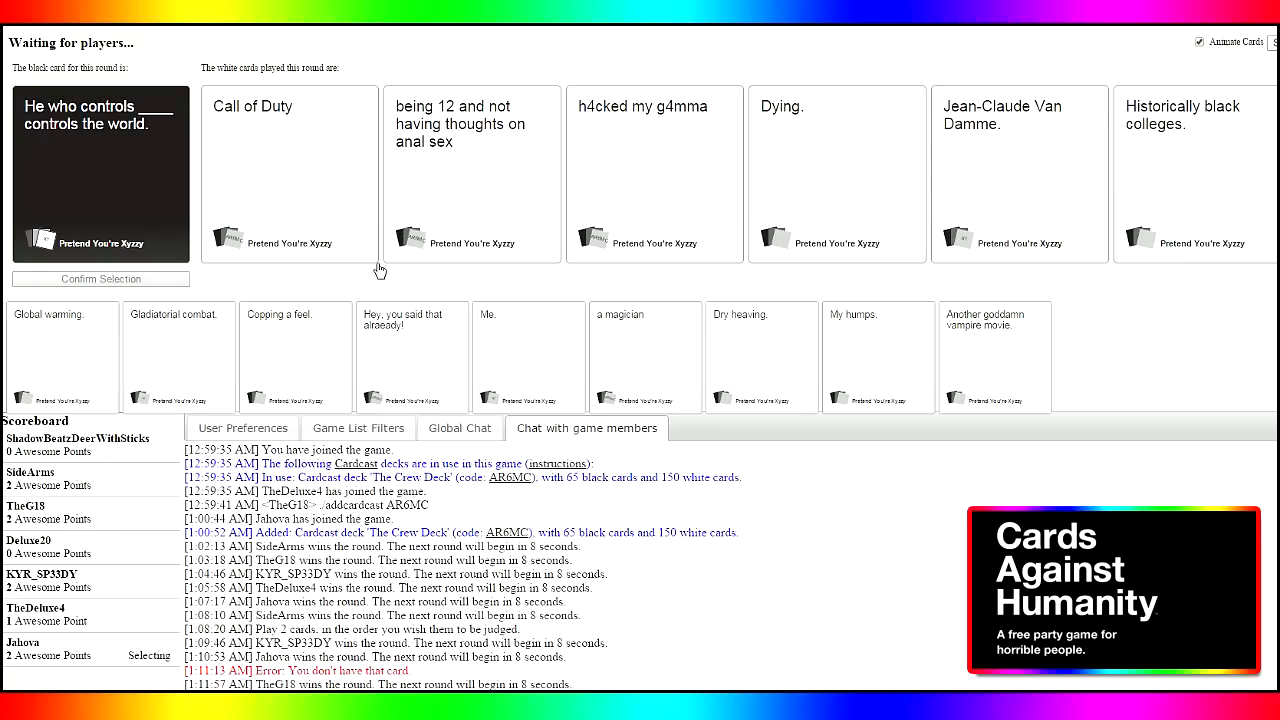
{"action": "mouse_move", "coordinate": [376, 270]}
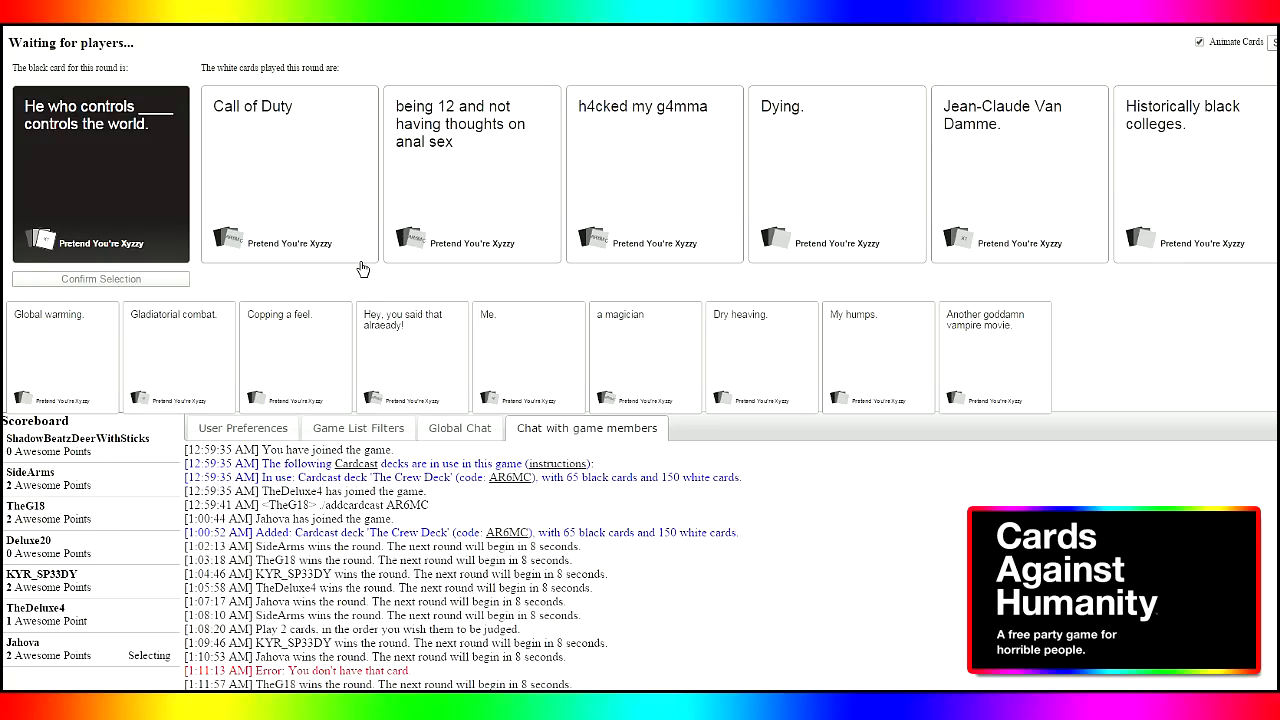
{"action": "mouse_move", "coordinate": [408, 302]}
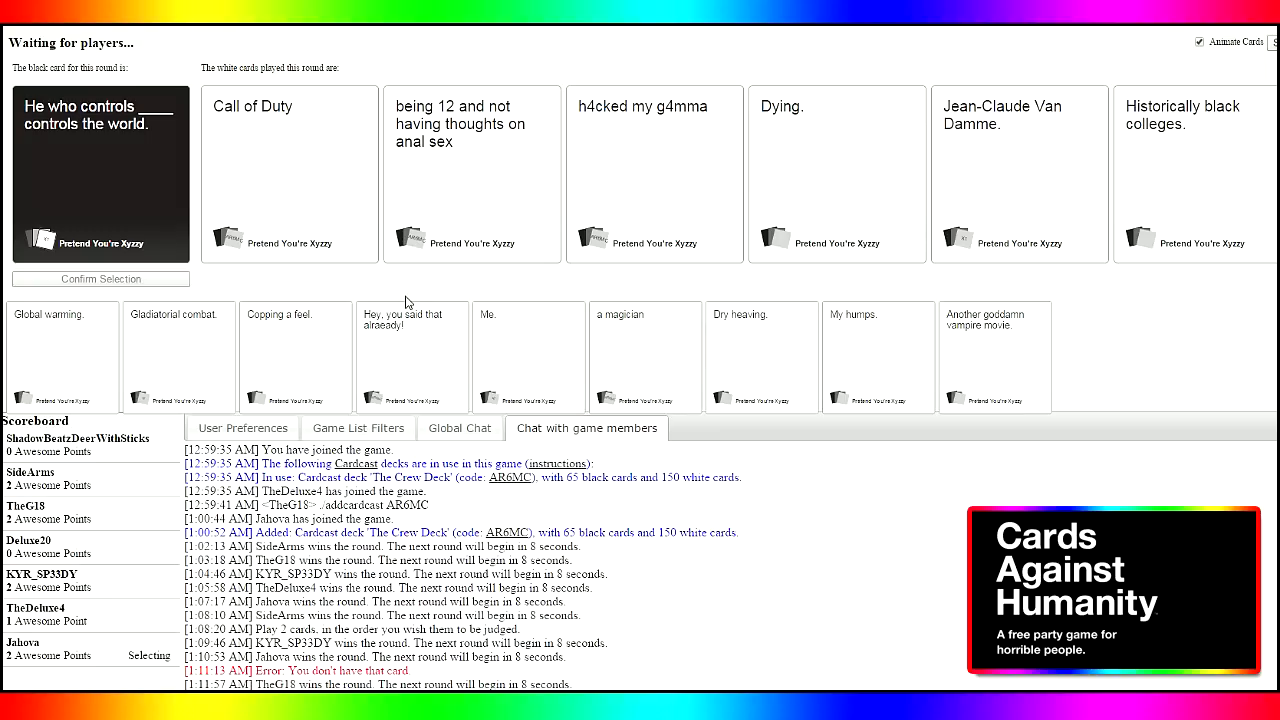
{"action": "mouse_move", "coordinate": [398, 300]}
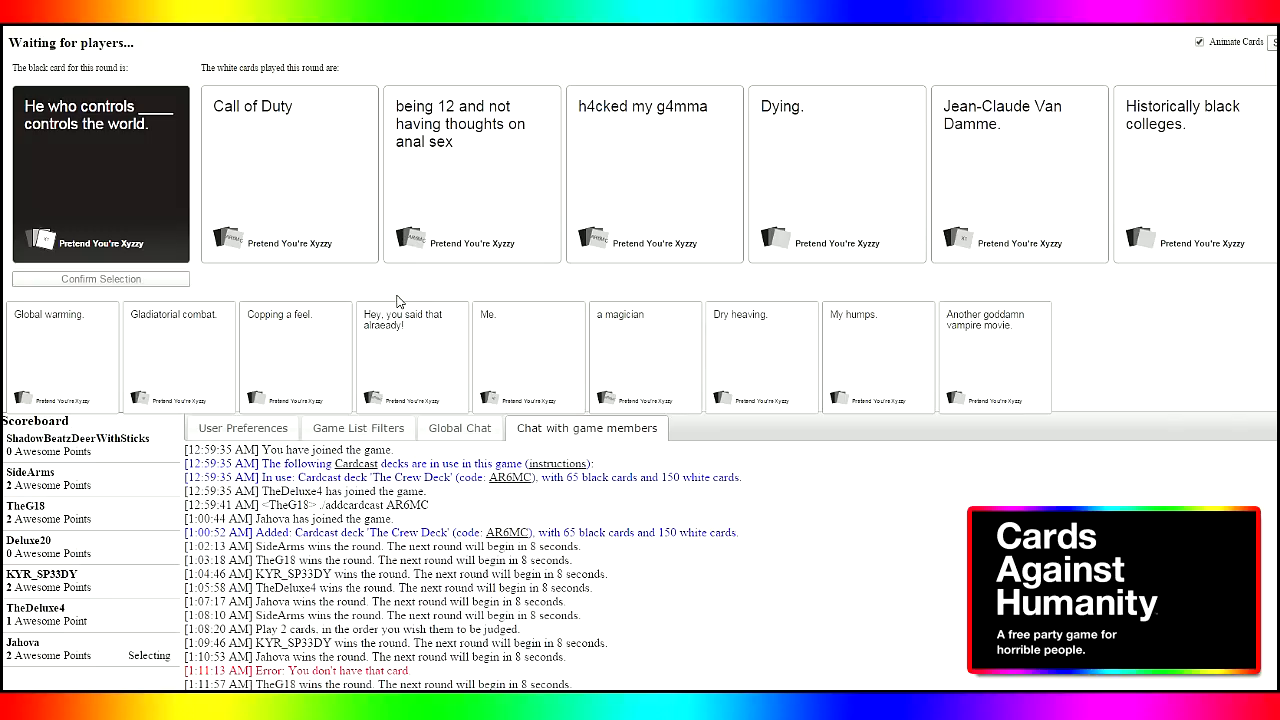
{"action": "left_click", "coordinate": [654, 172]}
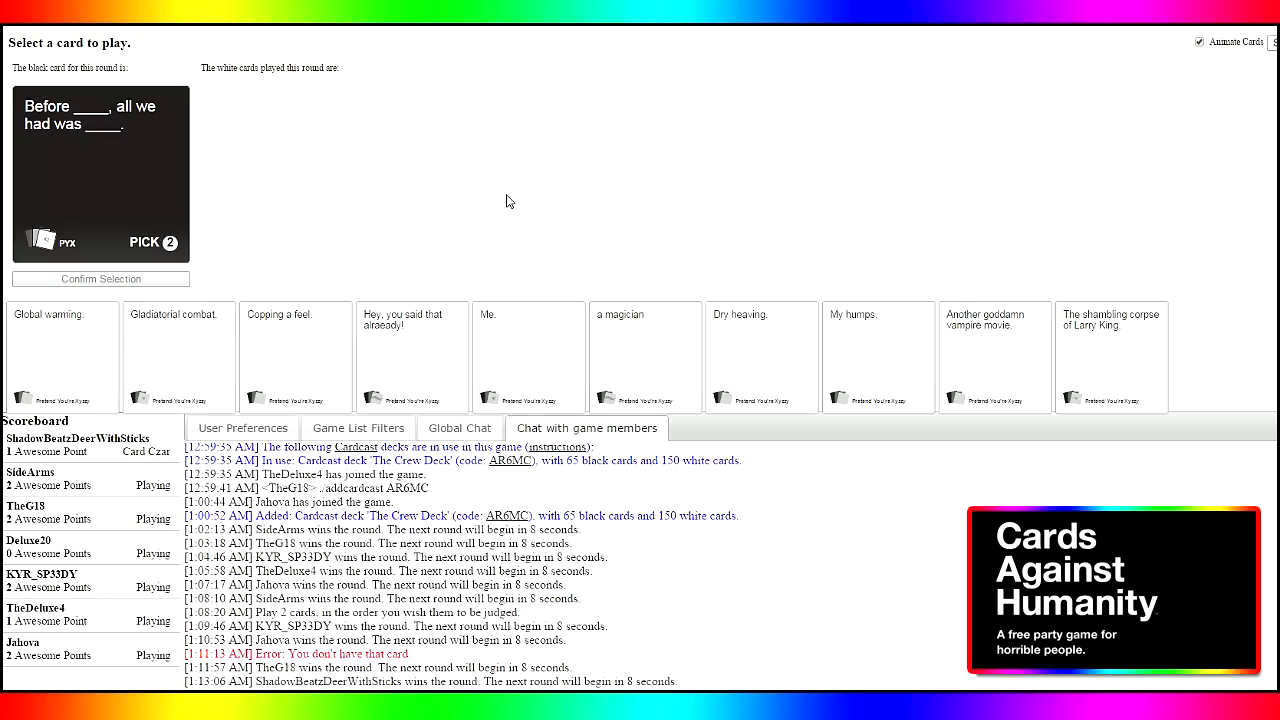
{"action": "mouse_move", "coordinate": [504, 200]}
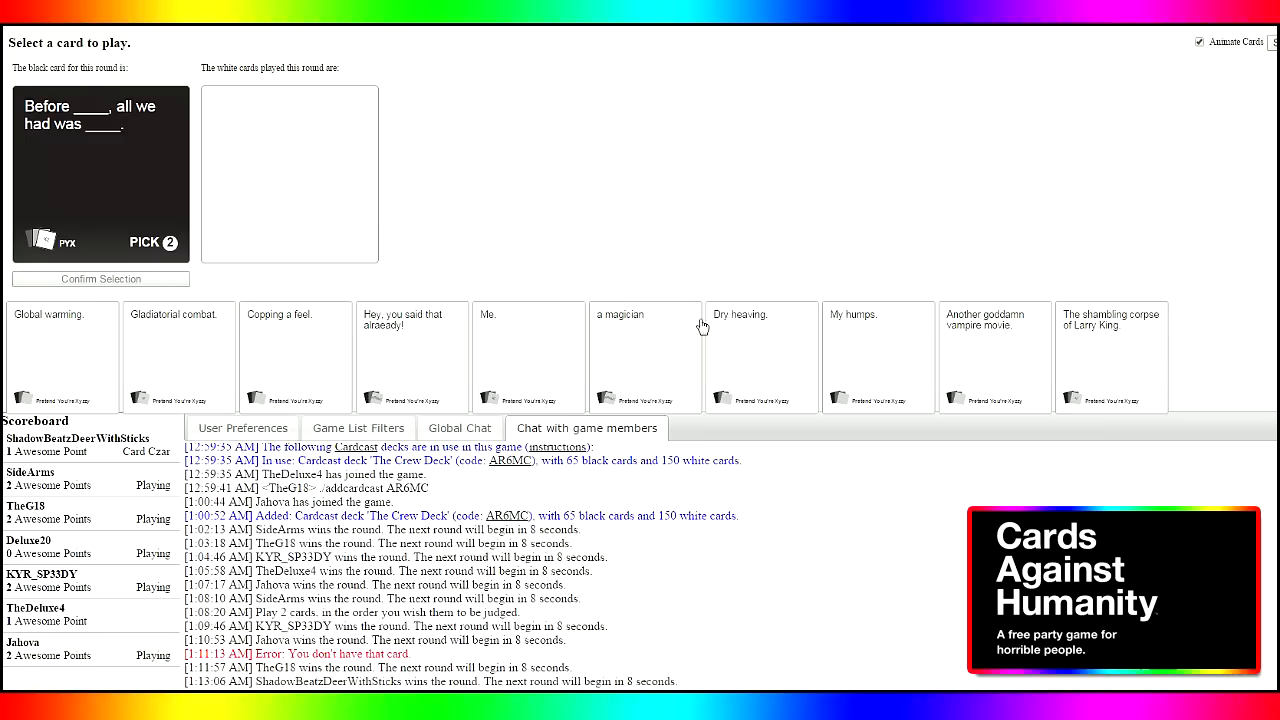
Play Me. and The shambling corpse of Larry King. on the pick-two 'Before ____' card
{"action": "left_click", "coordinate": [644, 356]}
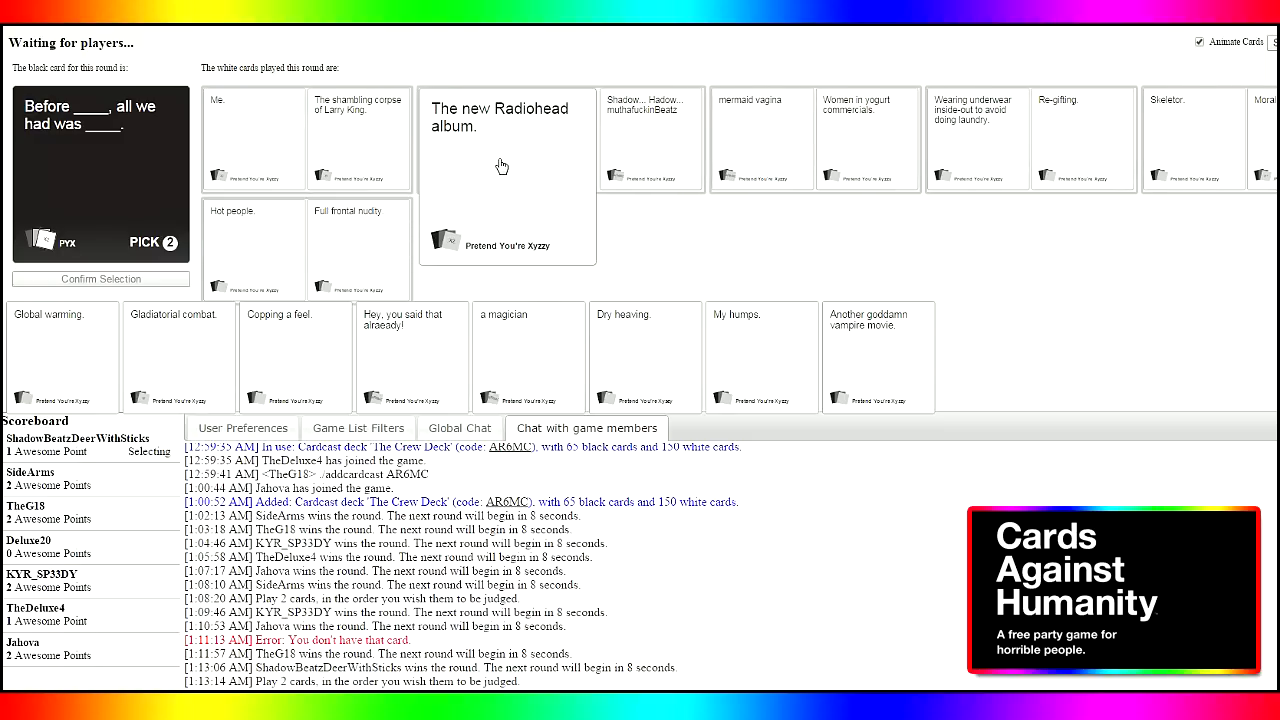
{"action": "left_click", "coordinate": [650, 140]}
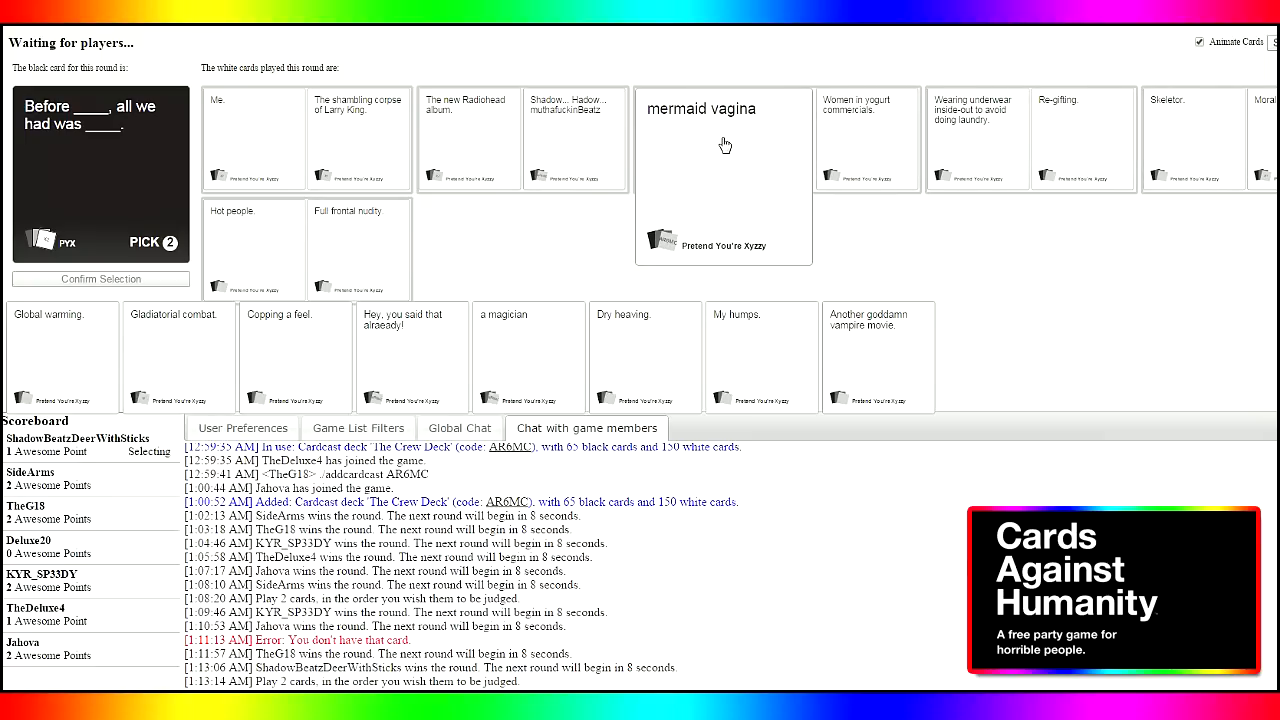
{"action": "mouse_move", "coordinate": [712, 144]}
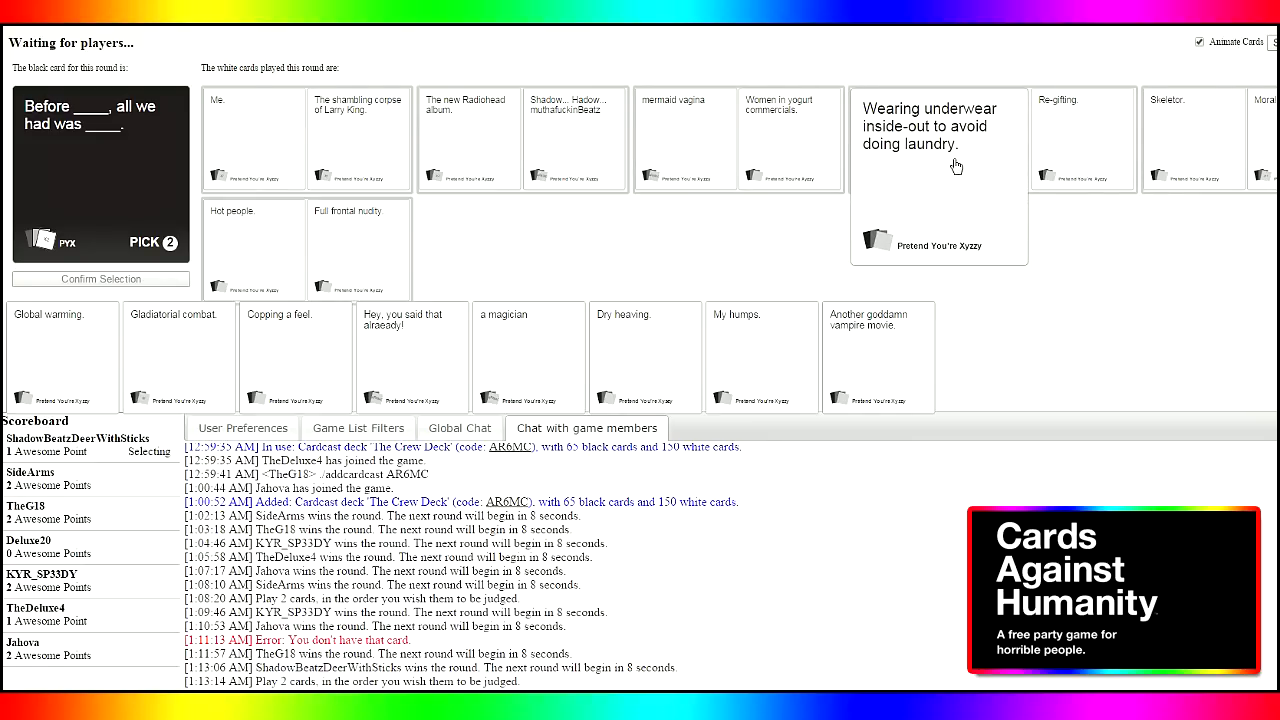
{"action": "mouse_move", "coordinate": [952, 168]}
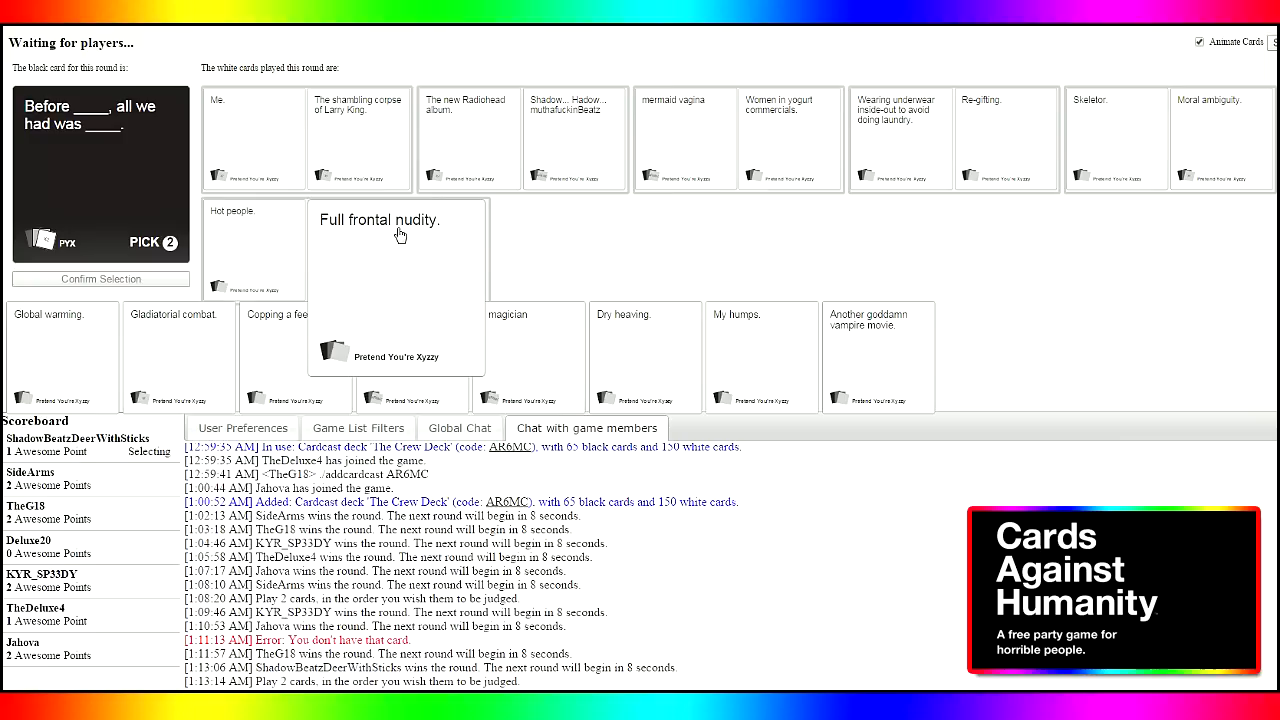
{"action": "mouse_move", "coordinate": [348, 248]}
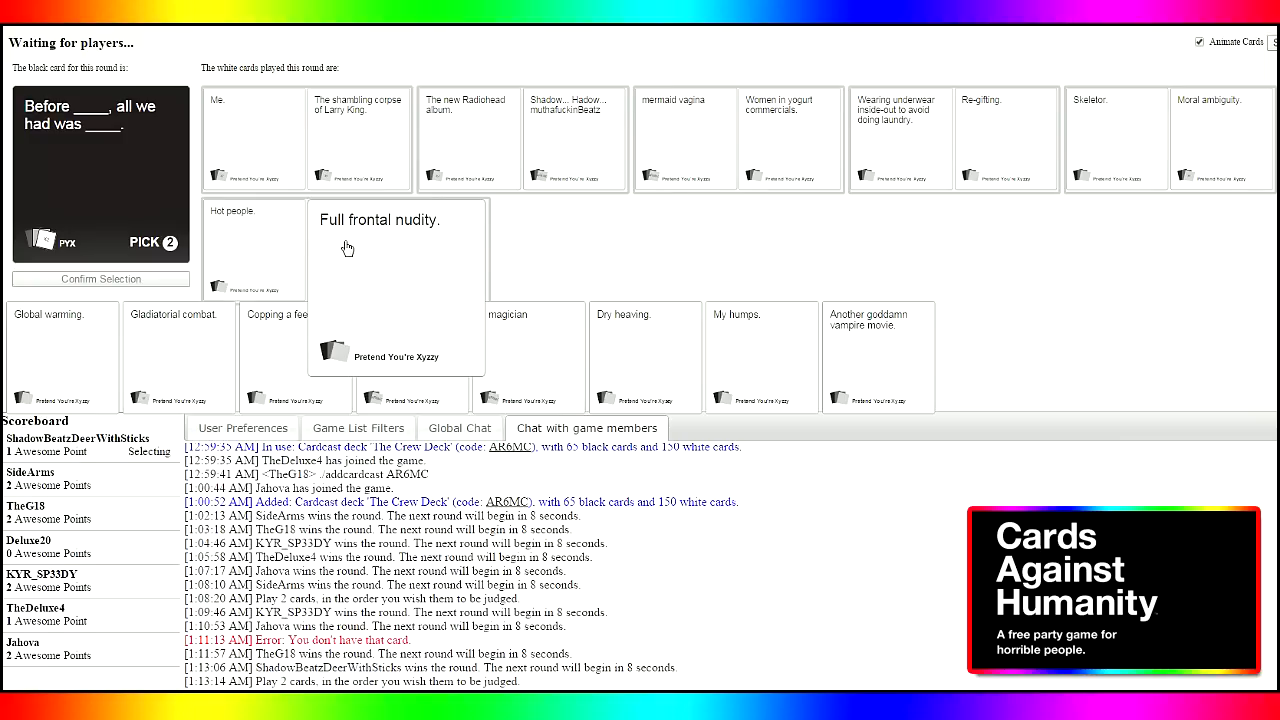
{"action": "mouse_move", "coordinate": [408, 250]}
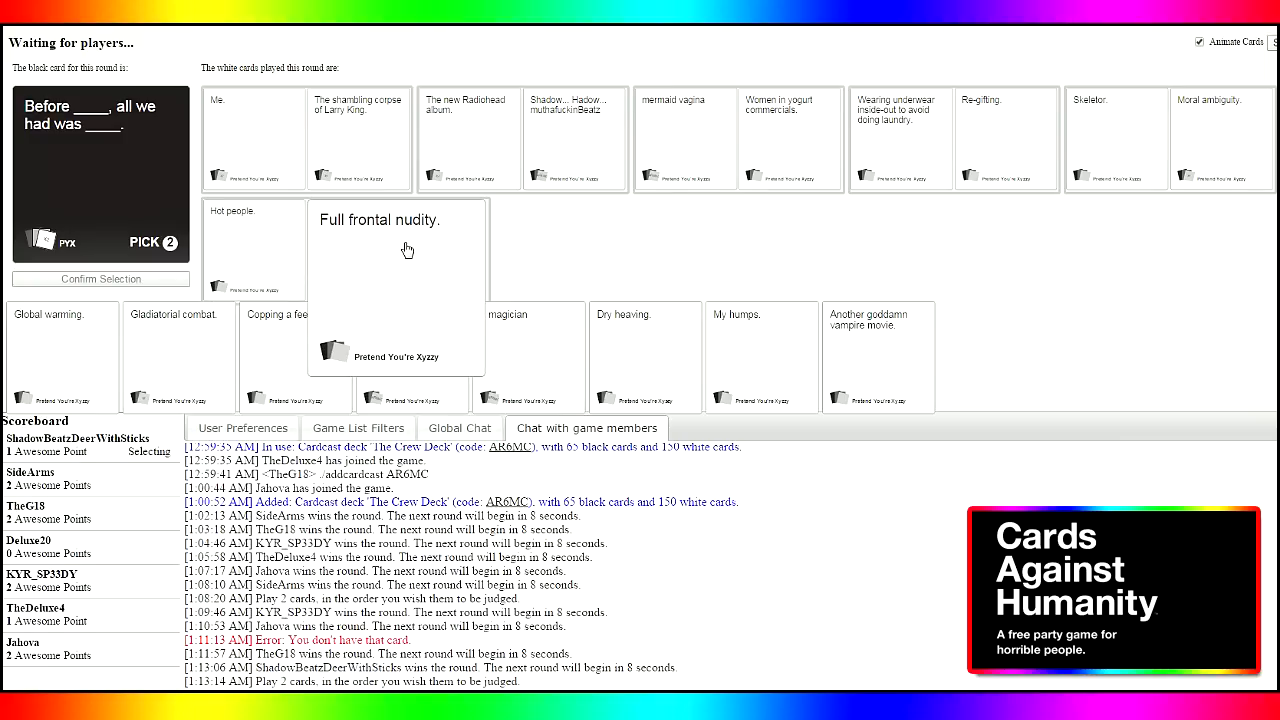
{"action": "mouse_move", "coordinate": [424, 264]}
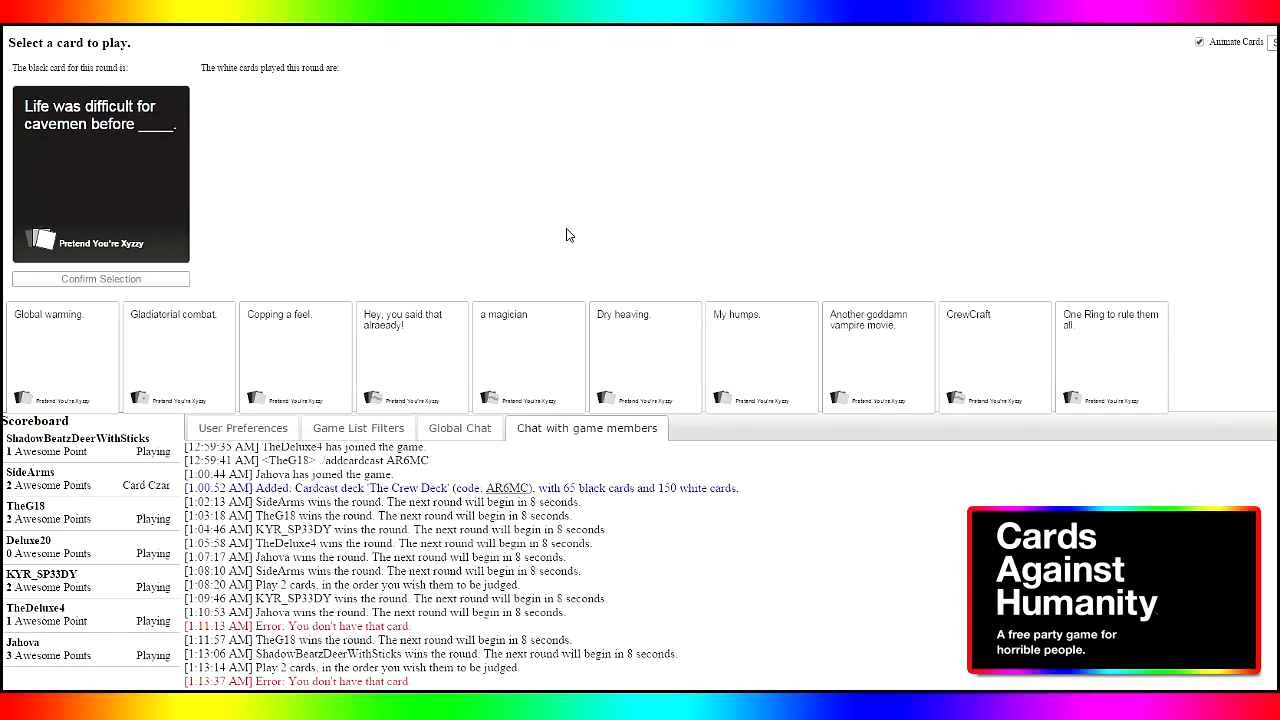
{"action": "mouse_move", "coordinate": [564, 232]}
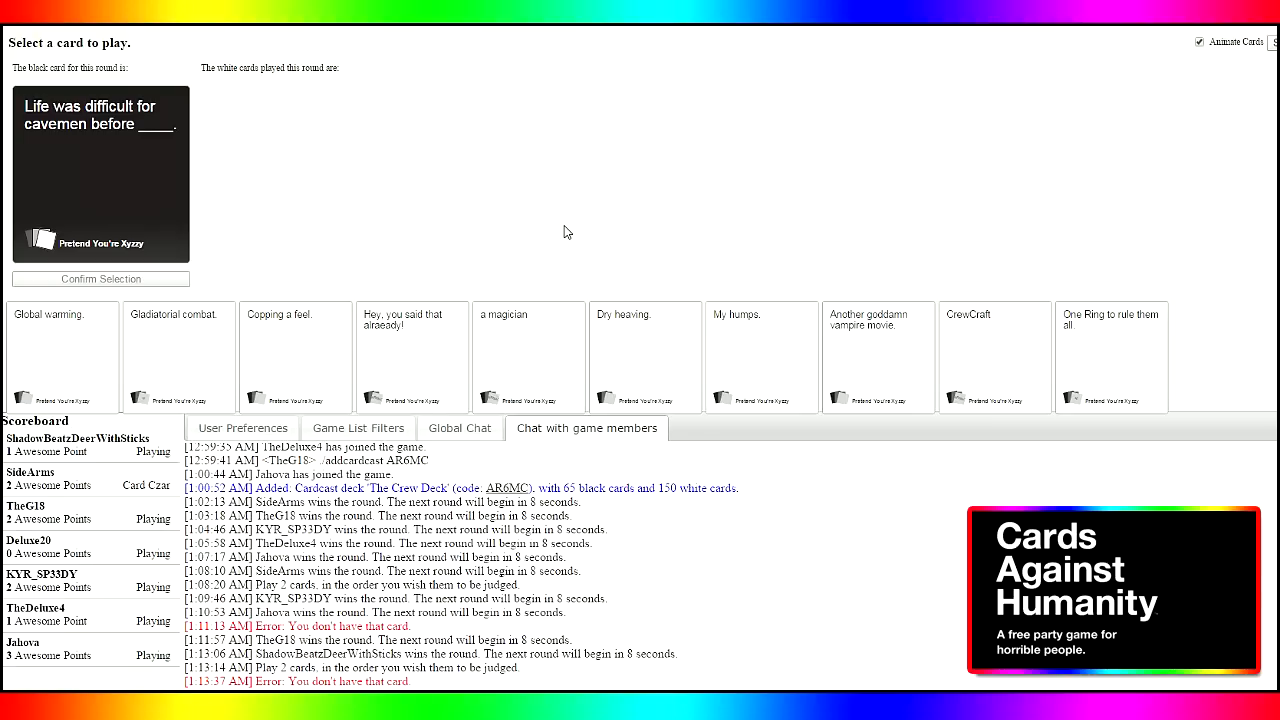
{"action": "mouse_move", "coordinate": [532, 232]}
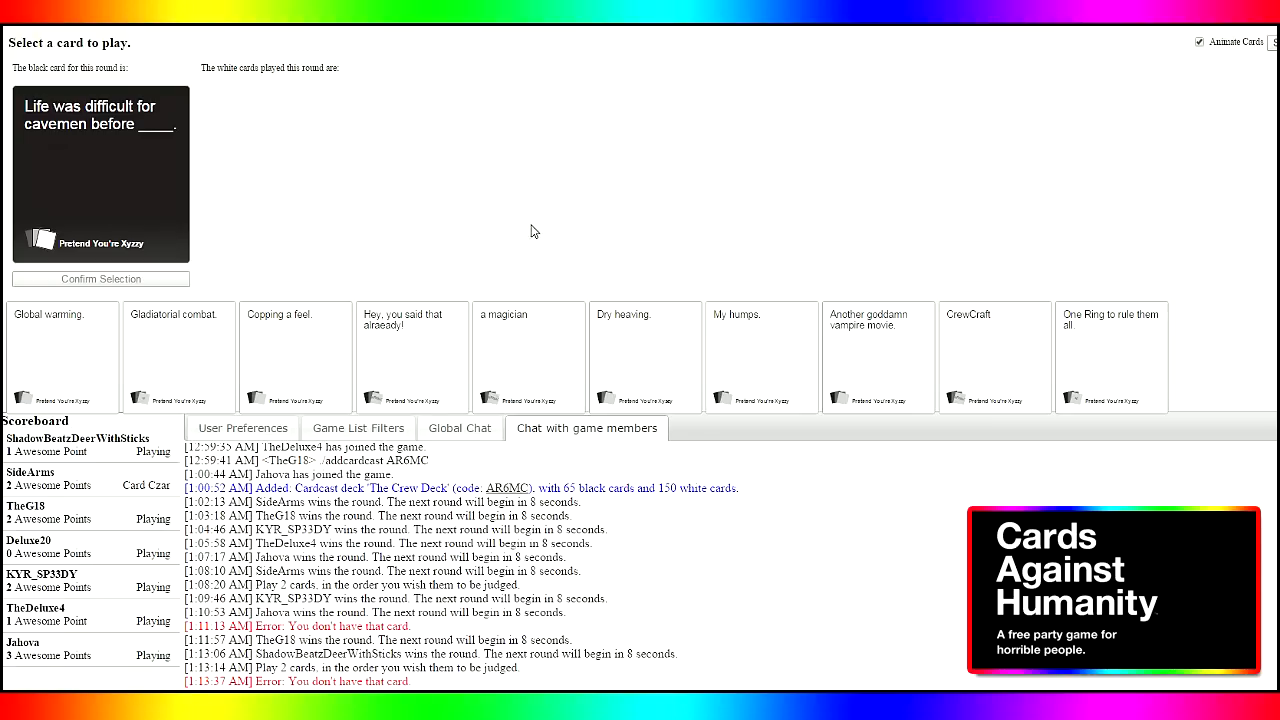
{"action": "mouse_move", "coordinate": [968, 492]}
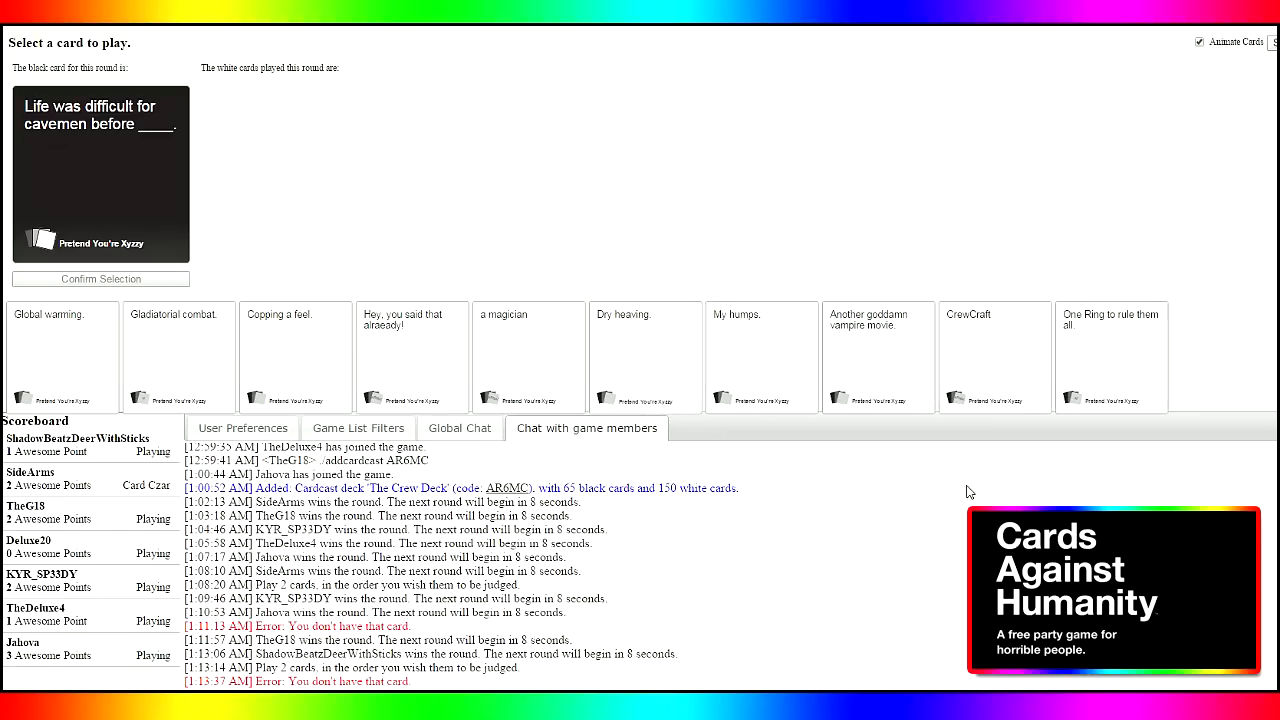
Play CrewCraft on 'Life was difficult for cavemen before ____.'
{"action": "left_click", "coordinate": [994, 356]}
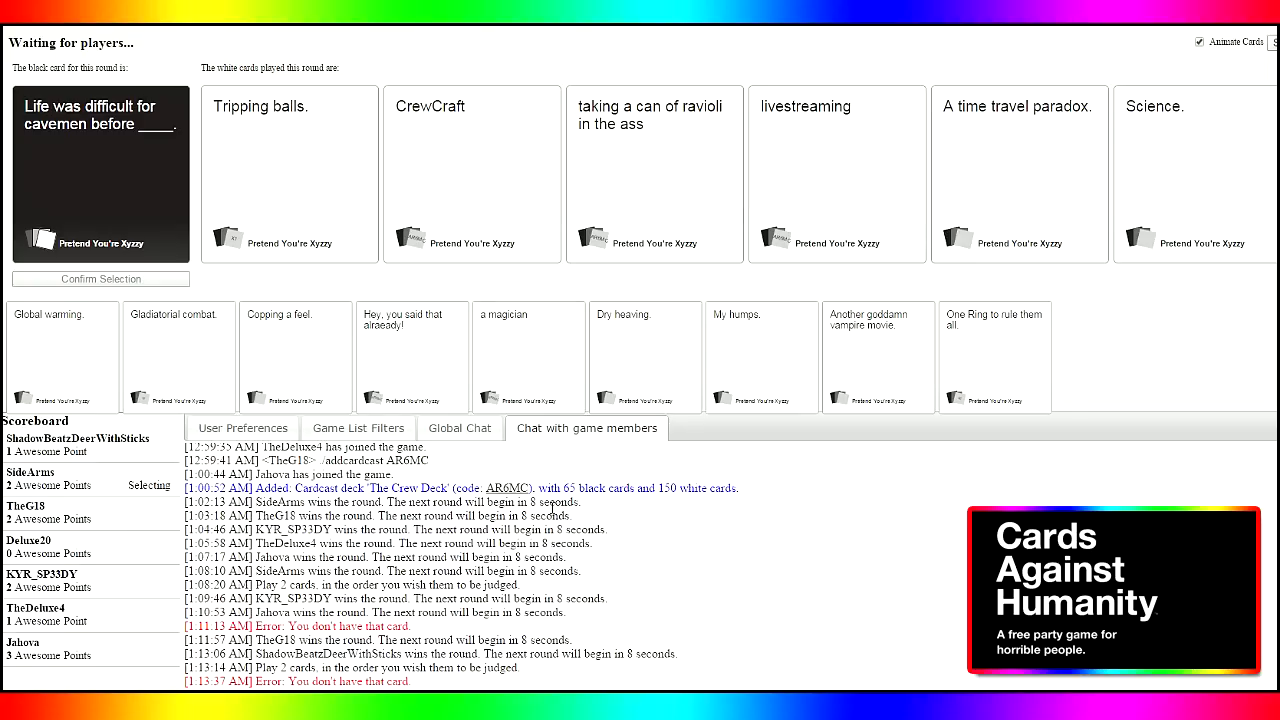
{"action": "mouse_move", "coordinate": [884, 244]}
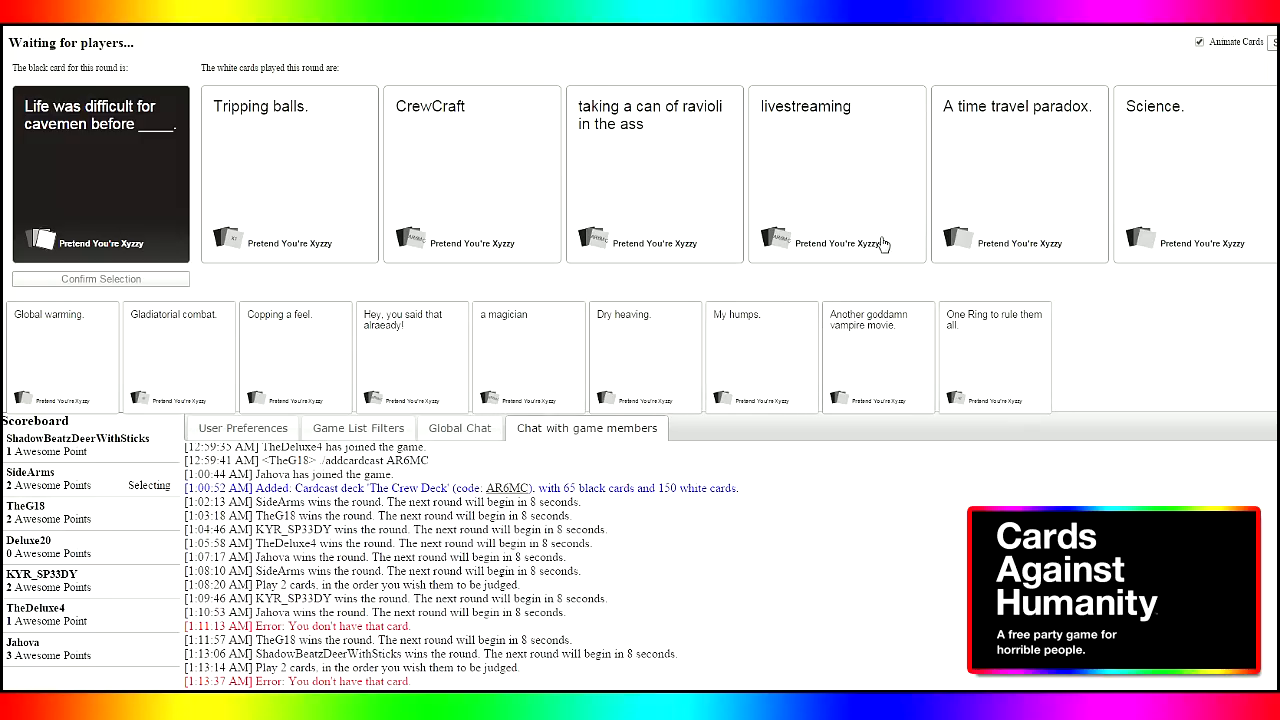
{"action": "mouse_move", "coordinate": [800, 216]}
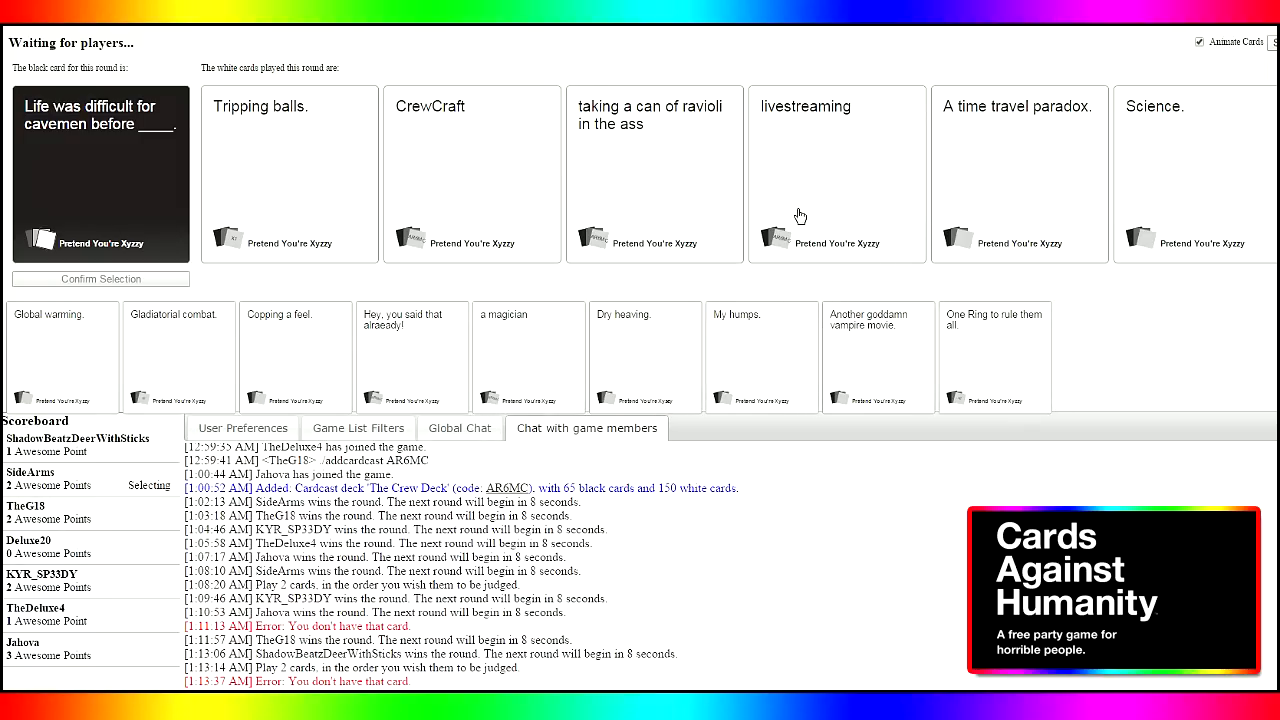
{"action": "mouse_move", "coordinate": [790, 214]}
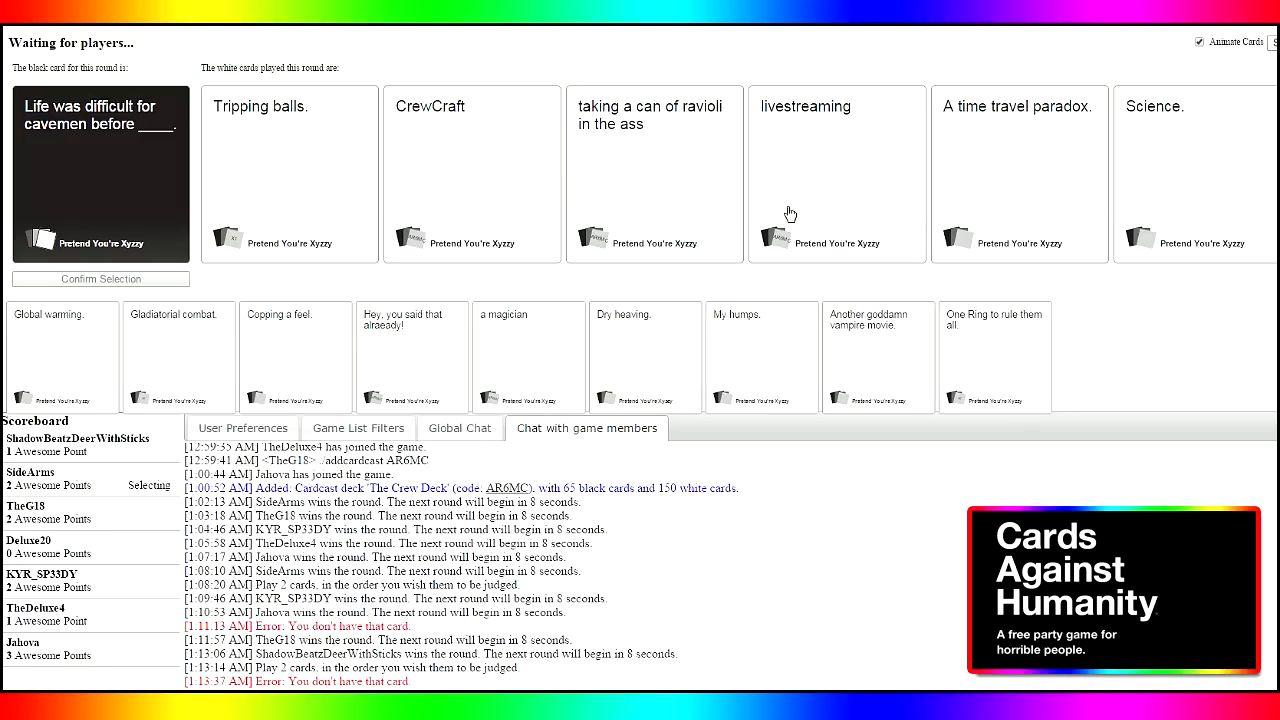
{"action": "mouse_move", "coordinate": [992, 198]}
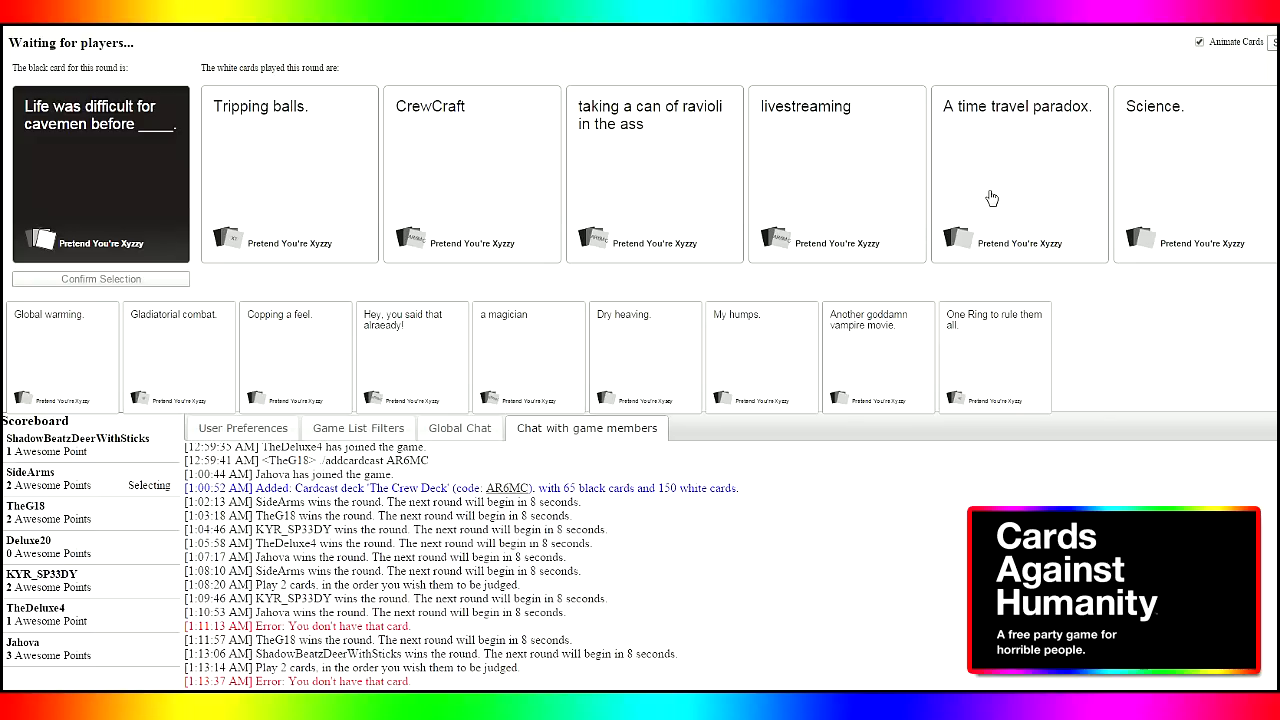
{"action": "mouse_move", "coordinate": [820, 216]}
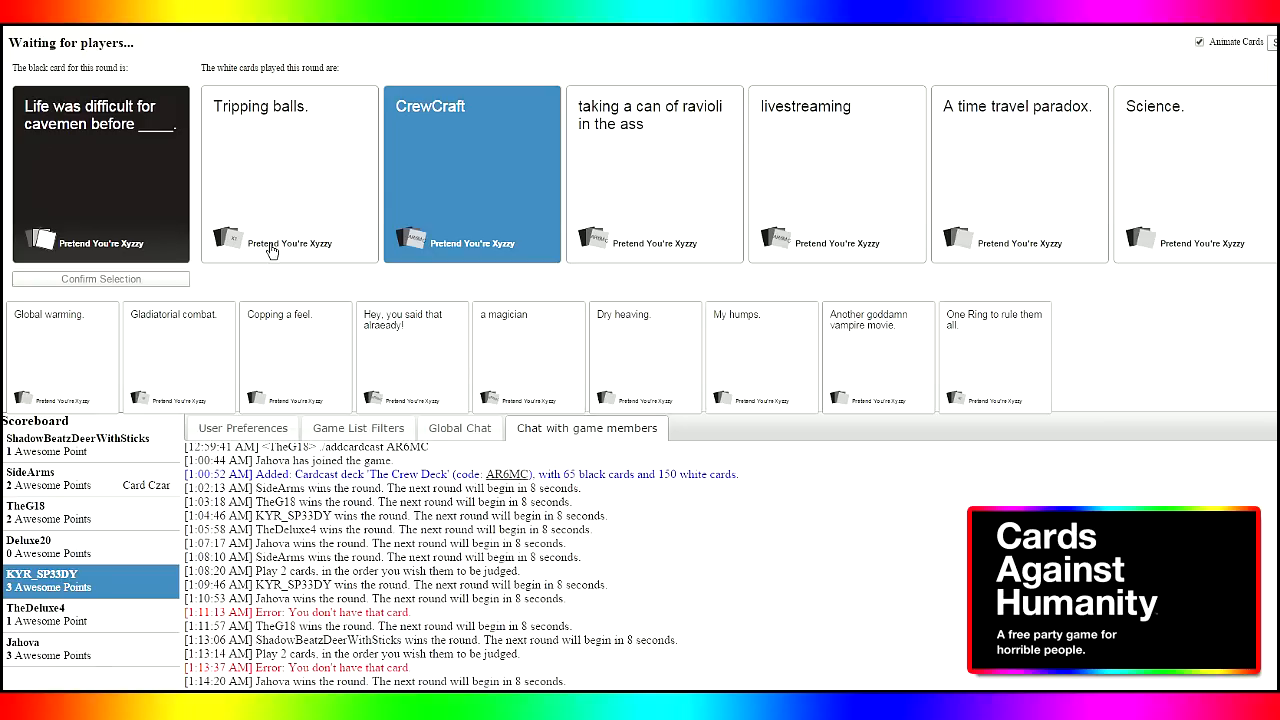
{"action": "mouse_move", "coordinate": [796, 532]}
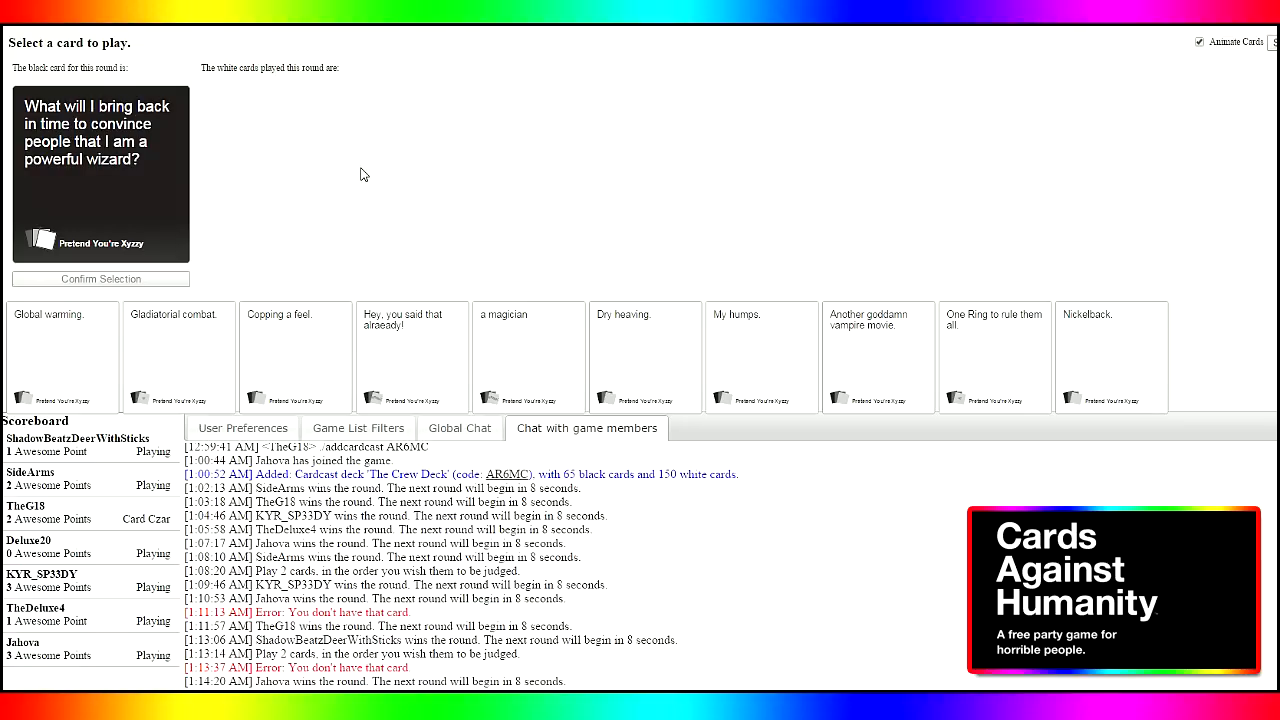
{"action": "mouse_move", "coordinate": [356, 156]}
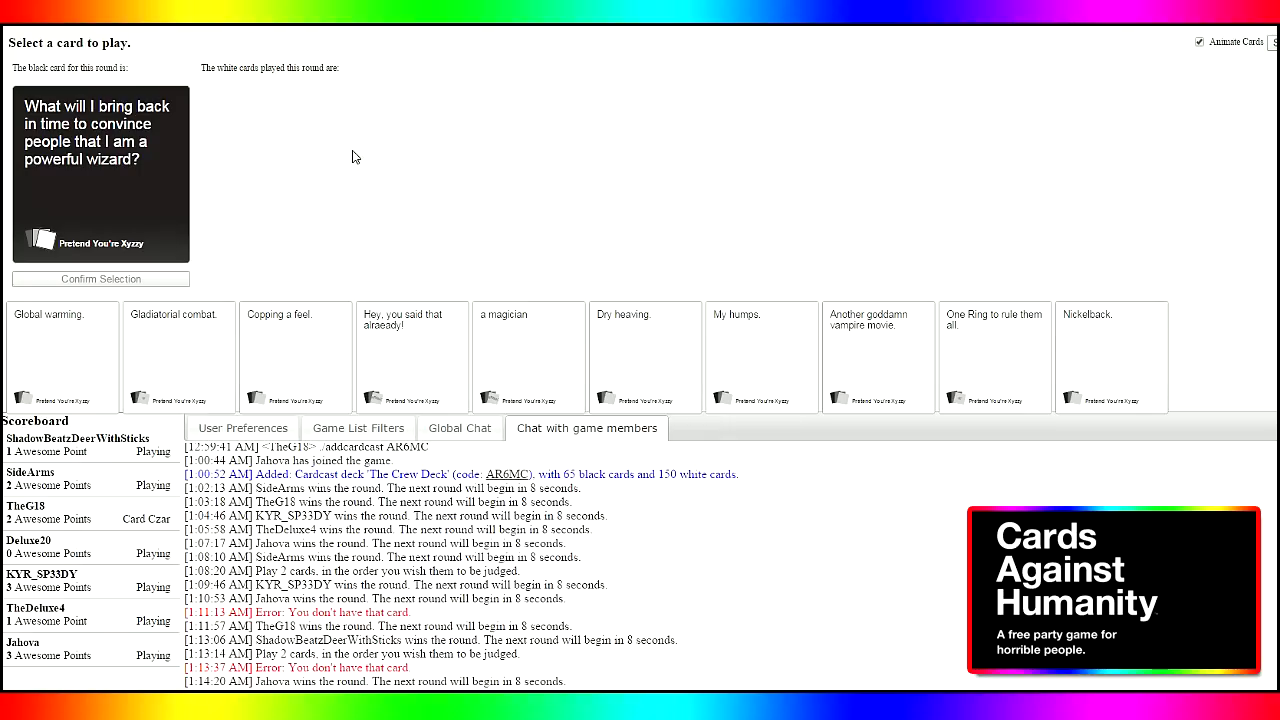
{"action": "mouse_move", "coordinate": [488, 178]}
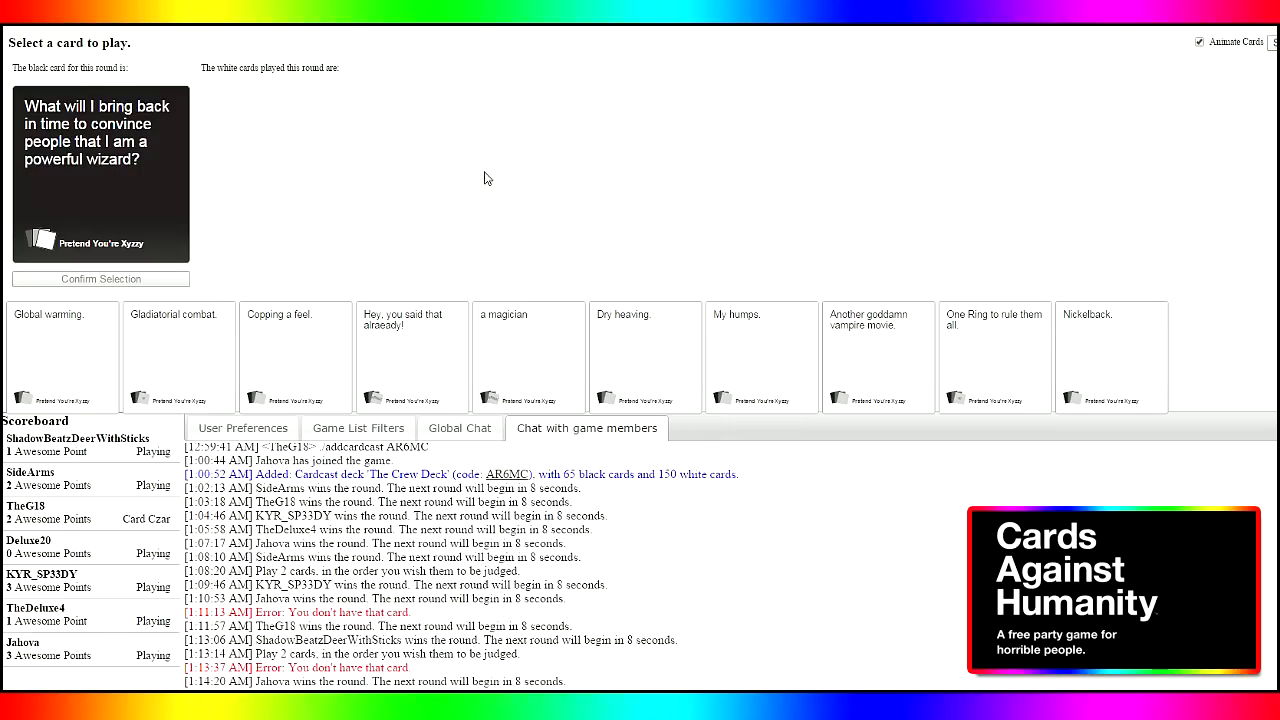
Play Nickelback. as the answer to the powerful-wizard card
{"action": "left_click", "coordinate": [1110, 356]}
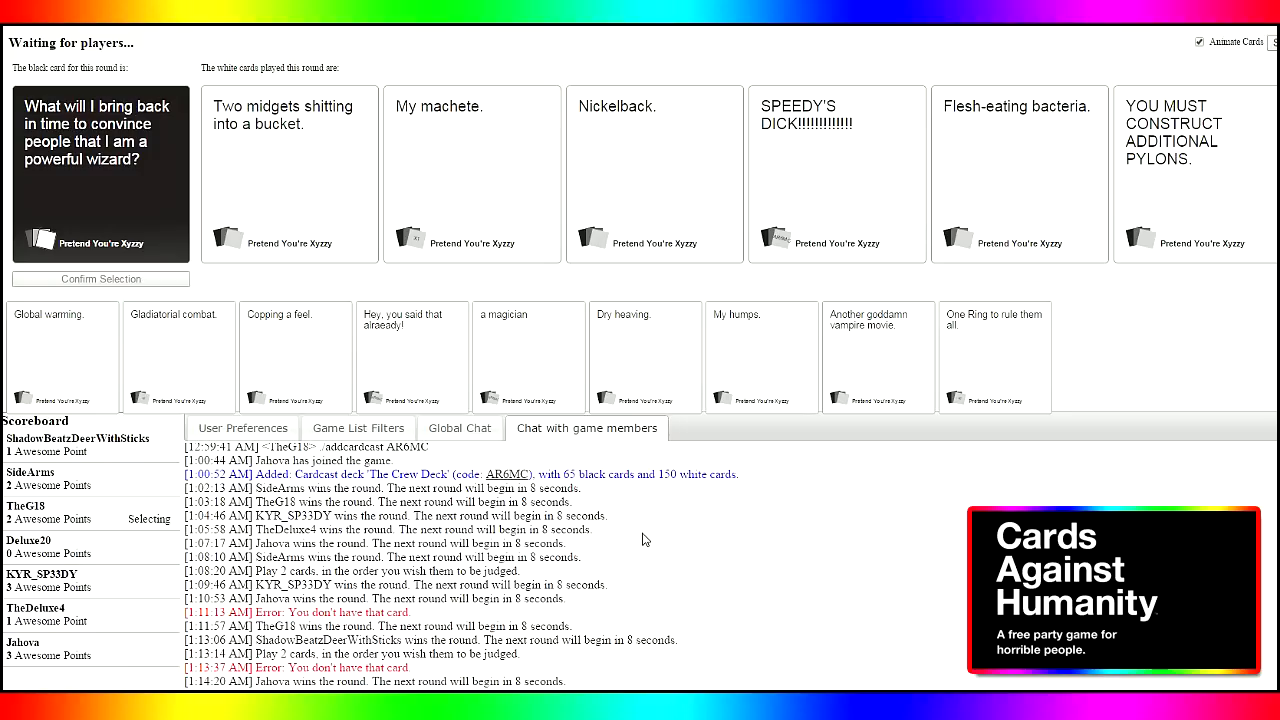
View the revealed answers as the bucket card wins the powerful-wizard round
{"action": "left_click", "coordinate": [288, 176]}
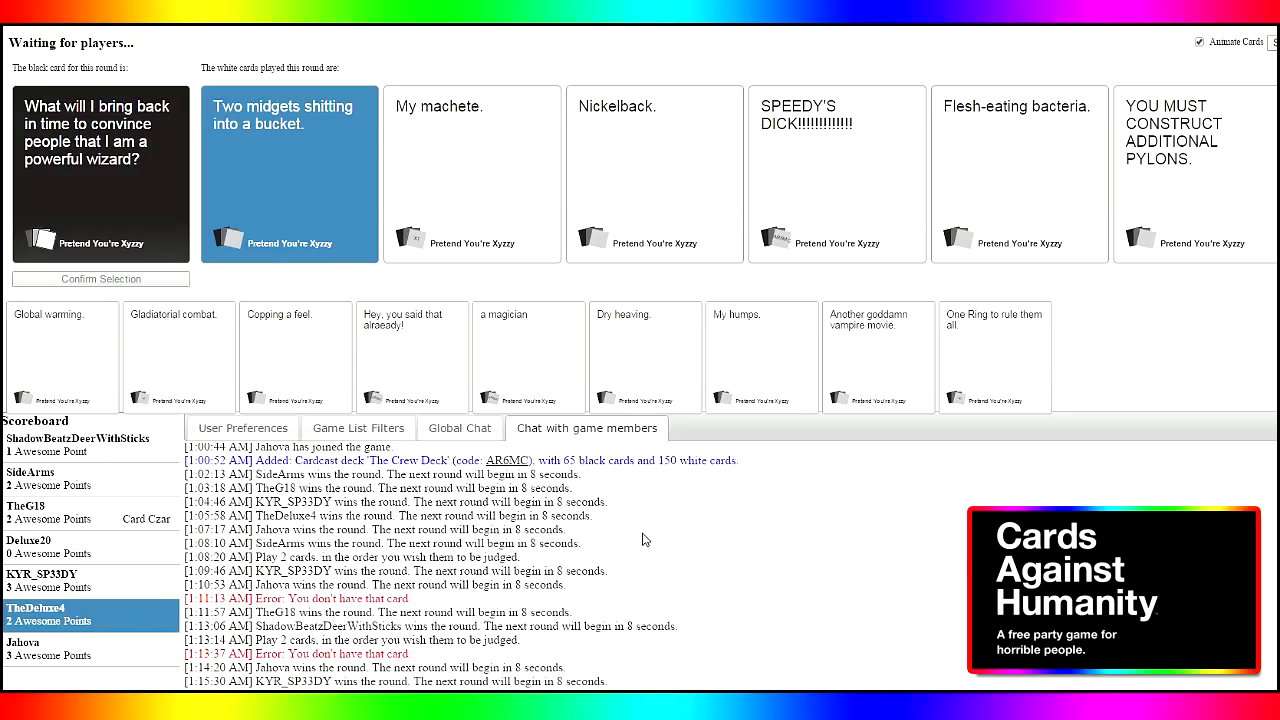
{"action": "mouse_move", "coordinate": [652, 568]}
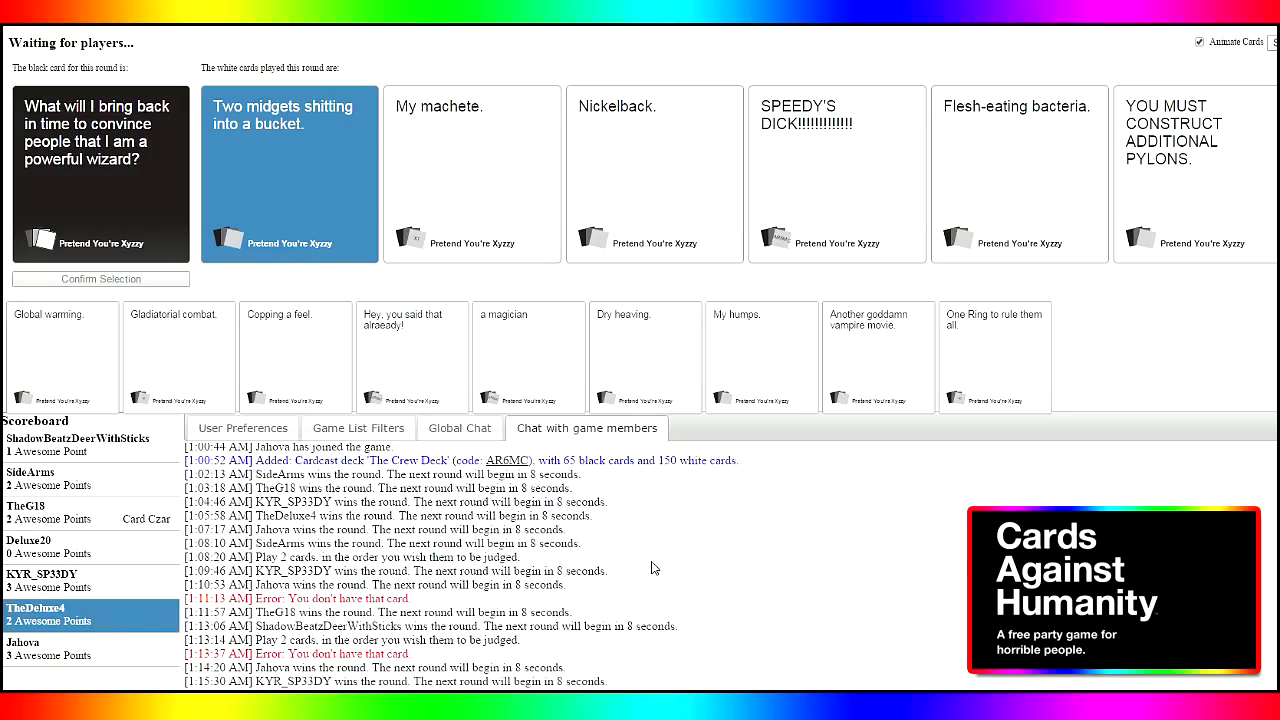
{"action": "mouse_move", "coordinate": [1144, 230]}
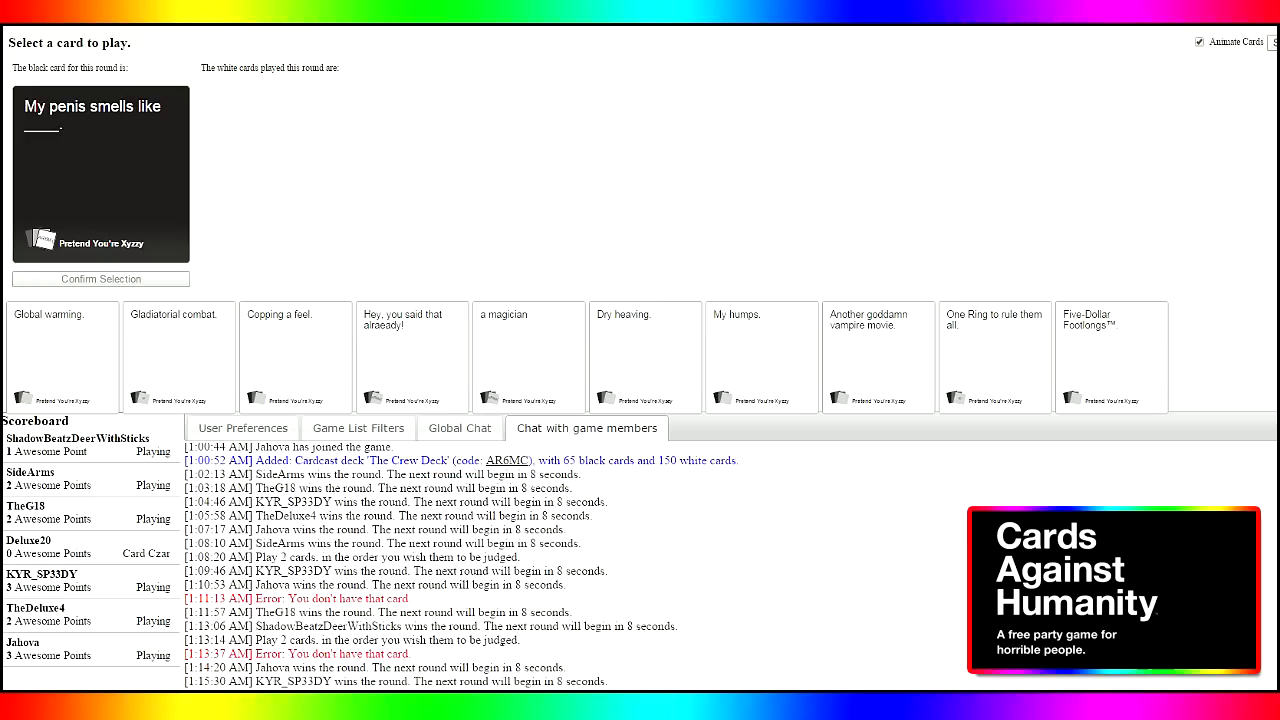
Play Five-Dollar Footlongs™ on the "My penis smells like ____" black card and confirm it
{"action": "left_click", "coordinate": [1110, 356]}
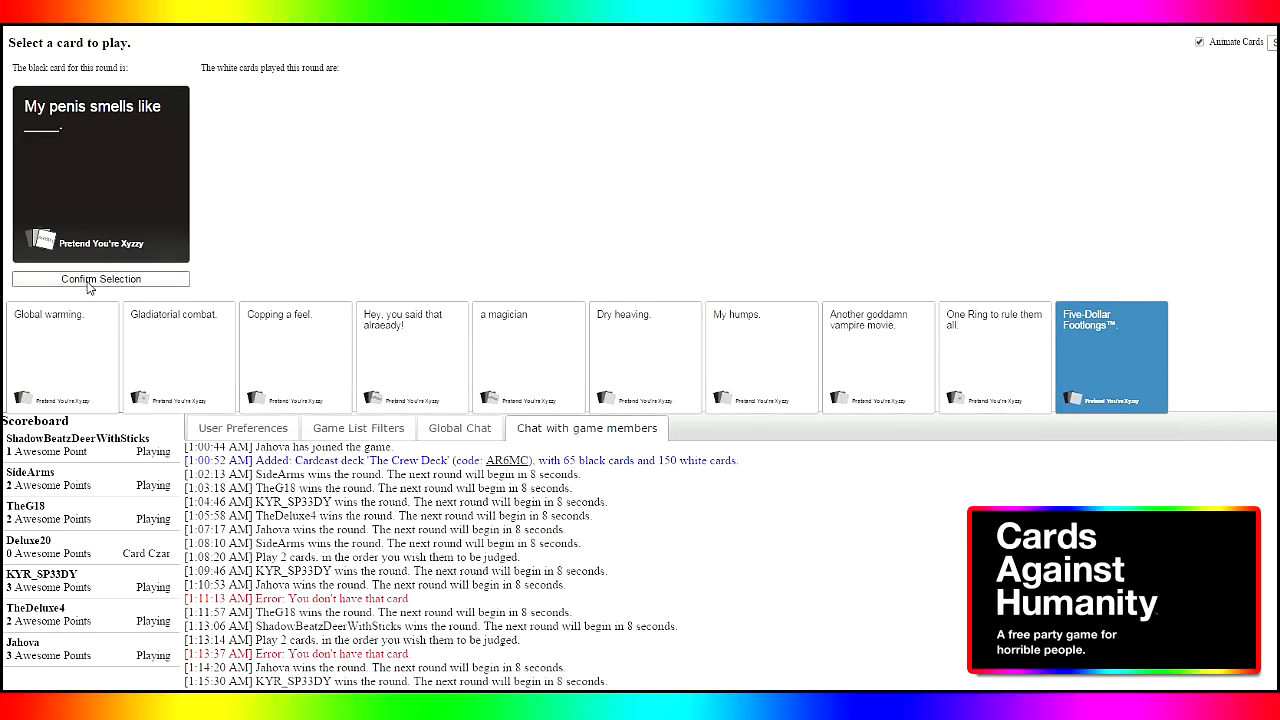
{"action": "left_click", "coordinate": [100, 280]}
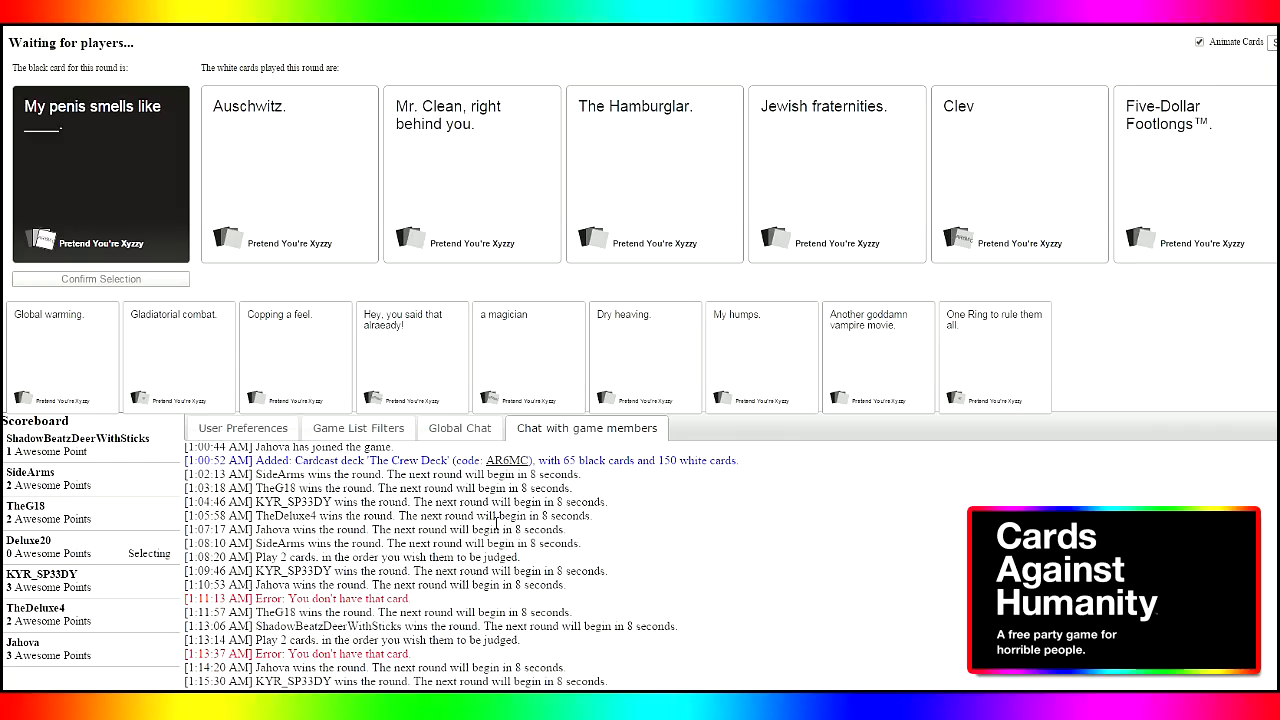
{"action": "mouse_move", "coordinate": [420, 186]}
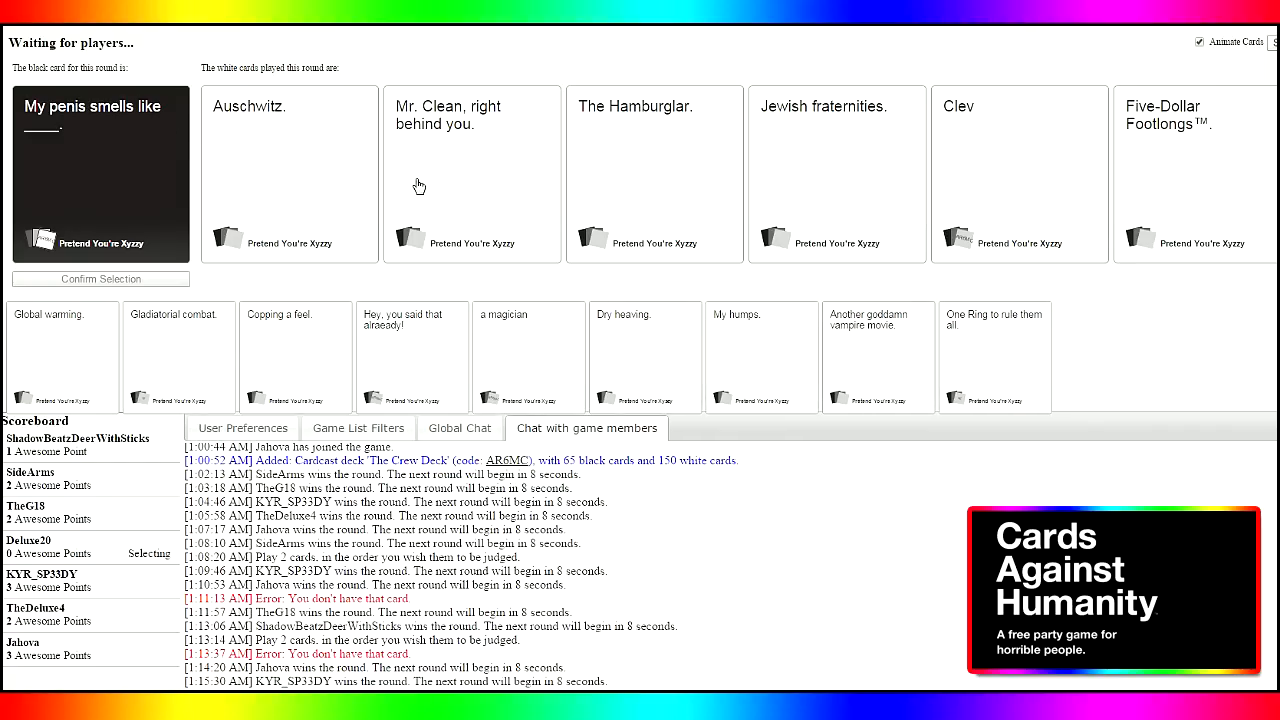
{"action": "mouse_move", "coordinate": [424, 224]}
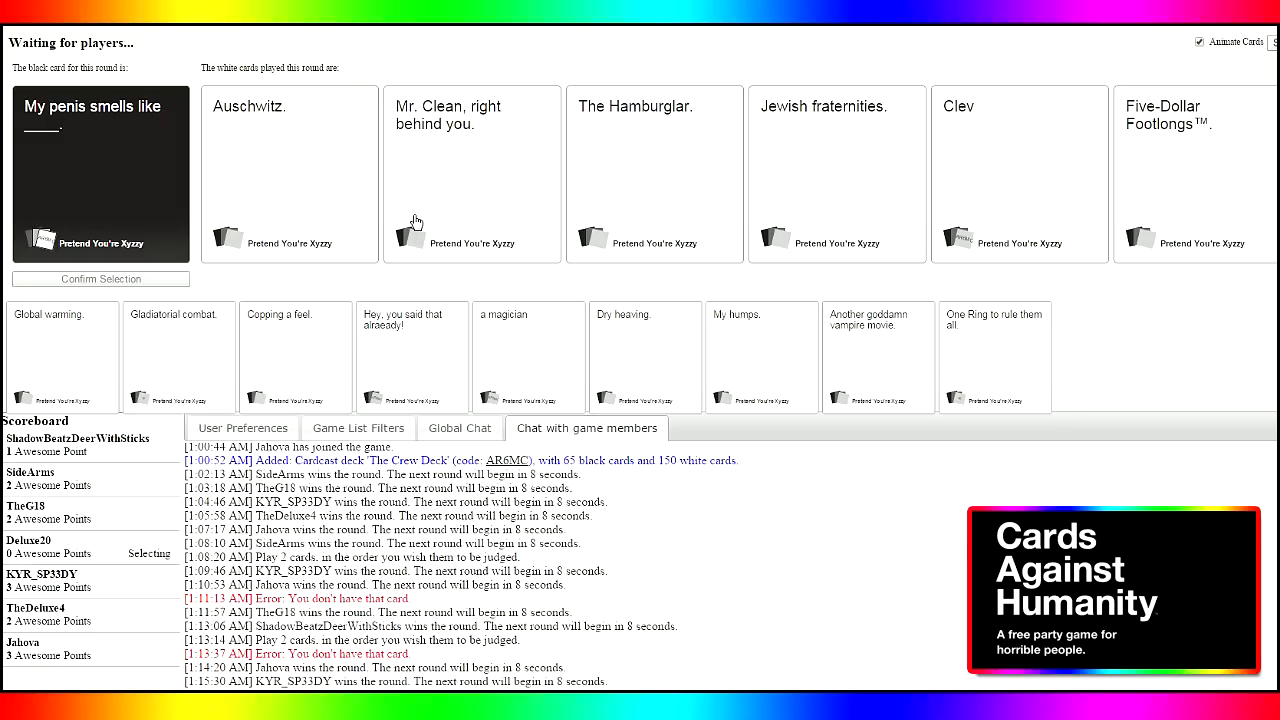
{"action": "mouse_move", "coordinate": [412, 218]}
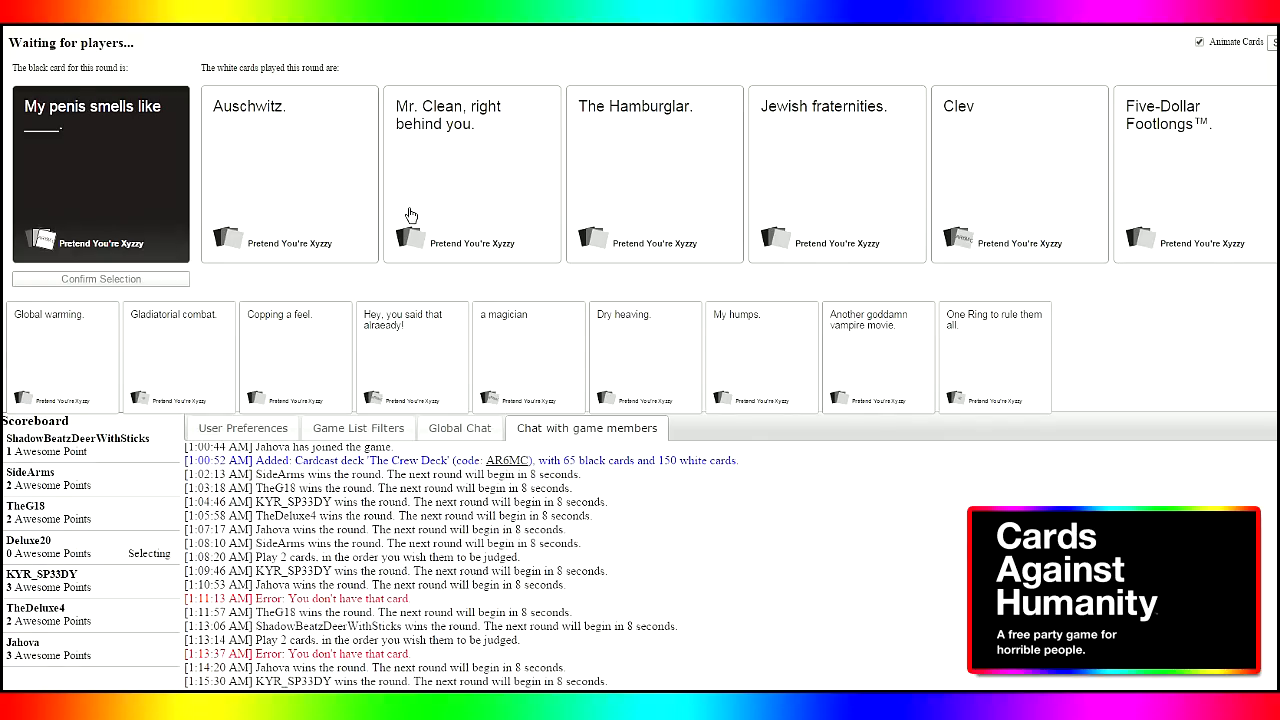
Acknowledge Johova's winning pick and take over as Card Czar for the new black card
{"action": "left_click", "coordinate": [654, 172]}
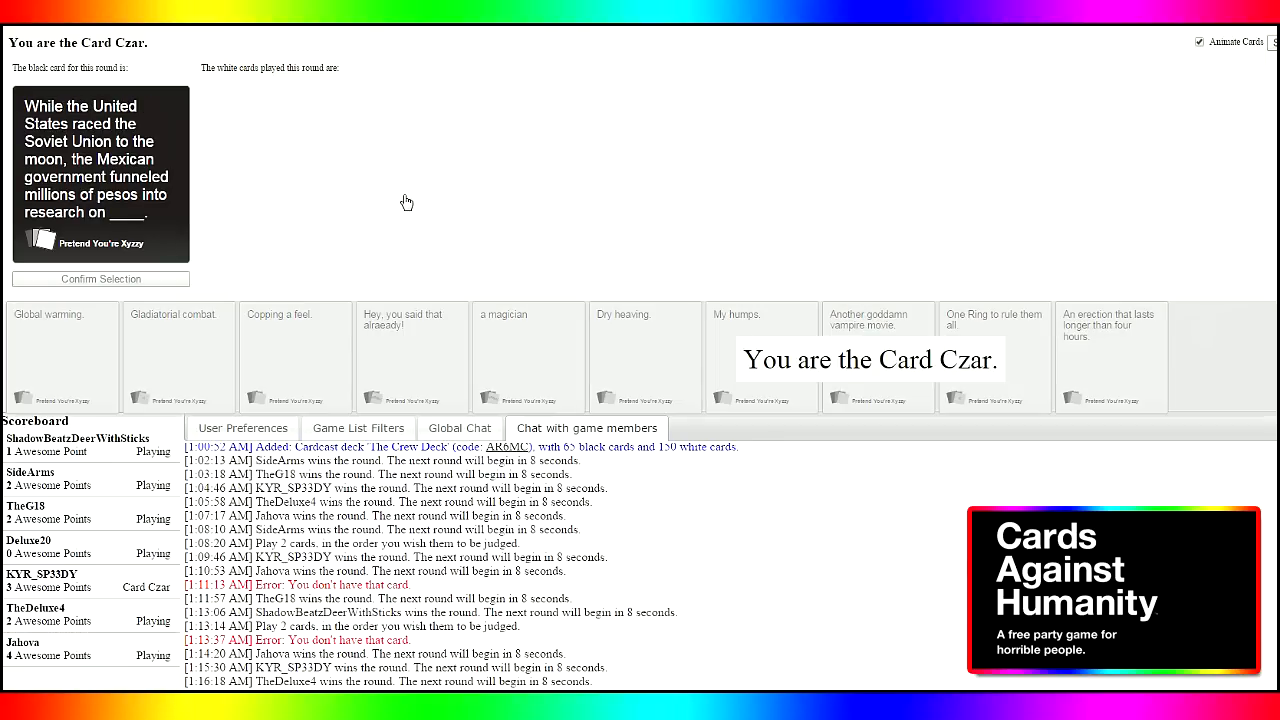
{"action": "mouse_move", "coordinate": [368, 198]}
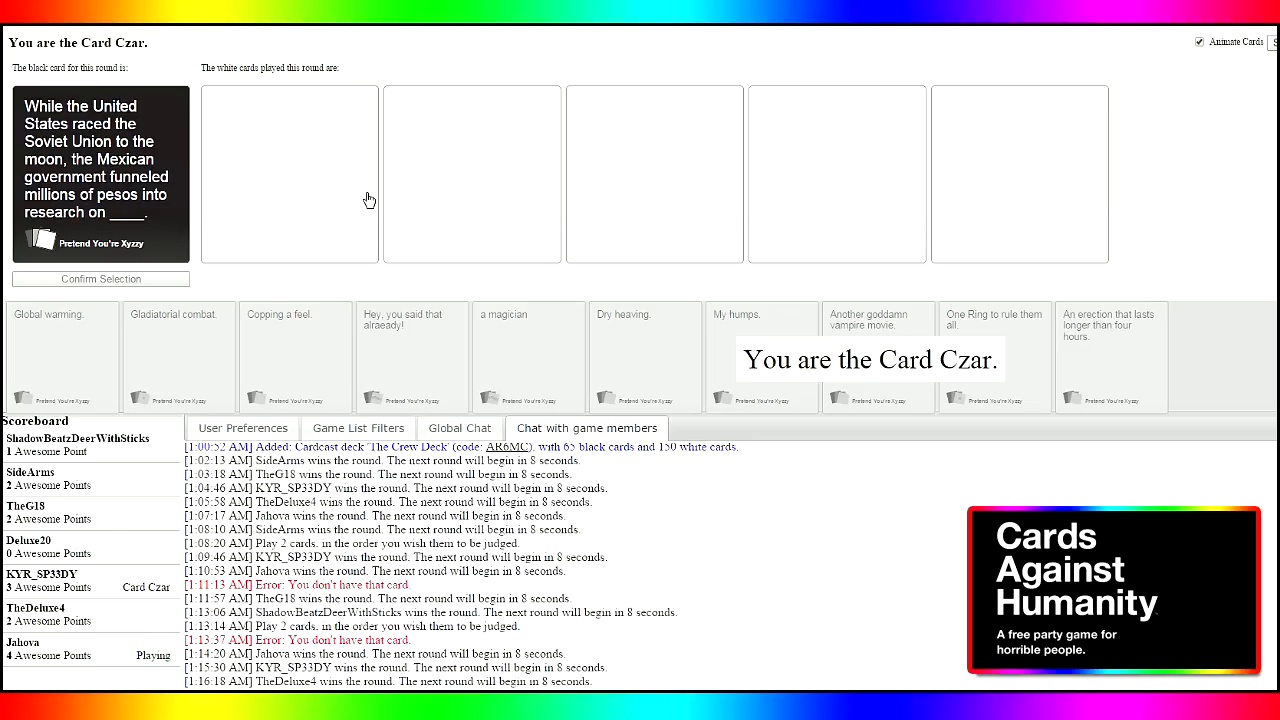
{"action": "mouse_move", "coordinate": [416, 180]}
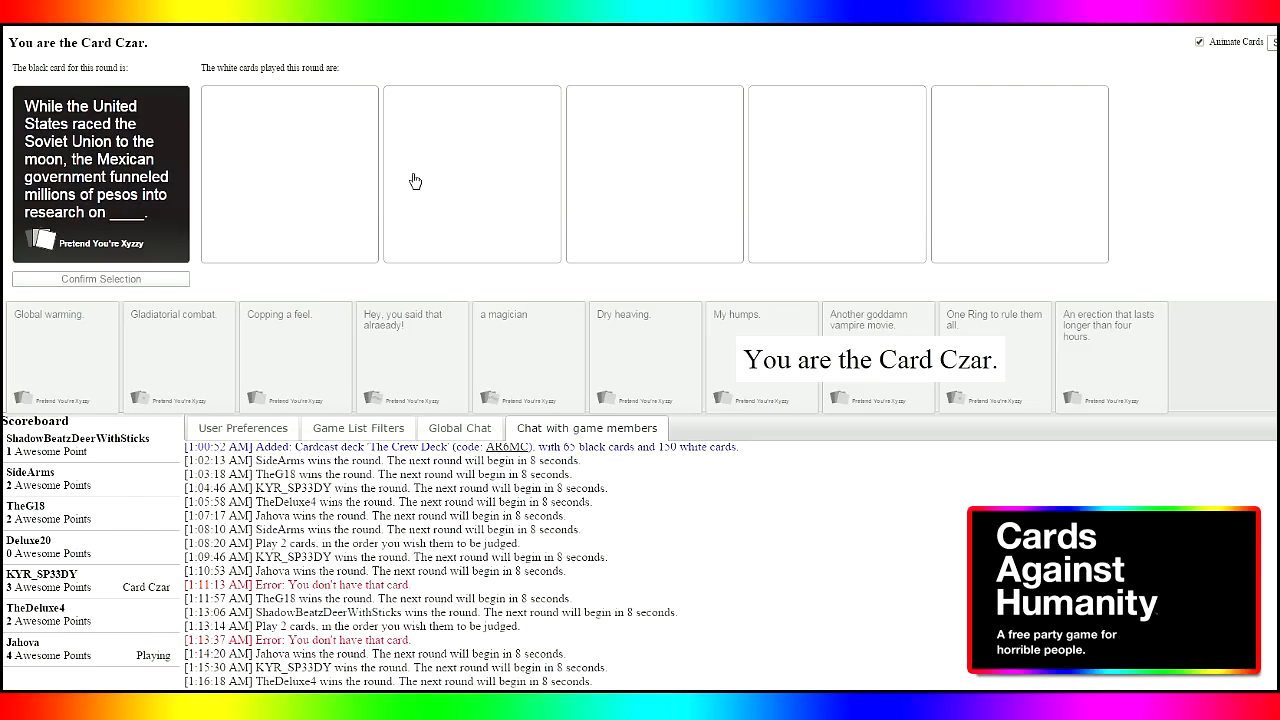
{"action": "mouse_move", "coordinate": [360, 276]}
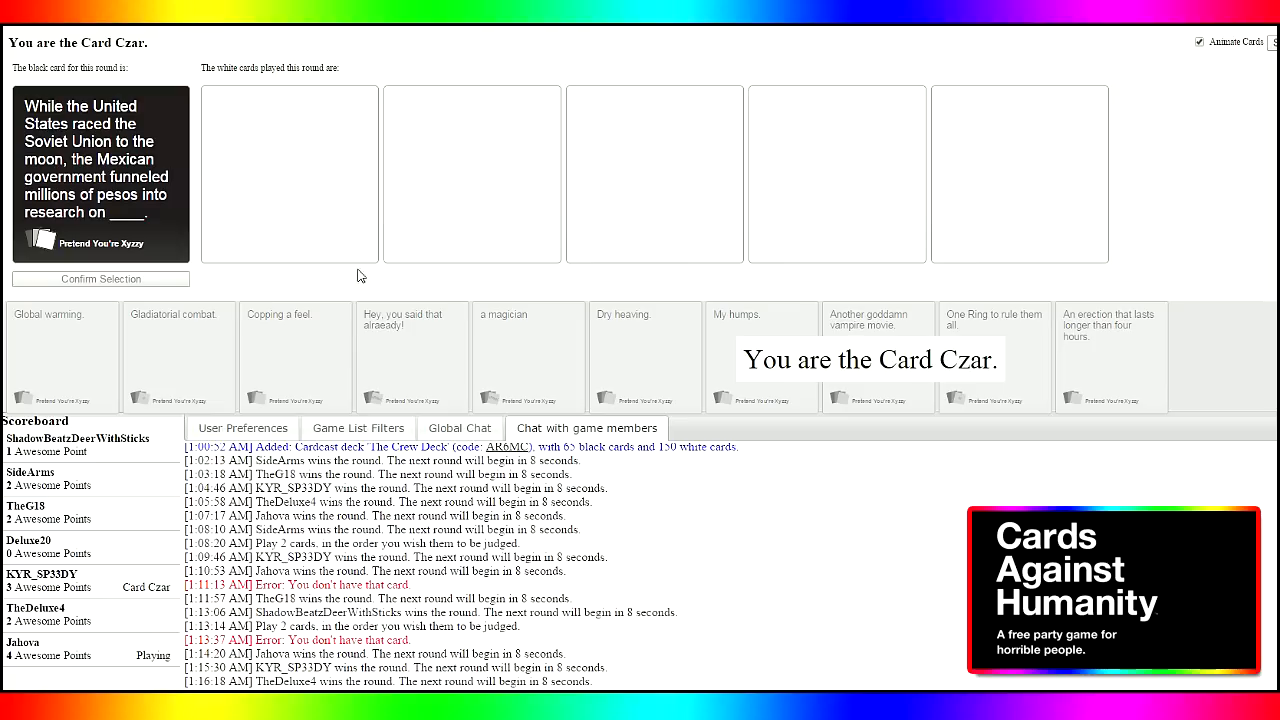
{"action": "mouse_move", "coordinate": [310, 288]}
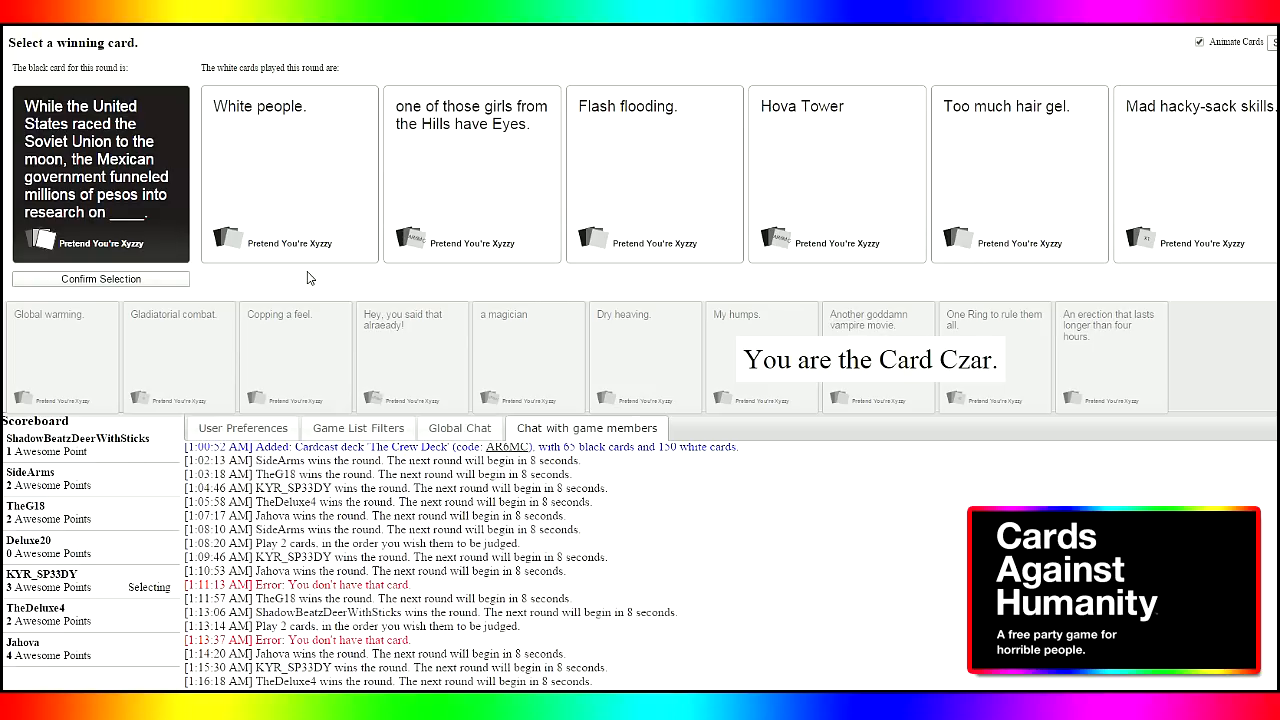
{"action": "mouse_move", "coordinate": [316, 274]}
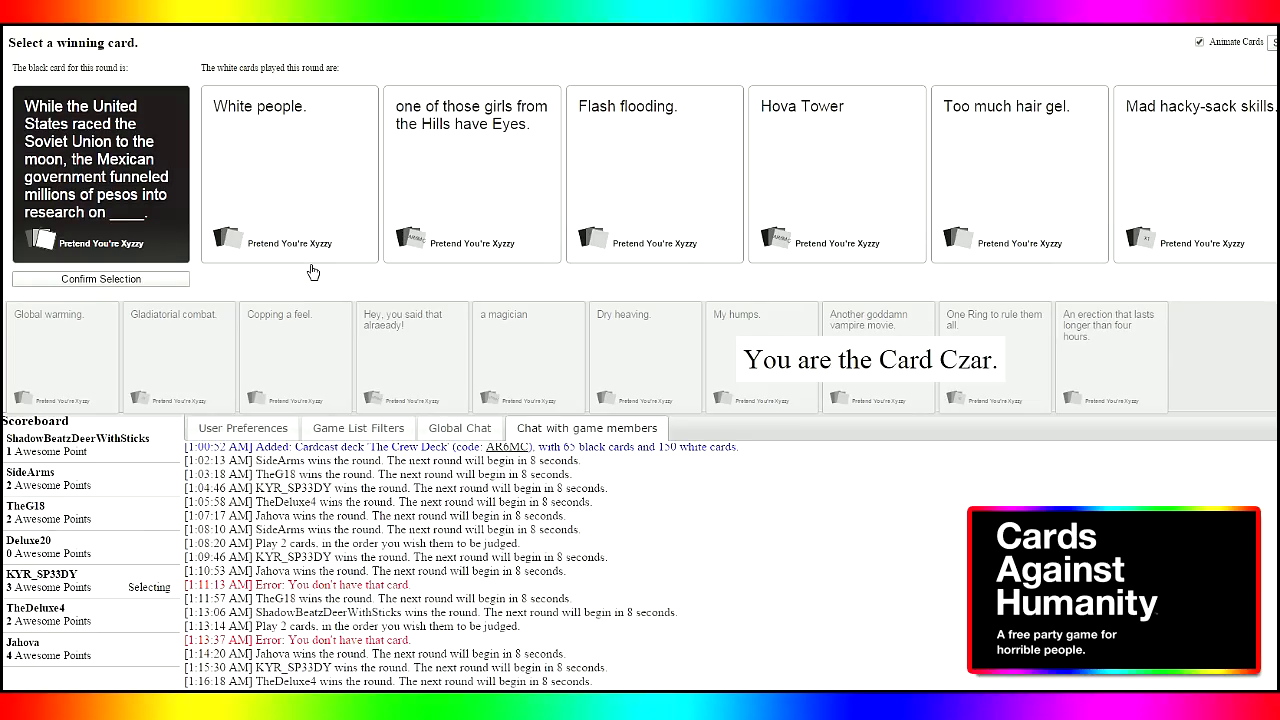
Pick White people. as the winning answer, giving ShadowBeatsDeezWithSticks a second point
{"action": "left_click", "coordinate": [288, 174]}
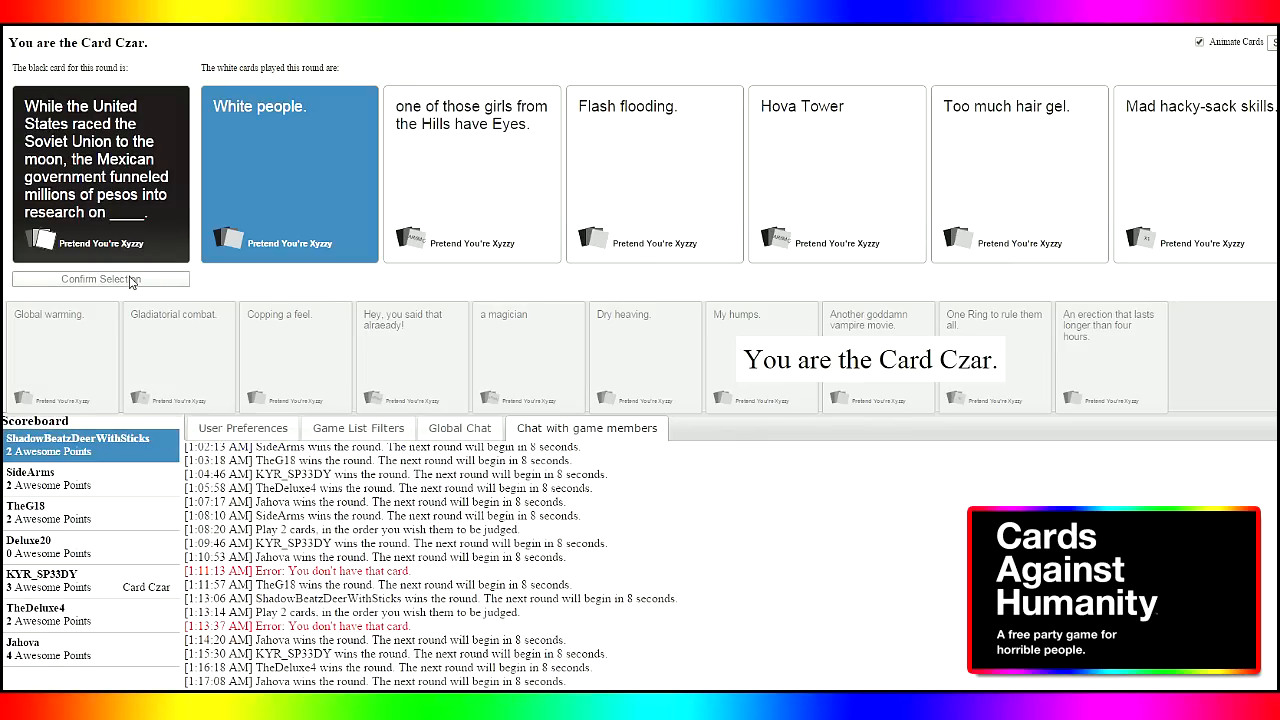
{"action": "mouse_move", "coordinate": [182, 264]}
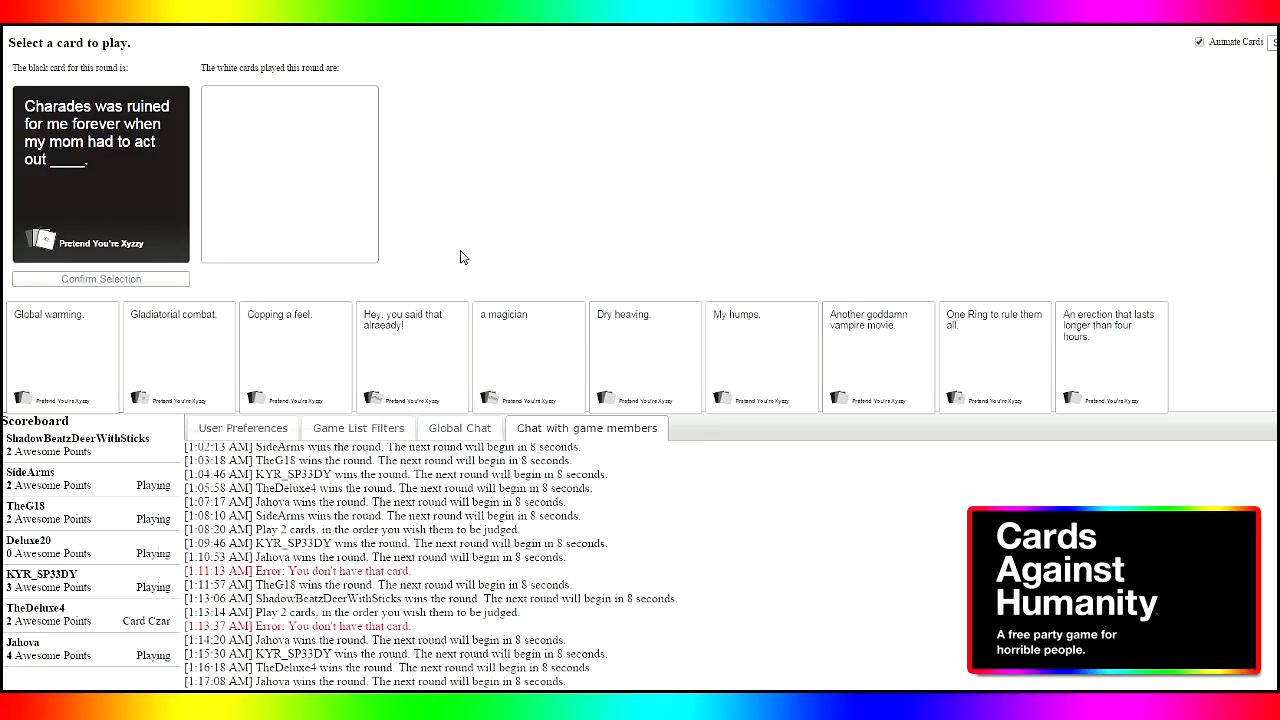
Play 'An erection that lasts longer than four hours.' on the charades card and confirm it
{"action": "left_click", "coordinate": [1112, 356]}
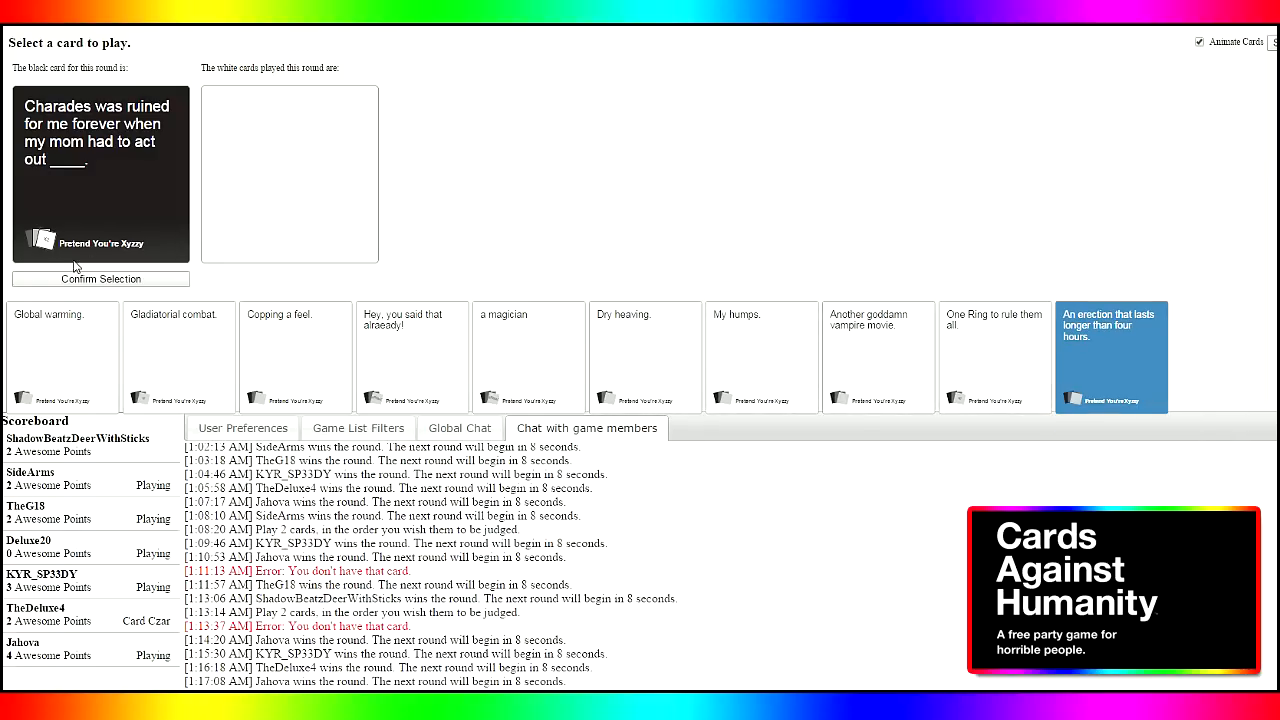
{"action": "left_click", "coordinate": [1112, 356]}
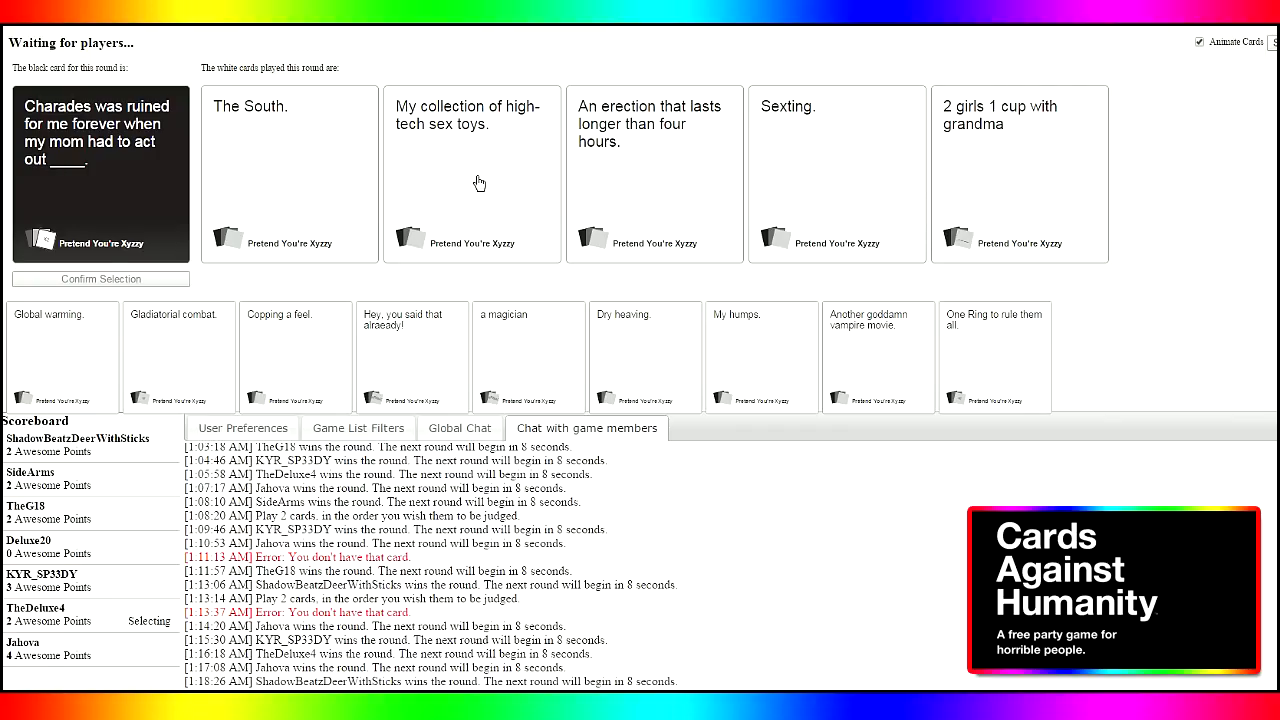
See Johova win the game at five points and return to the Game options panel
{"action": "left_click", "coordinate": [1018, 172]}
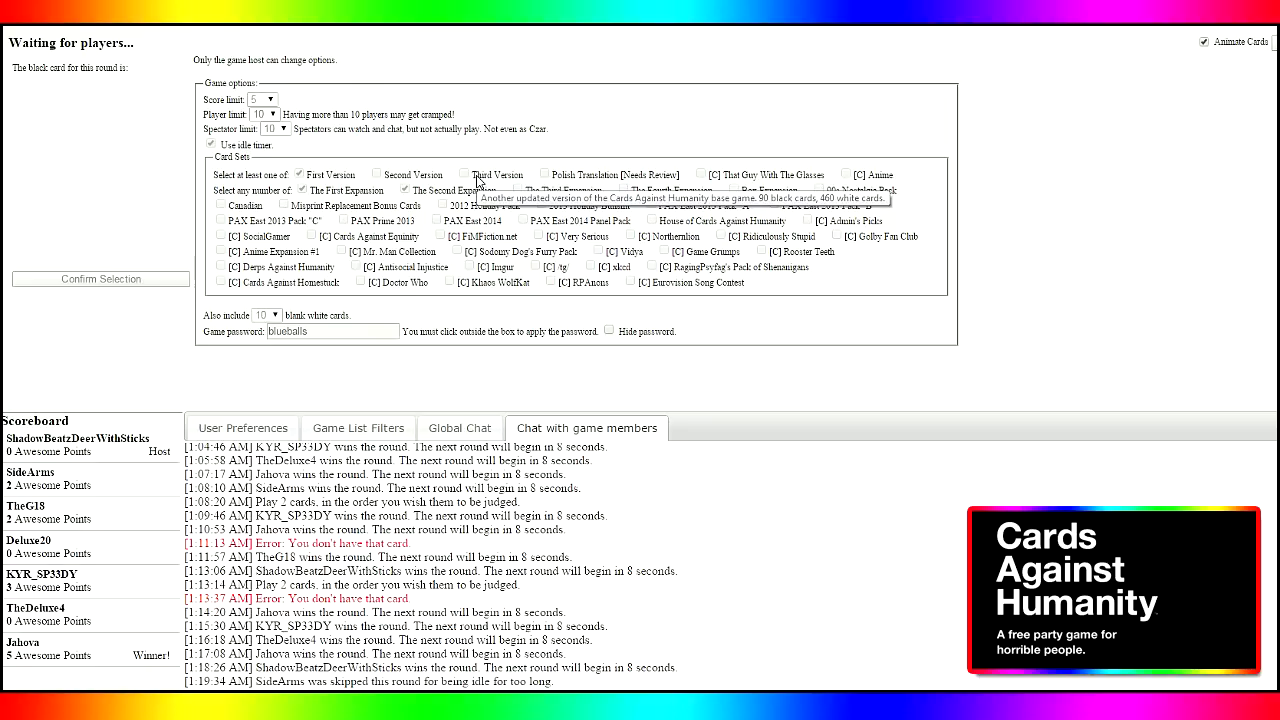
{"action": "mouse_move", "coordinate": [328, 364]}
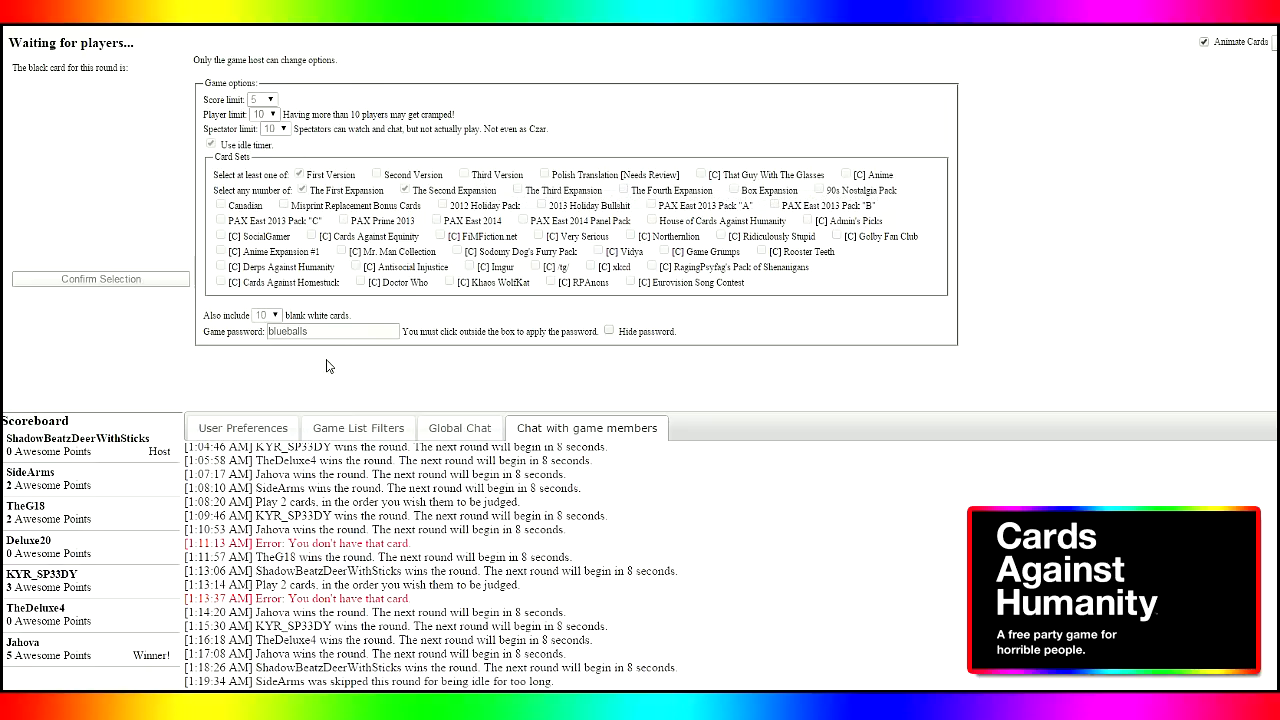